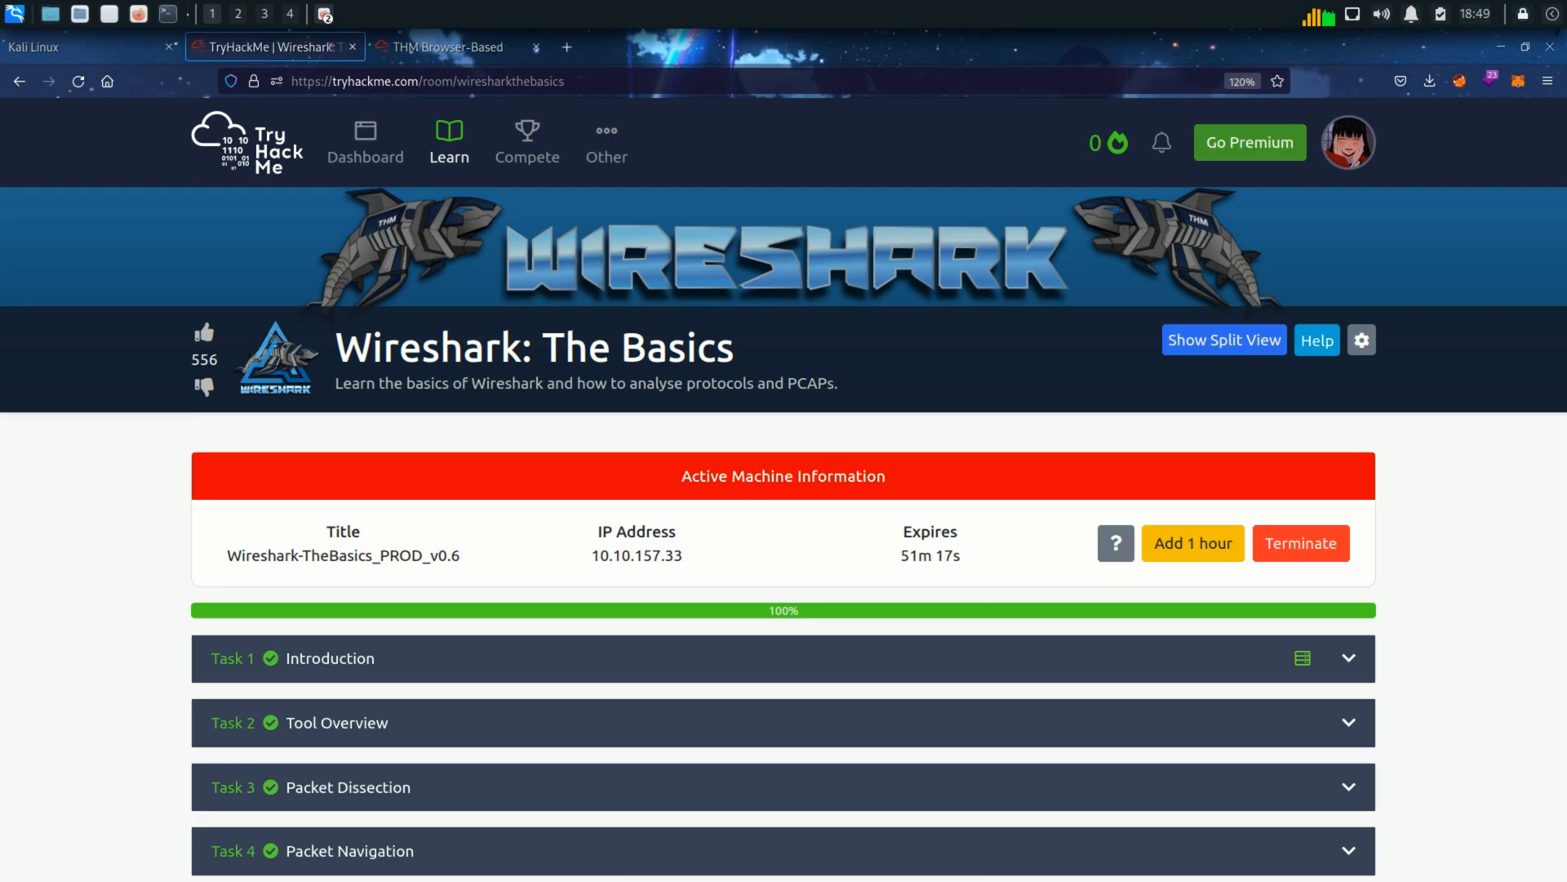
- Expand Task 5 Packet Filtering in the room and read its Apply as Filter explanation and screenshots
{"action": "scroll", "scroll_direction": "down", "scroll_amount": 3}
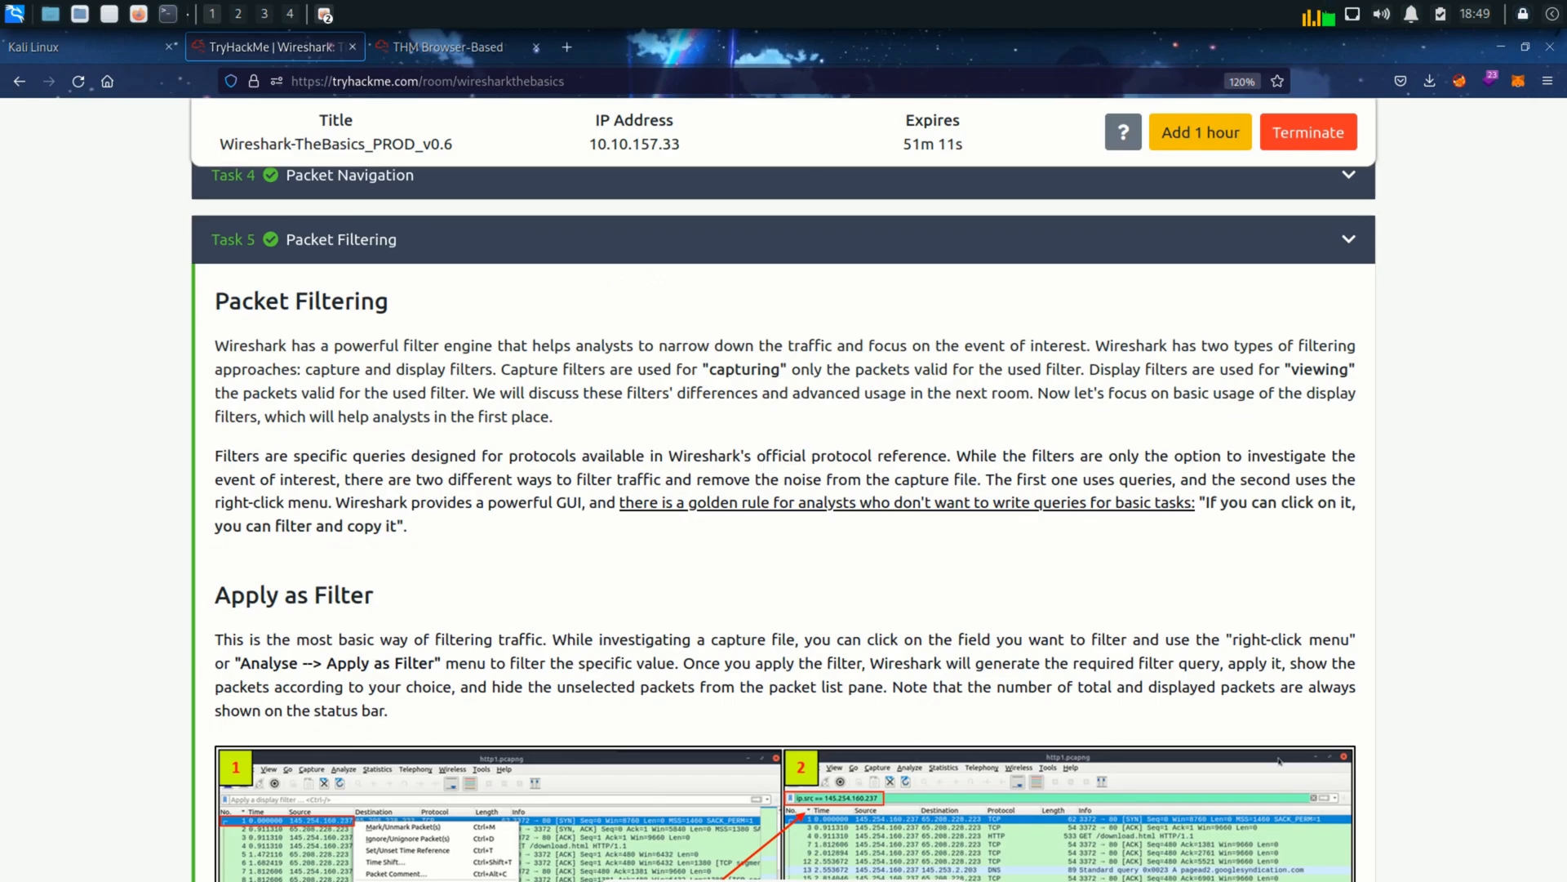
{"action": "double_click", "coordinate": [240, 345]}
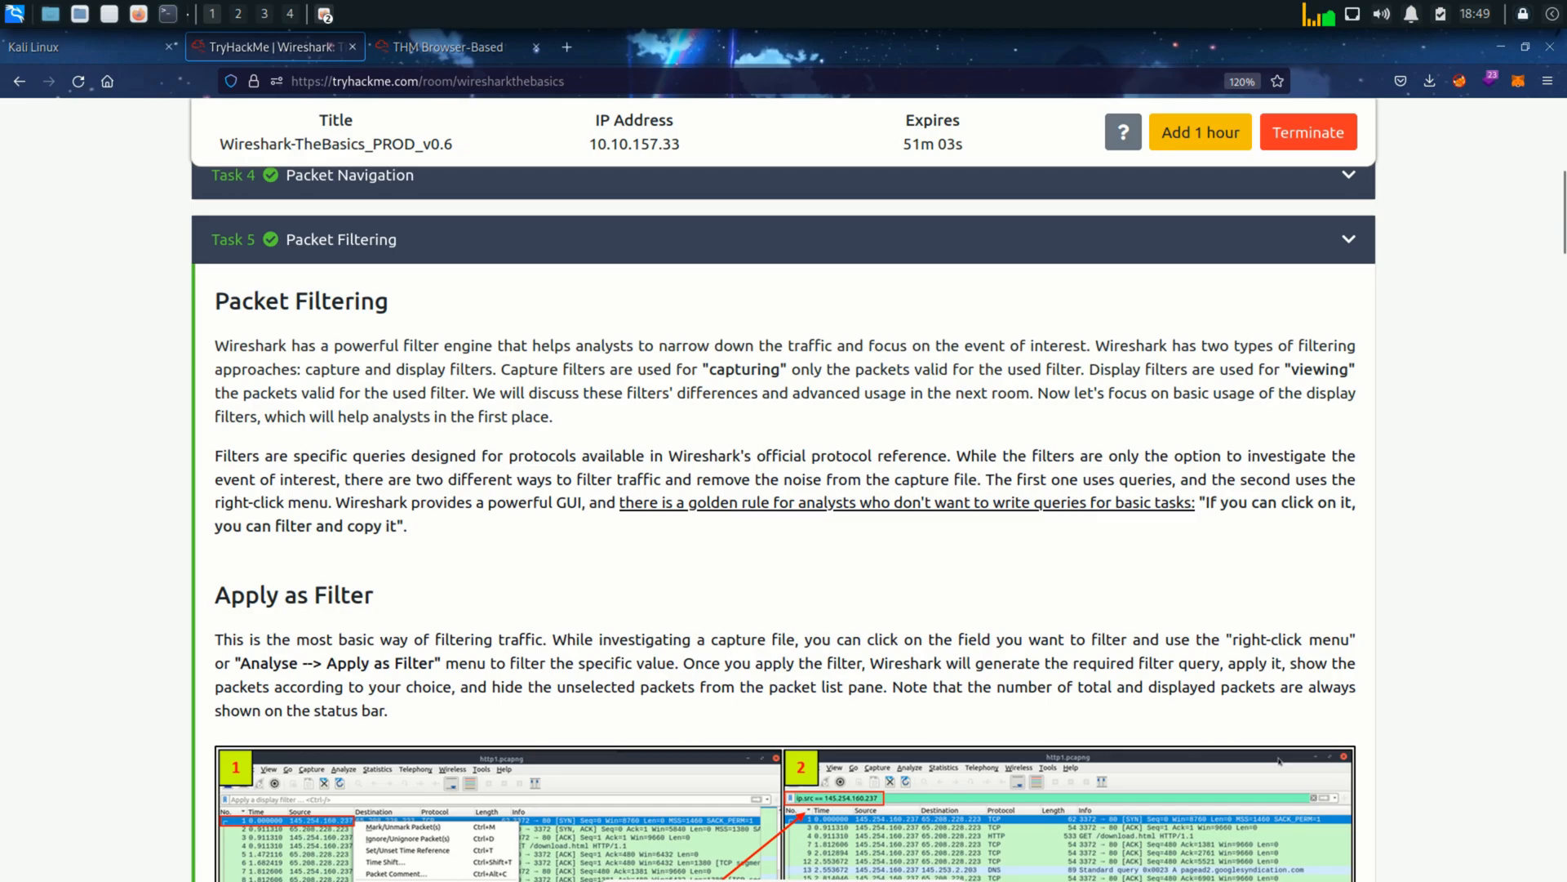
{"action": "double_click", "coordinate": [397, 369]}
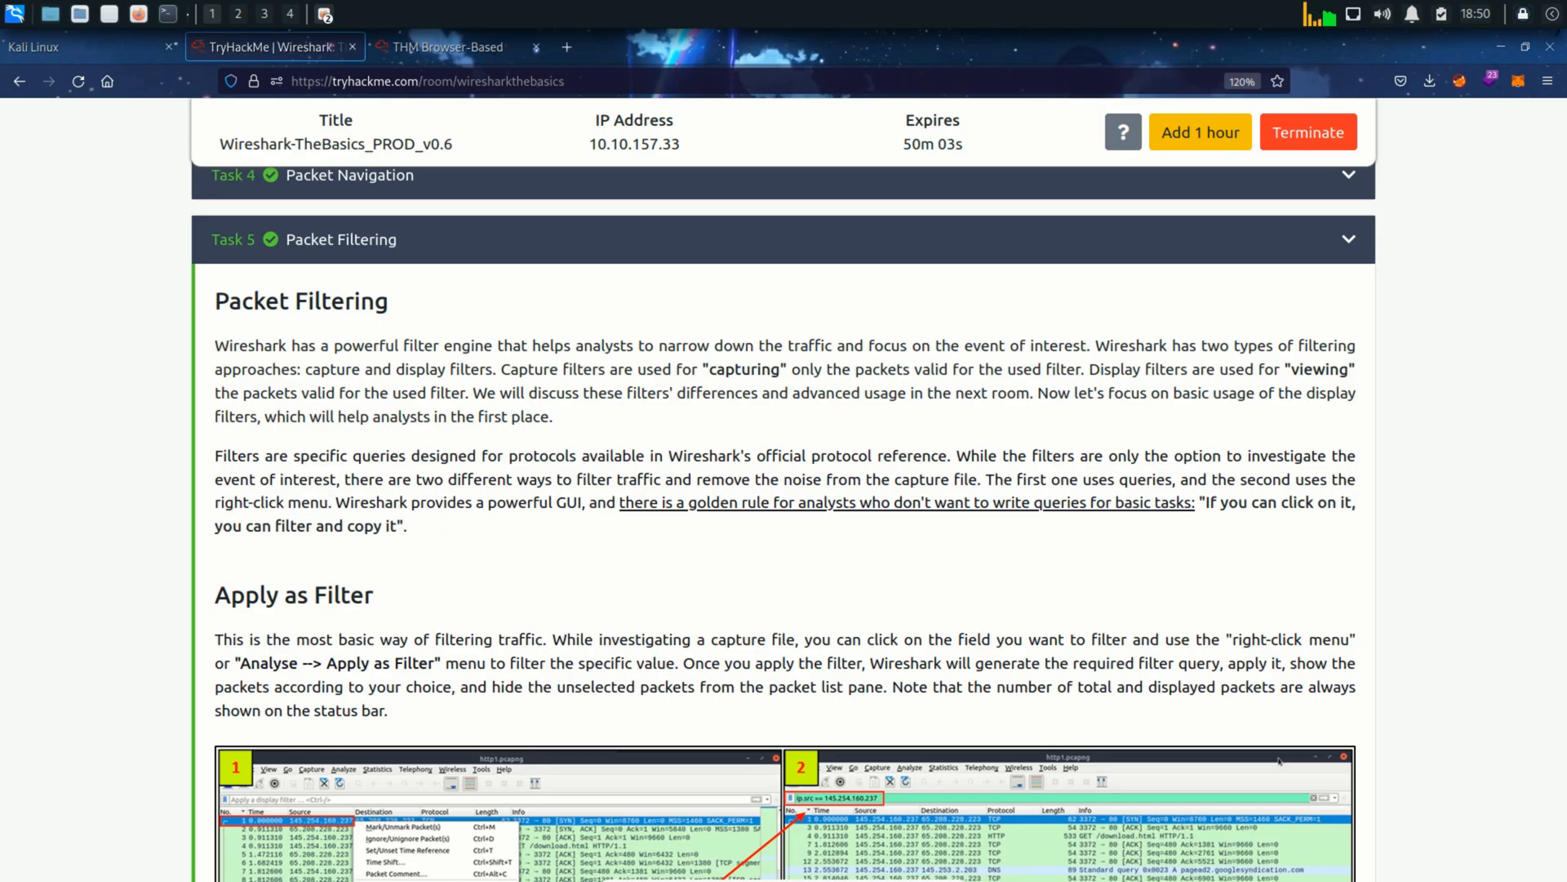
{"action": "scroll", "scroll_direction": "down", "scroll_amount": 3}
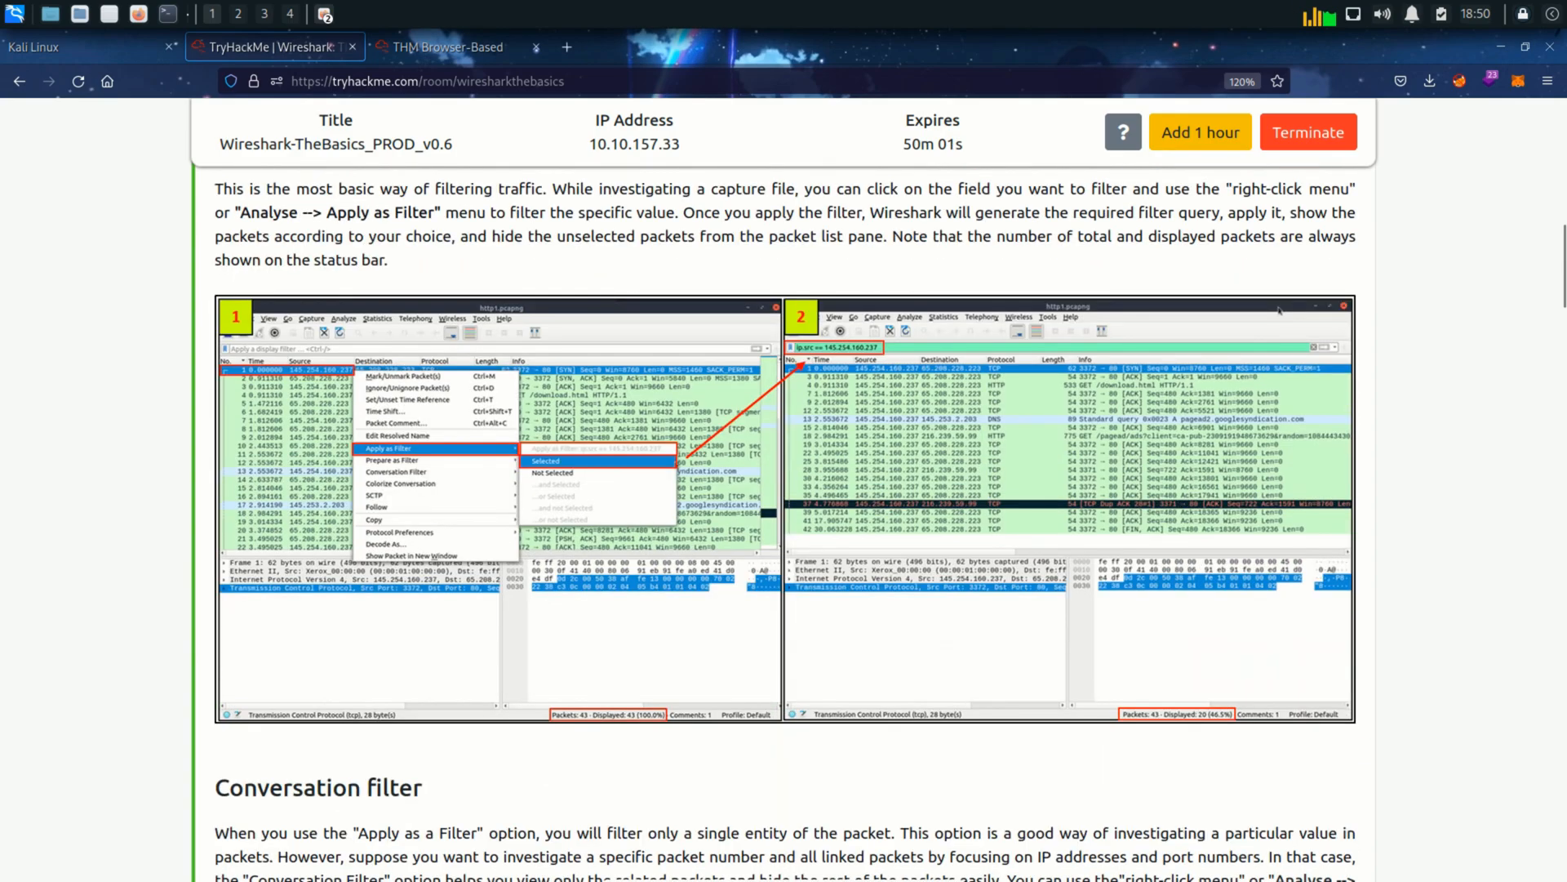
{"action": "scroll", "scroll_direction": "up", "scroll_amount": 3}
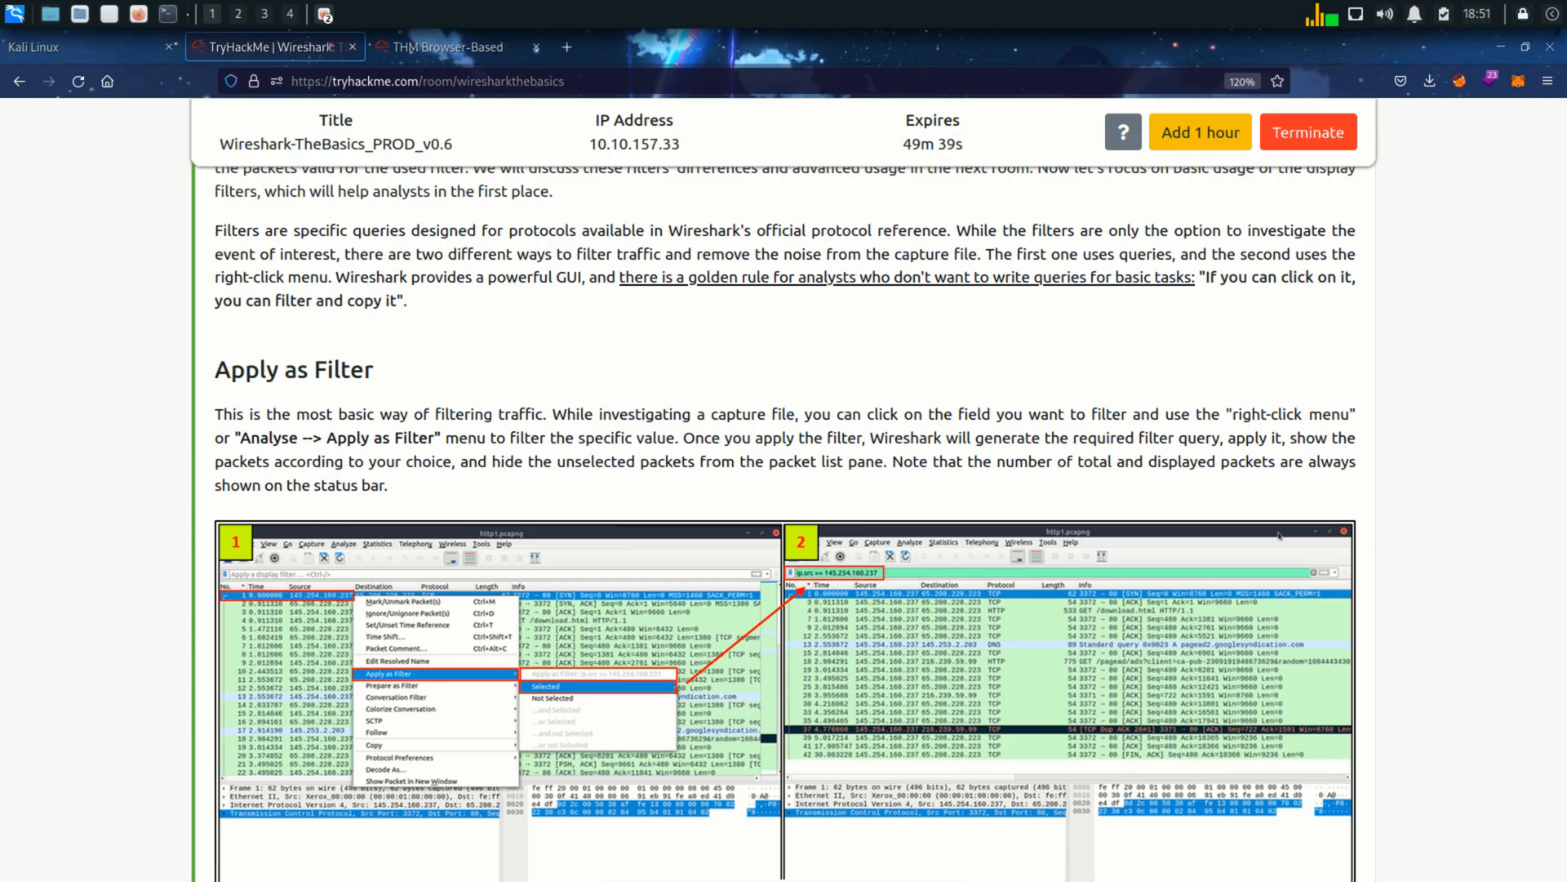
- Filter Exercise.pcapng to ip.dst == 65.208.228.223 from packet 4's Destination, showing 16 of 58620 packets
{"action": "left_click", "coordinate": [444, 48]}
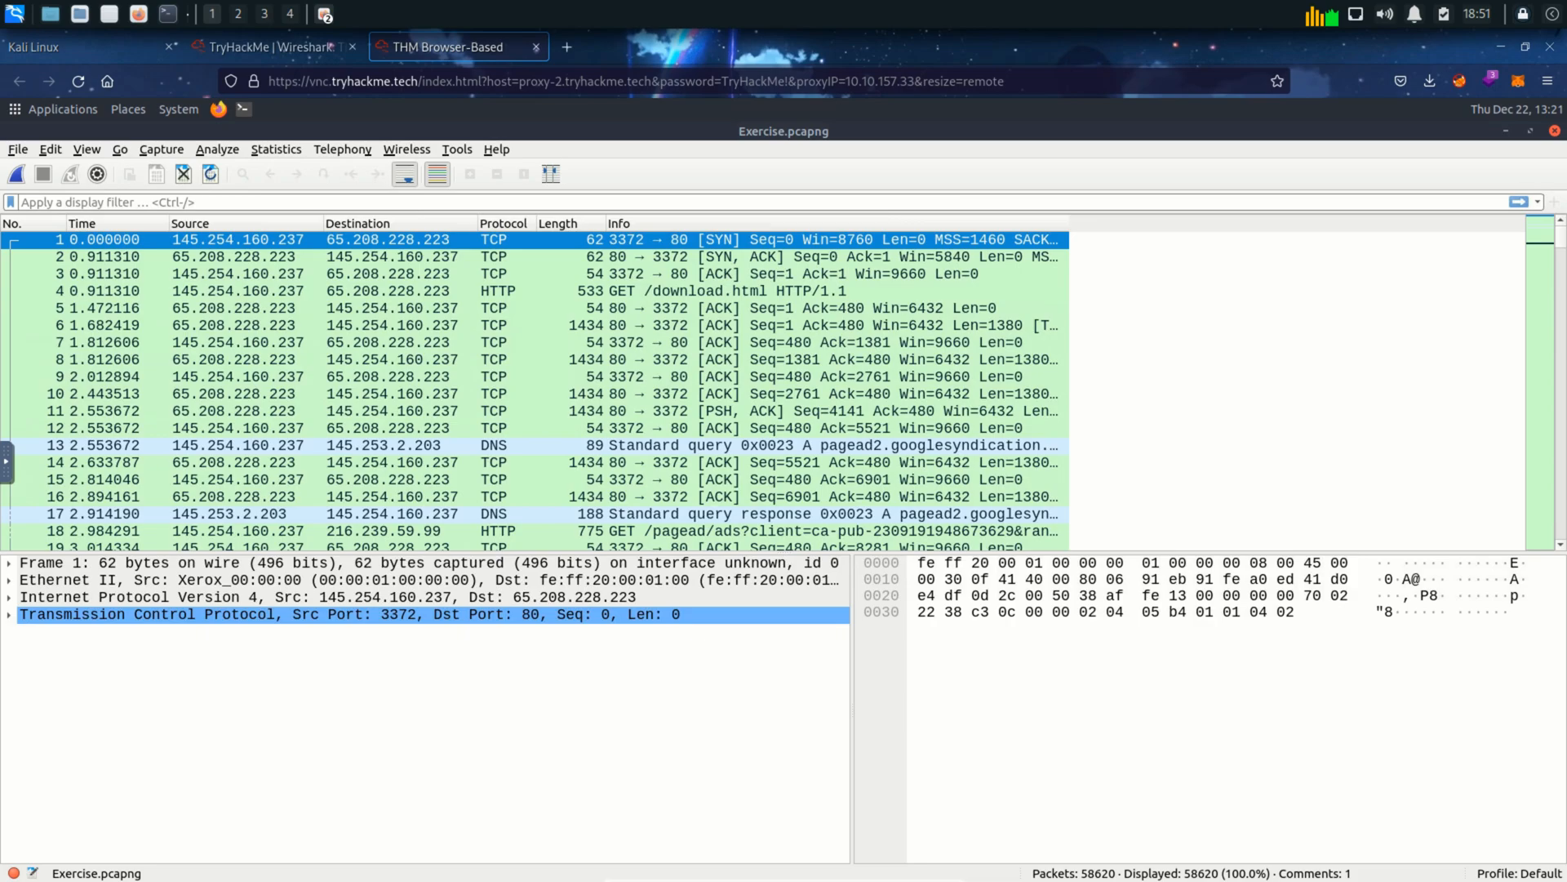
{"action": "left_click", "coordinate": [87, 149]}
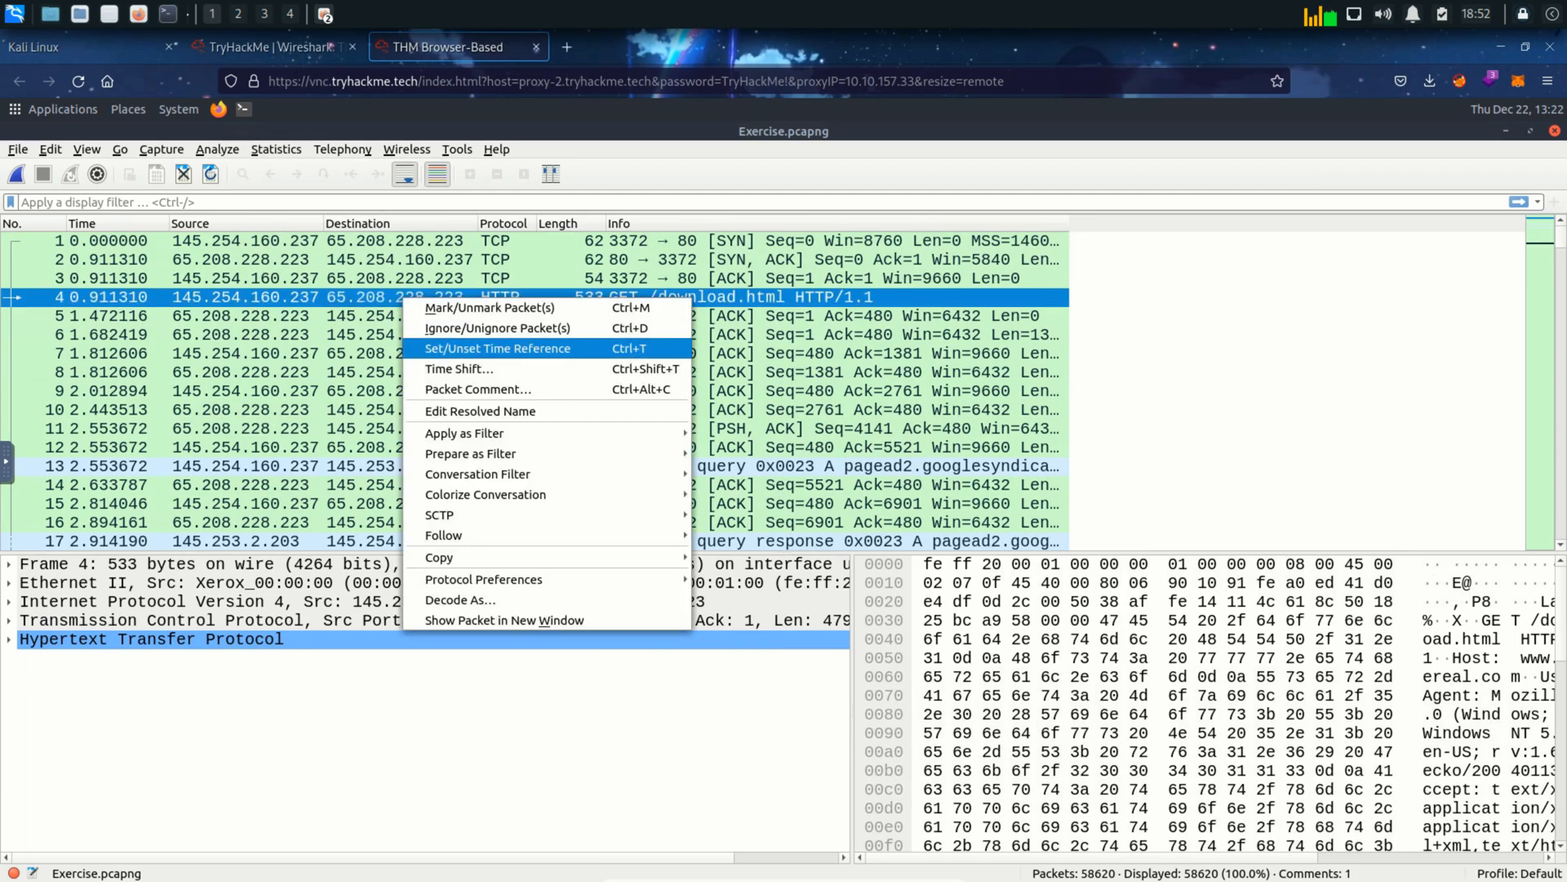
{"action": "mouse_move", "coordinate": [462, 433]}
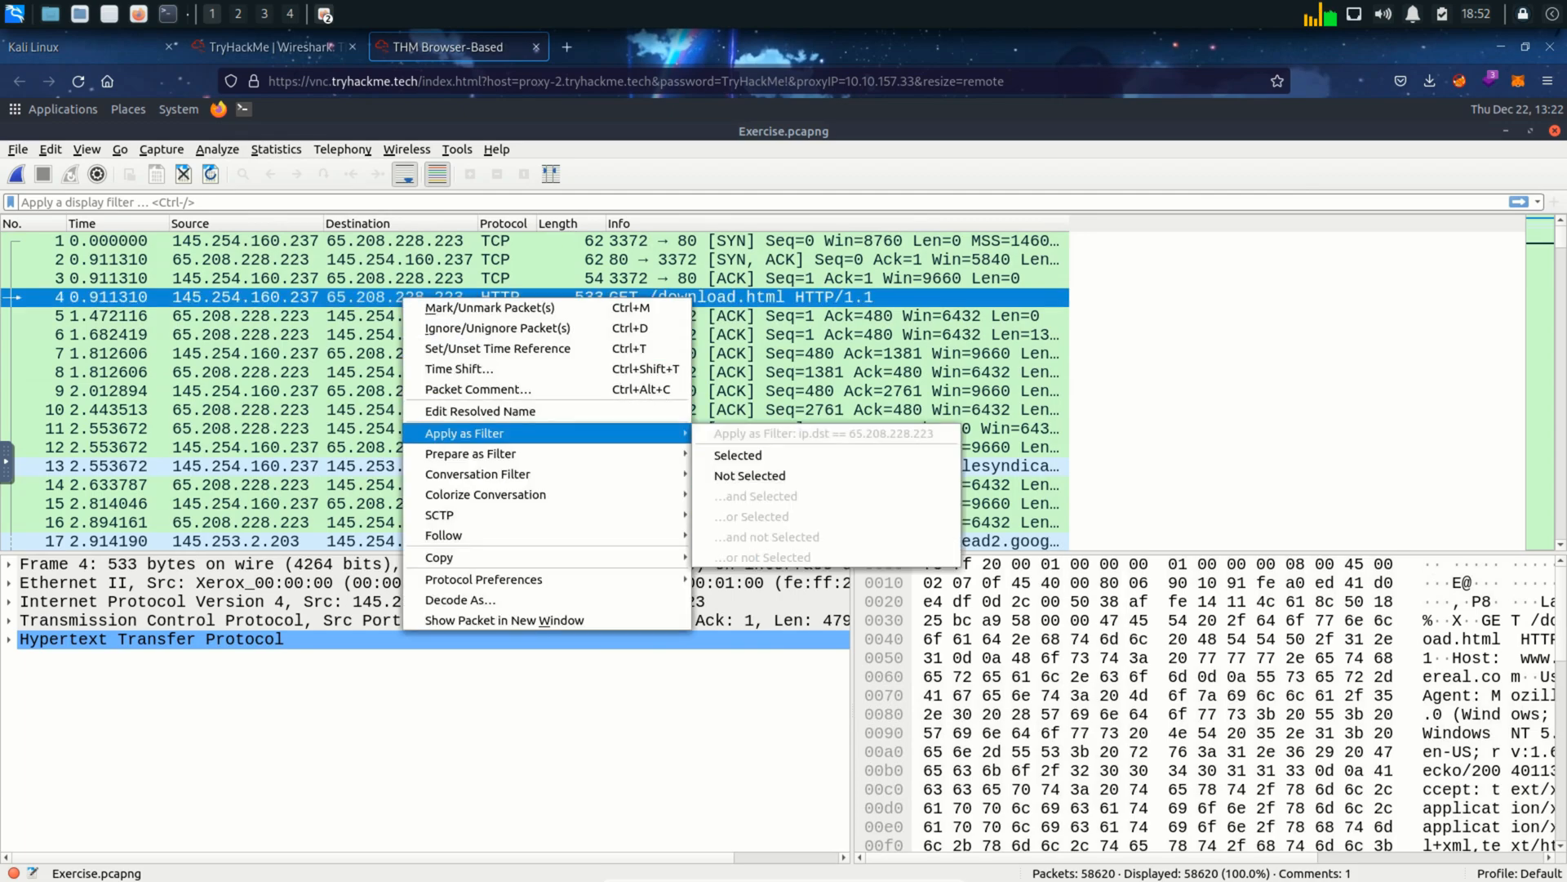
{"action": "mouse_move", "coordinate": [736, 456]}
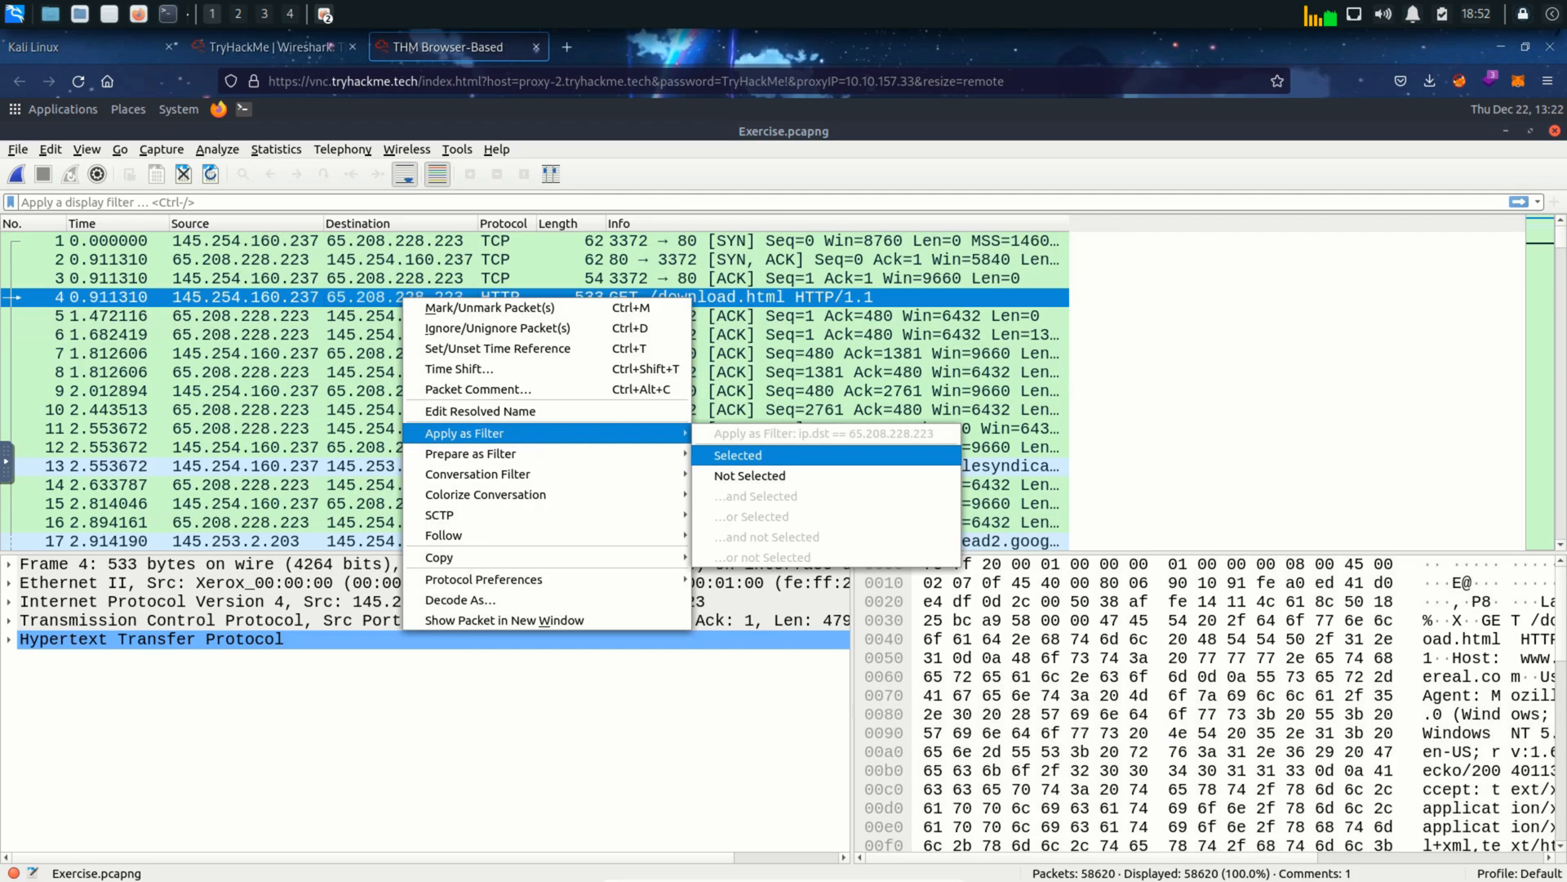
{"action": "left_click", "coordinate": [737, 455]}
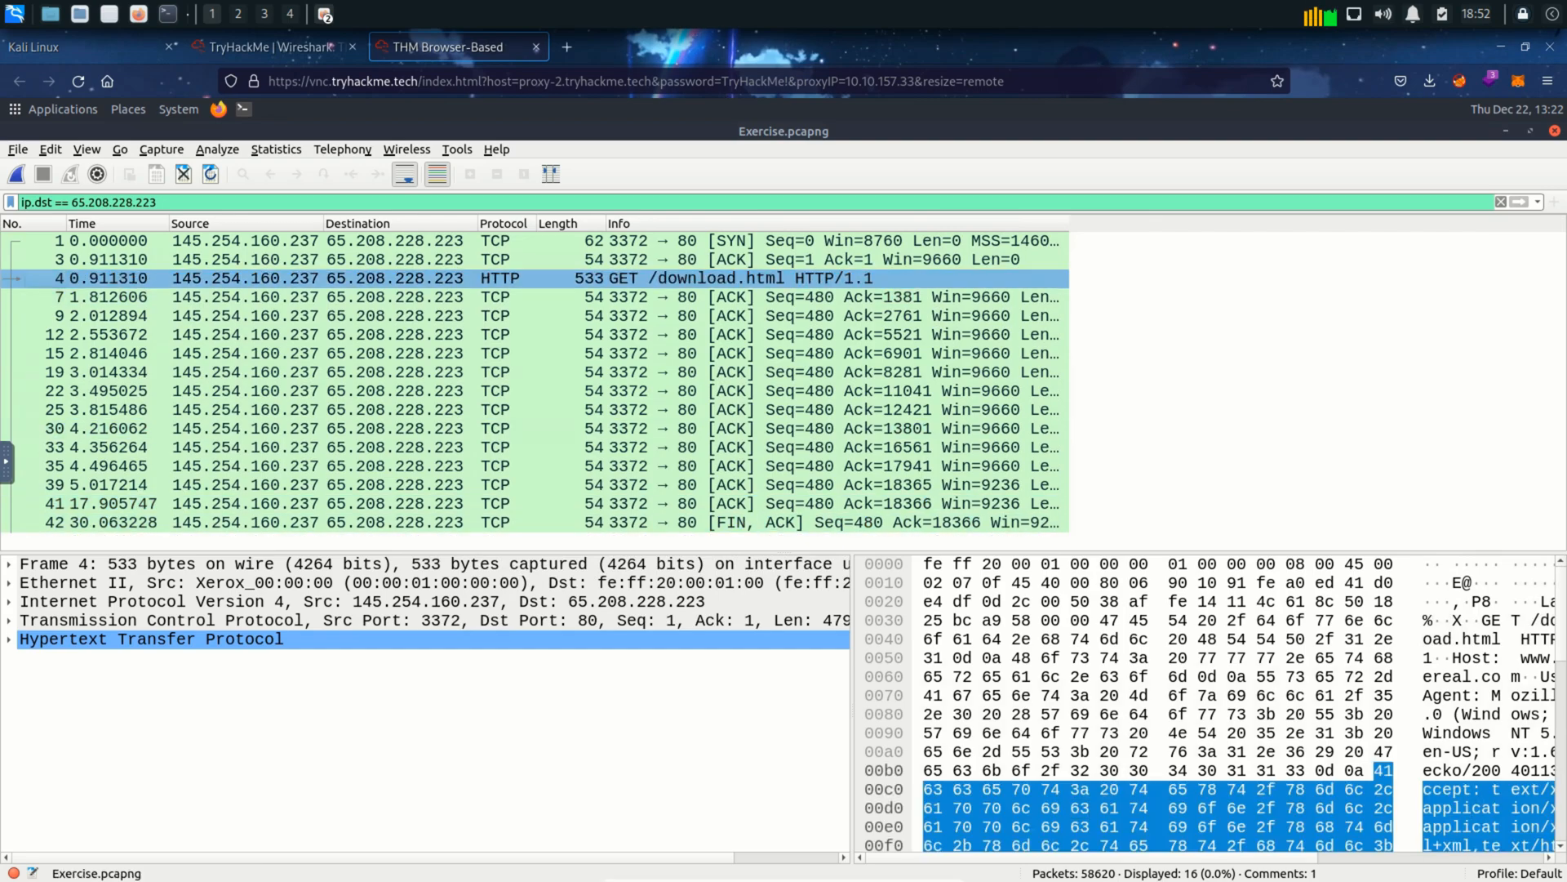
- Bring up the Apply as Filter options for packet 4's source address 145.254.160.237
{"action": "left_click", "coordinate": [500, 352]}
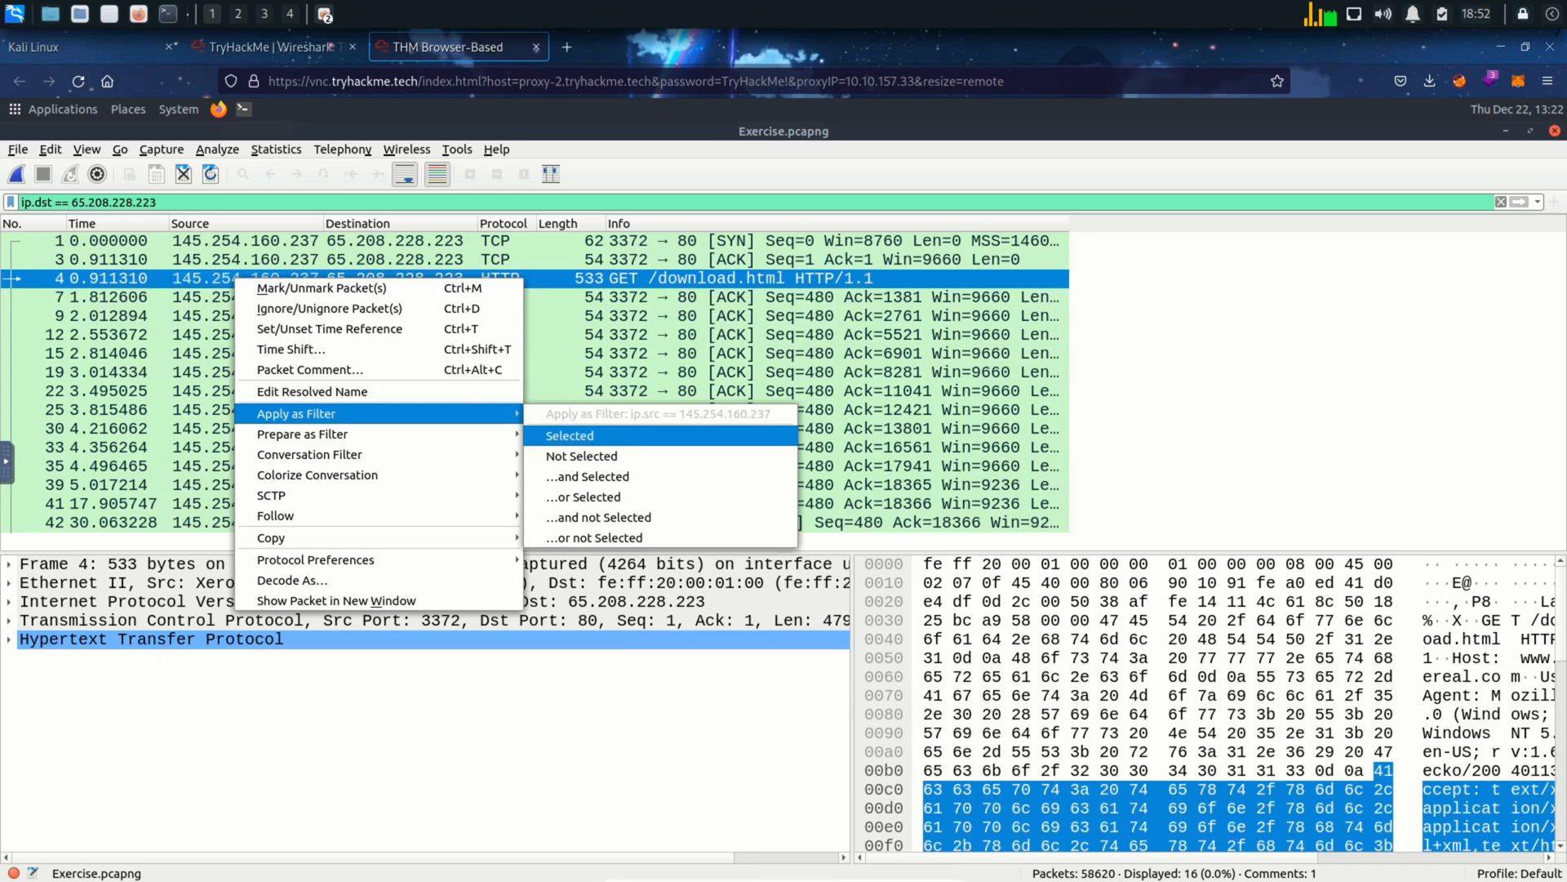
{"action": "mouse_move", "coordinate": [588, 475]}
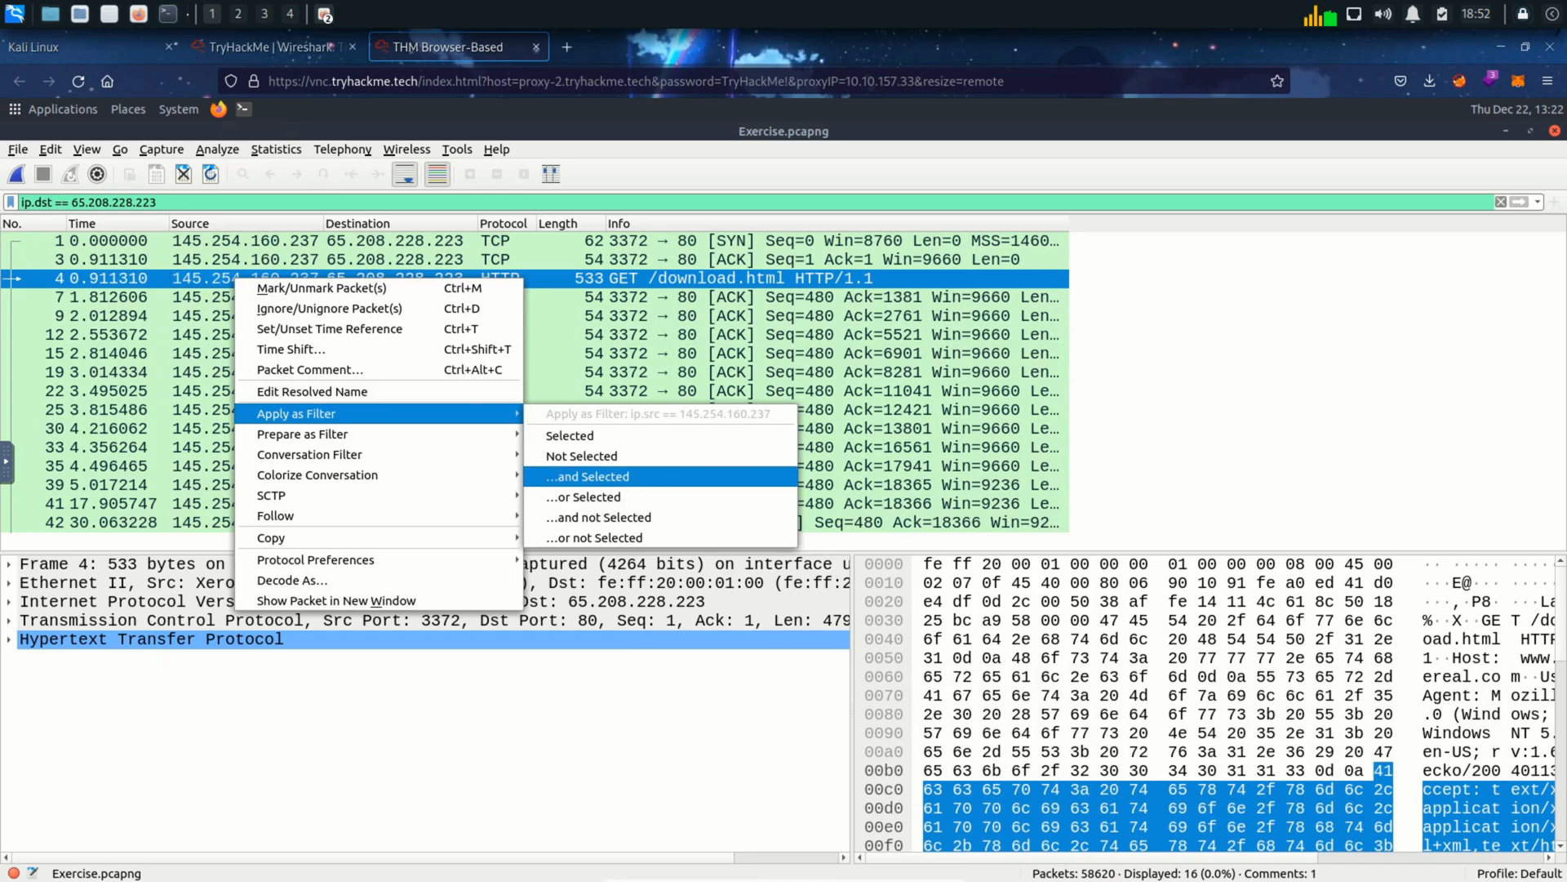
- Combine ip.src == 145.254.160.237 with an 'and', then ip.dst == 65.208.228.223 with an 'or', still 16 packets
{"action": "left_click", "coordinate": [588, 475]}
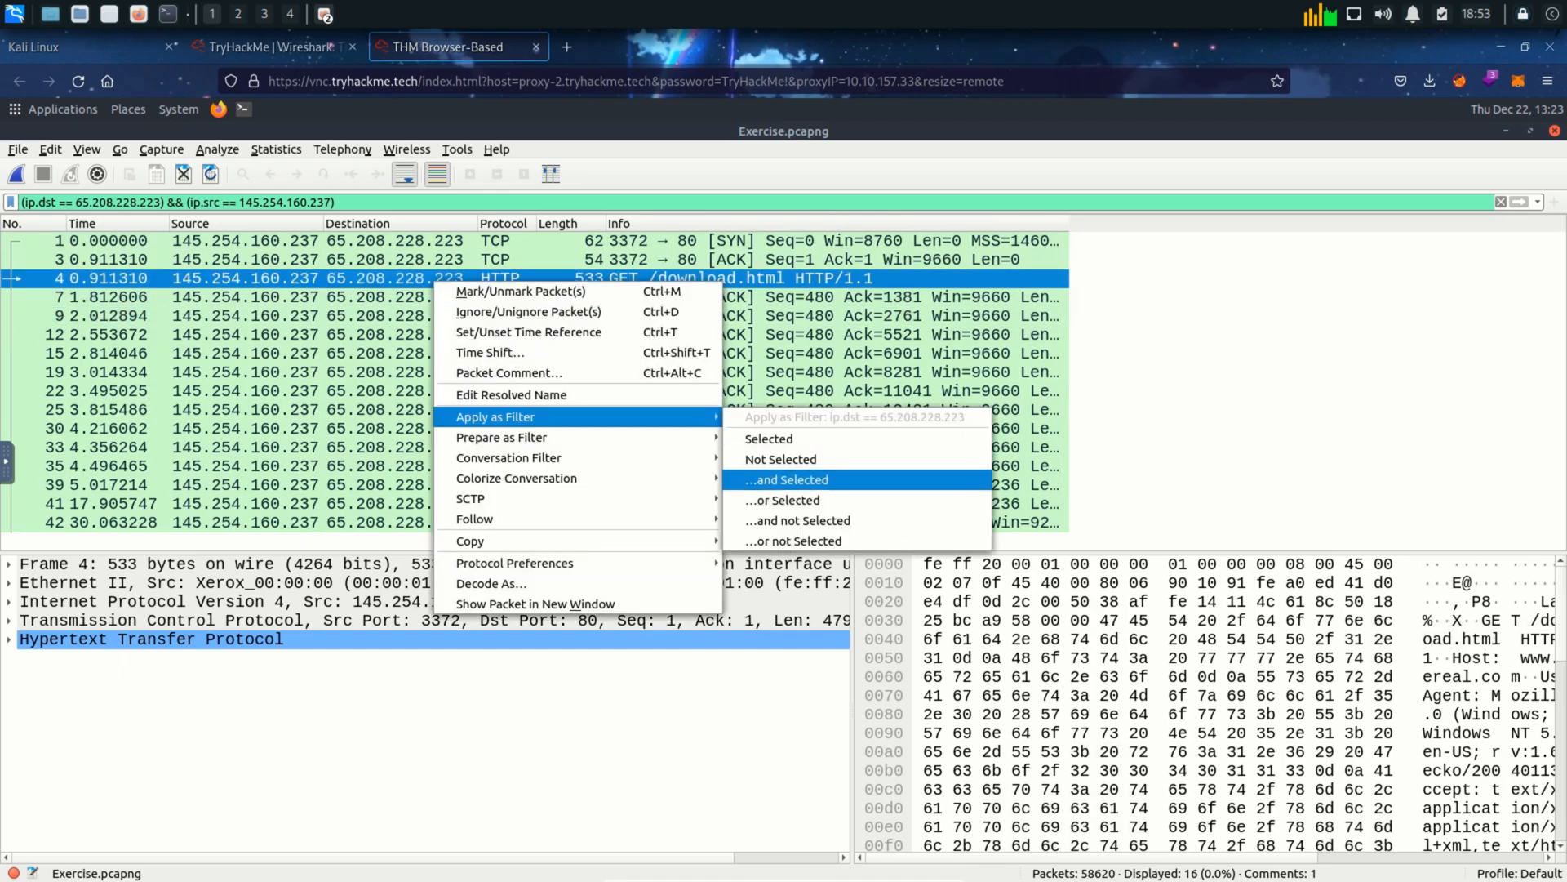
{"action": "mouse_move", "coordinate": [782, 499]}
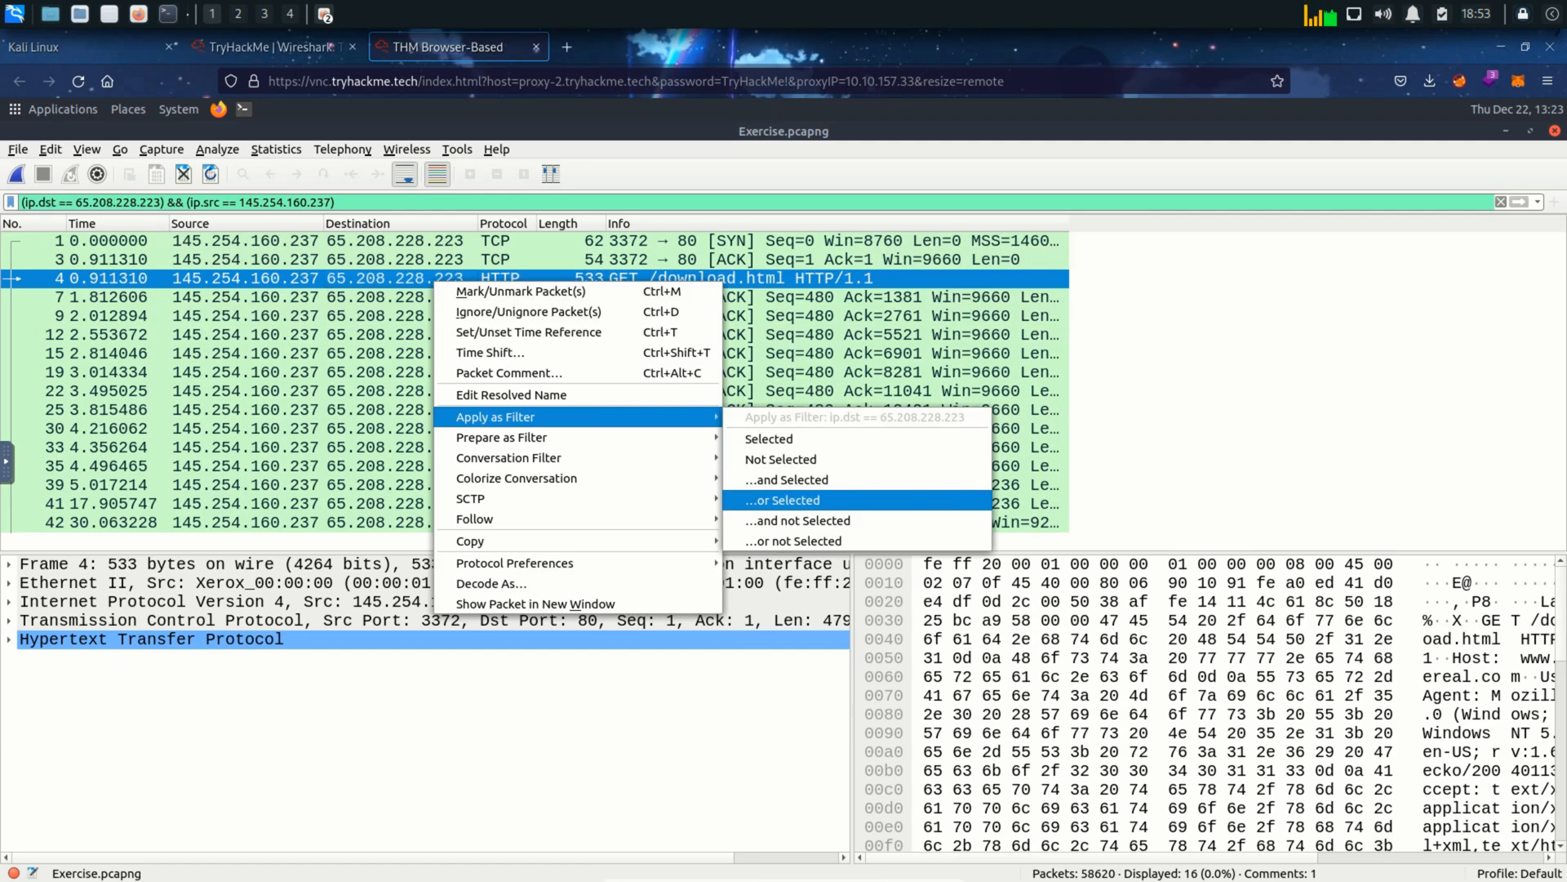
{"action": "left_click", "coordinate": [784, 500]}
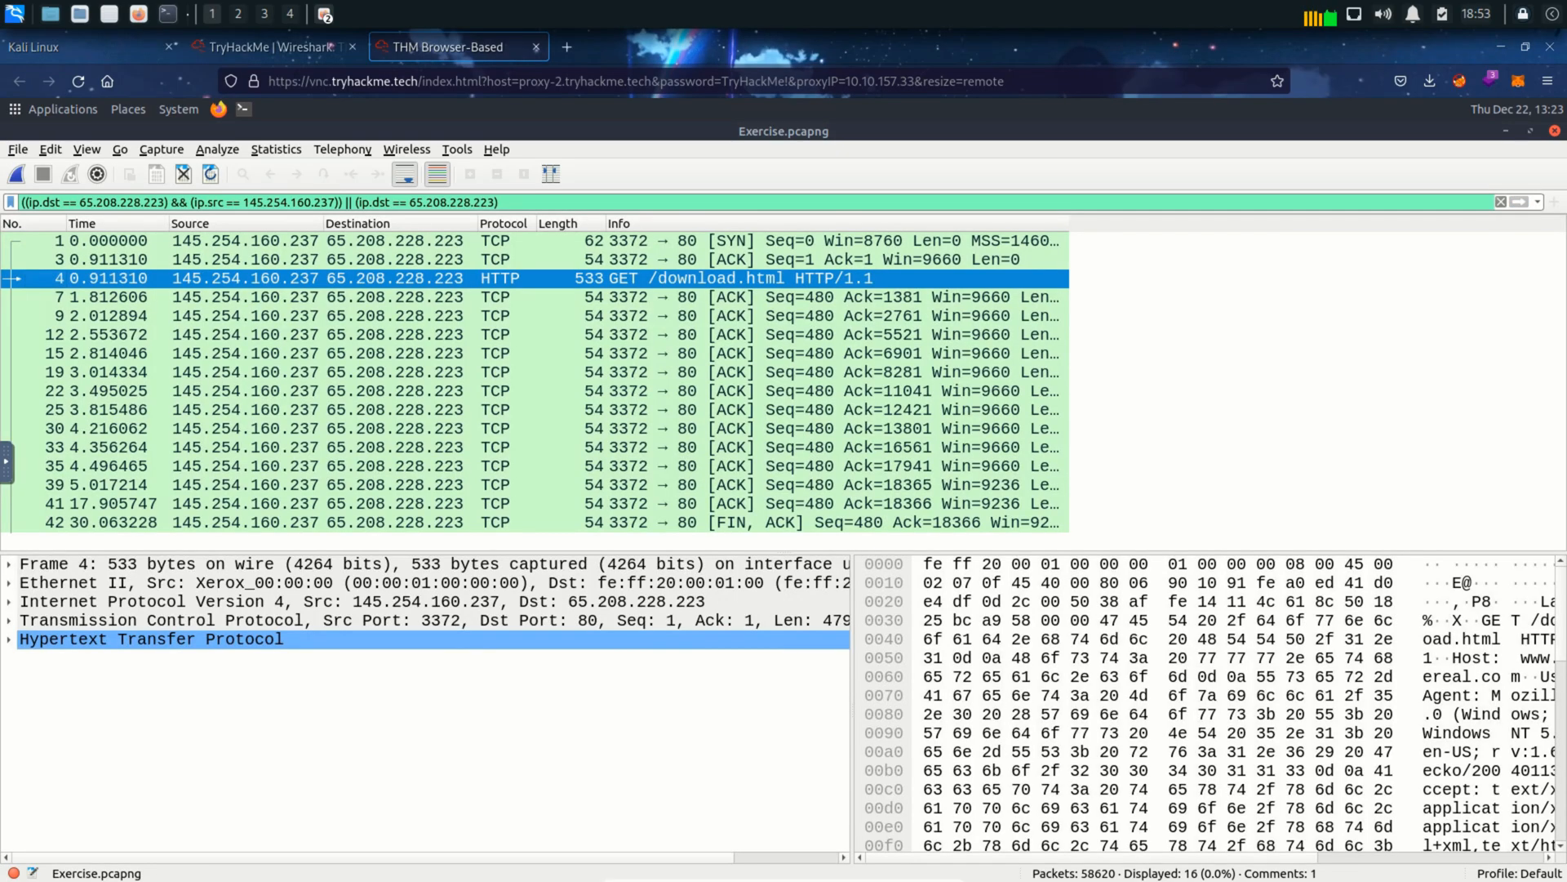
{"action": "left_click", "coordinate": [500, 428]}
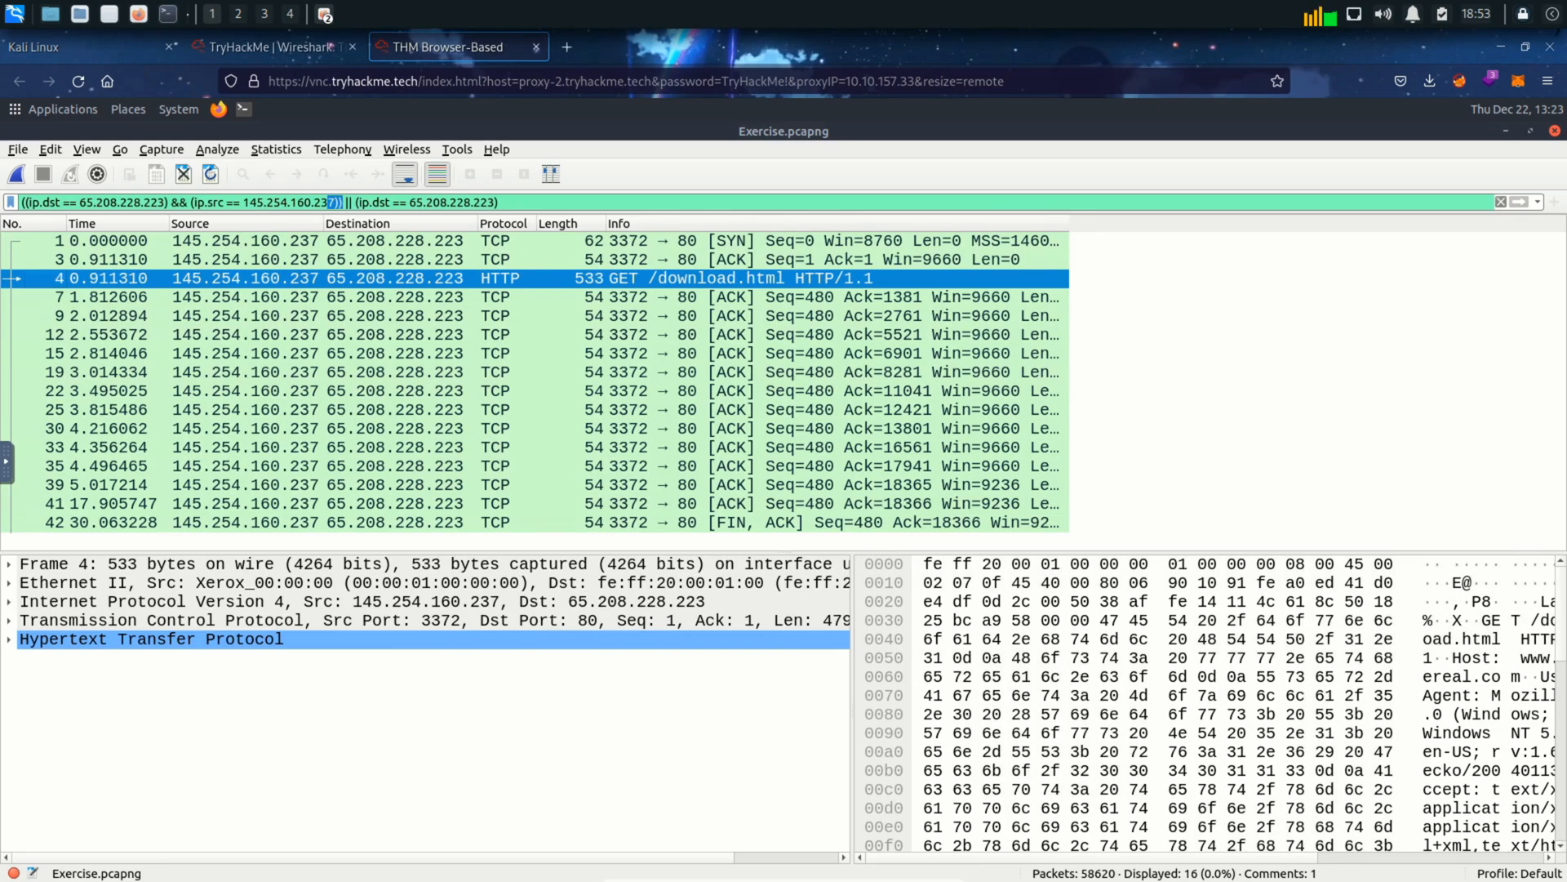
- Read the room's Conversation filter section and return to Wireshark with the display filter cleared
{"action": "left_click", "coordinate": [270, 47]}
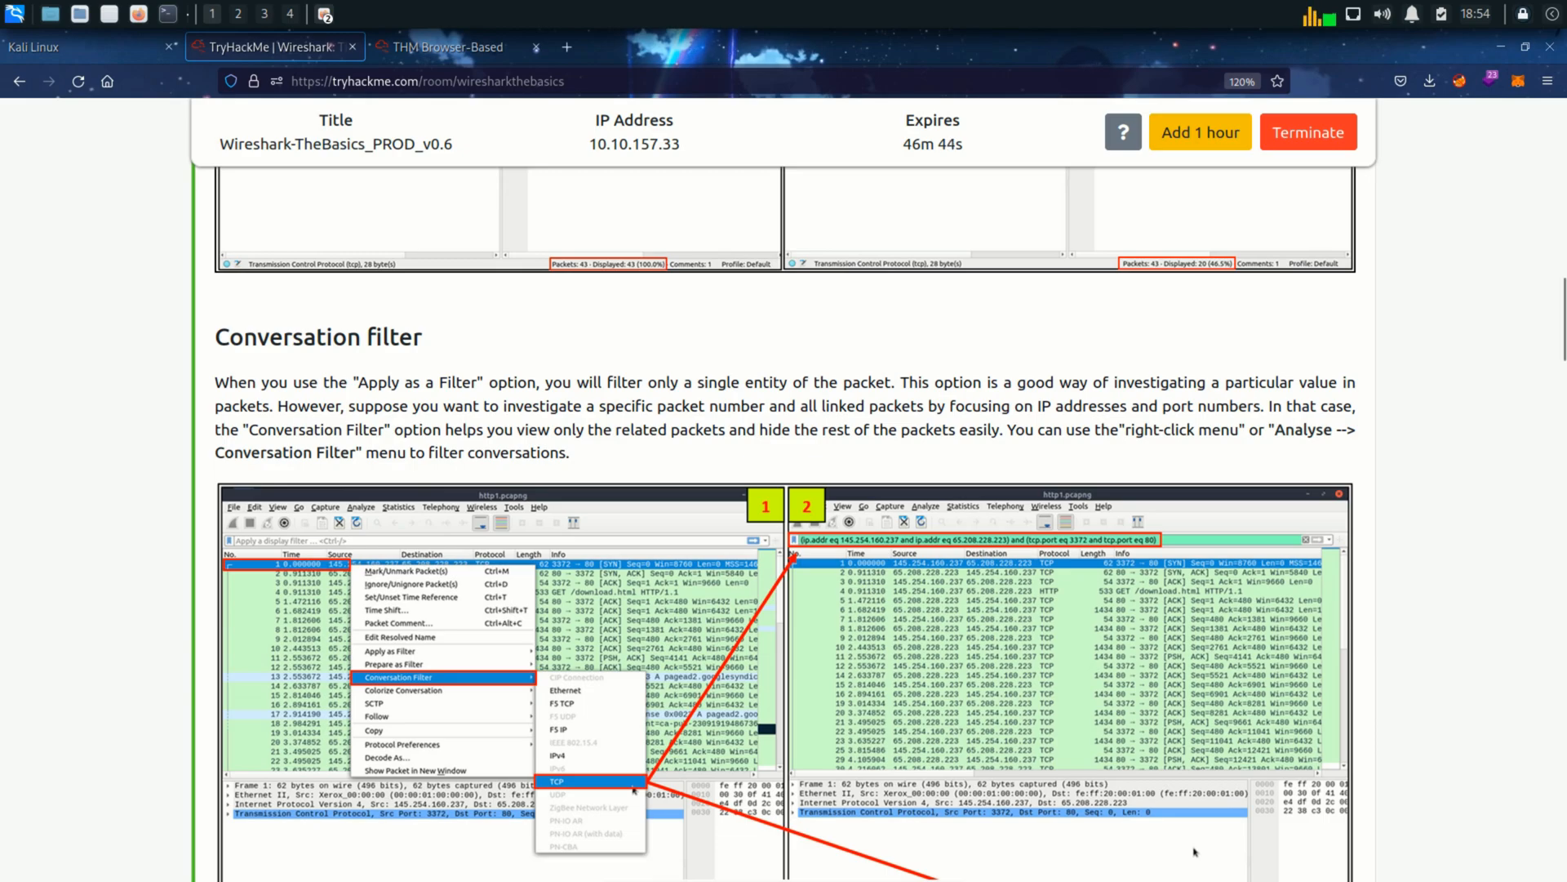
{"action": "left_click", "coordinate": [439, 48]}
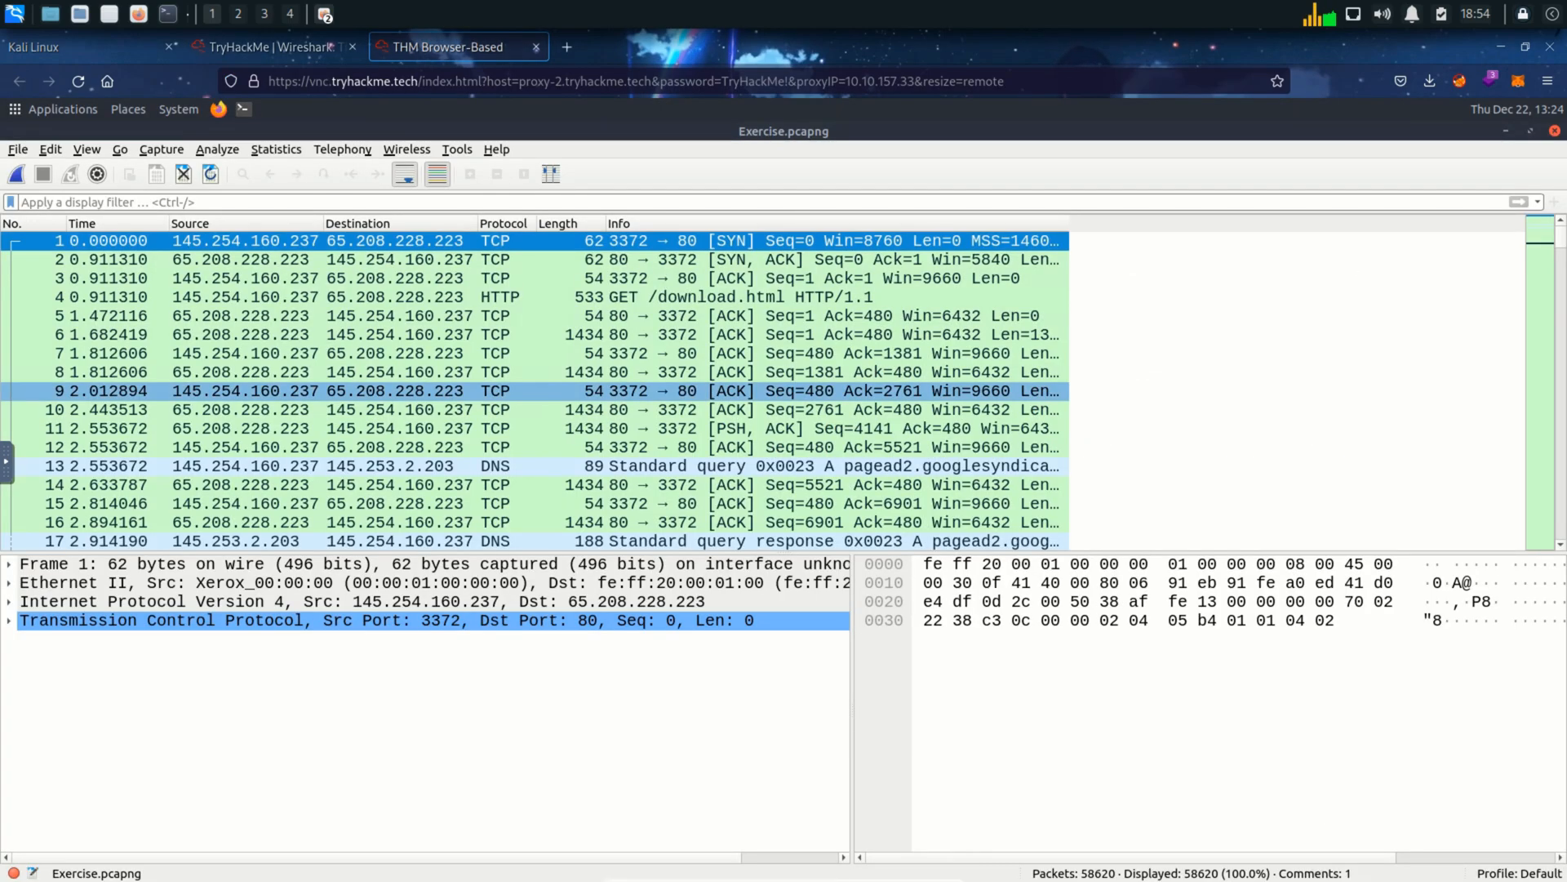
- Filter packet 101's TCP conversation between 10.10.57.178 and 10.100.1.33 on ports 80/48924, 28083 packets
{"action": "scroll", "scroll_direction": "down", "scroll_amount": 3}
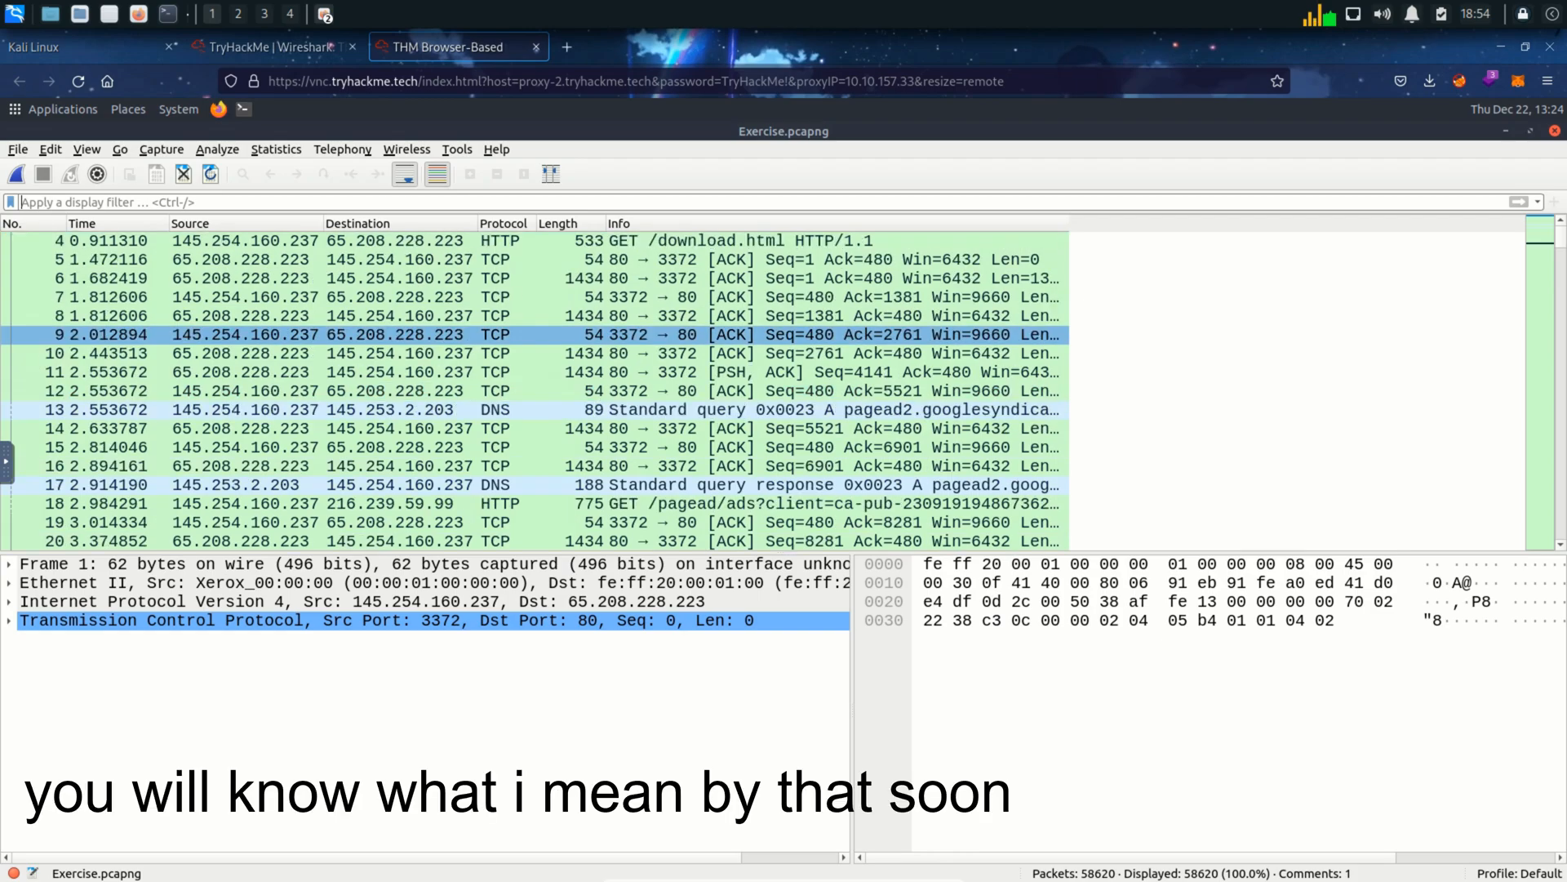
{"action": "scroll", "scroll_direction": "down", "scroll_amount": 3}
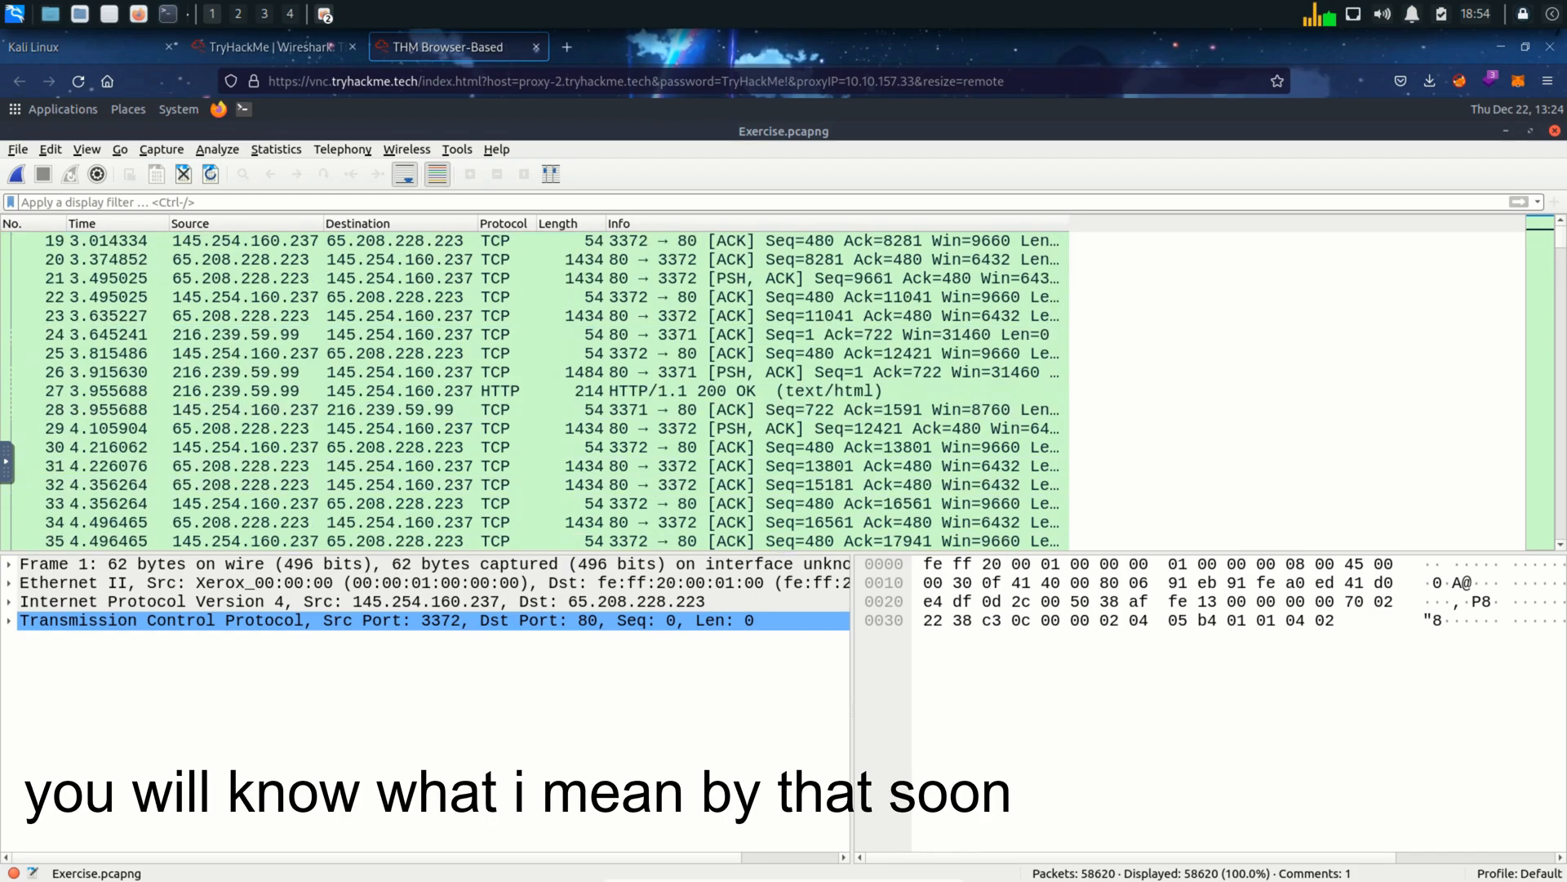
{"action": "scroll", "scroll_direction": "down", "scroll_amount": 3}
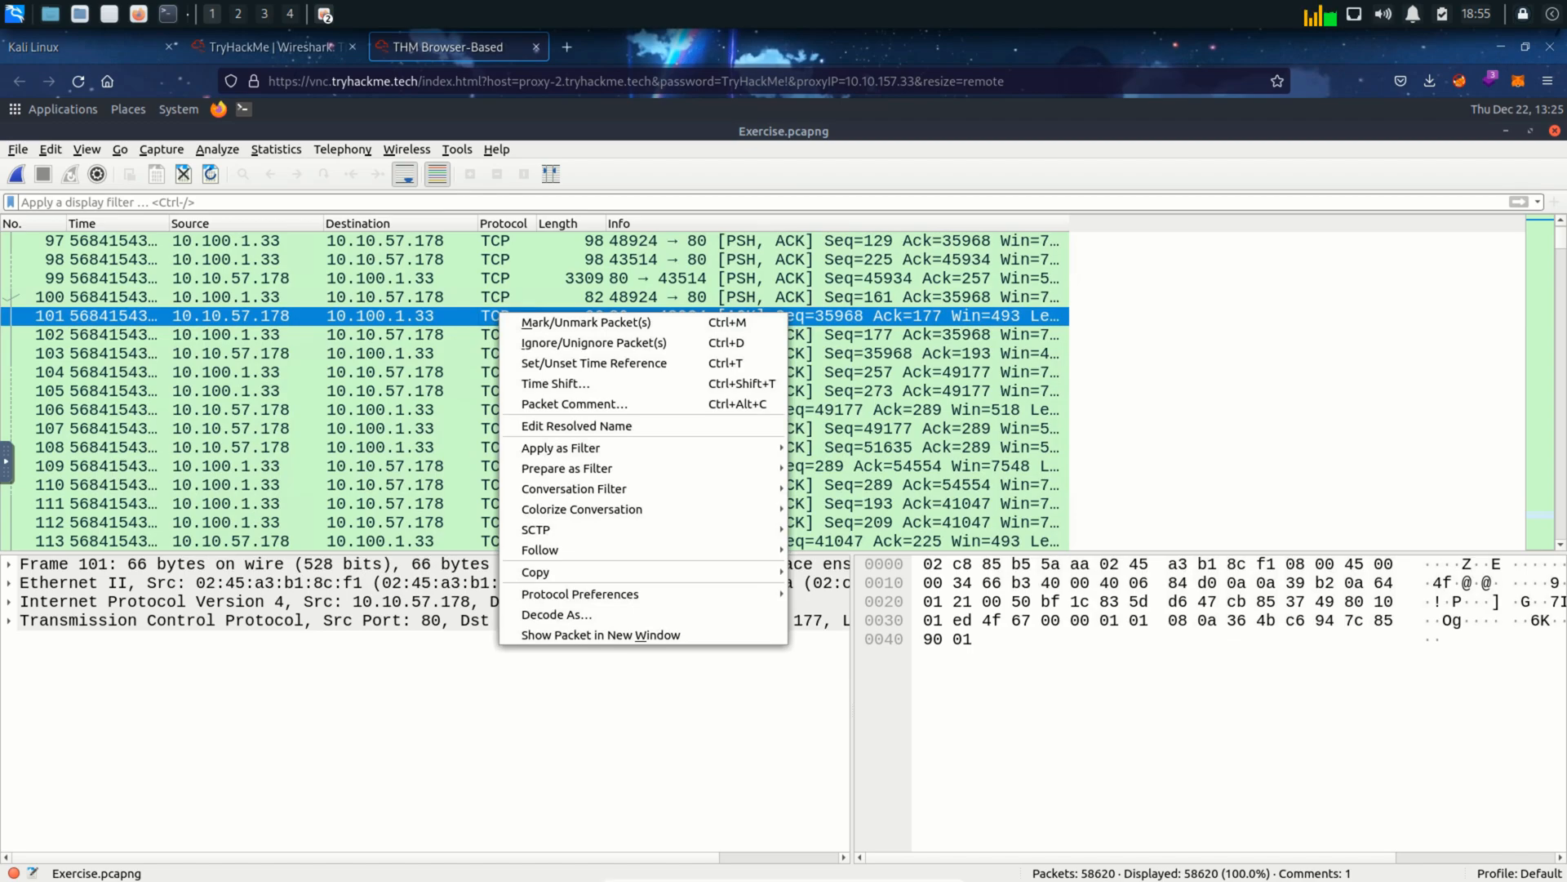
{"action": "mouse_move", "coordinate": [586, 322]}
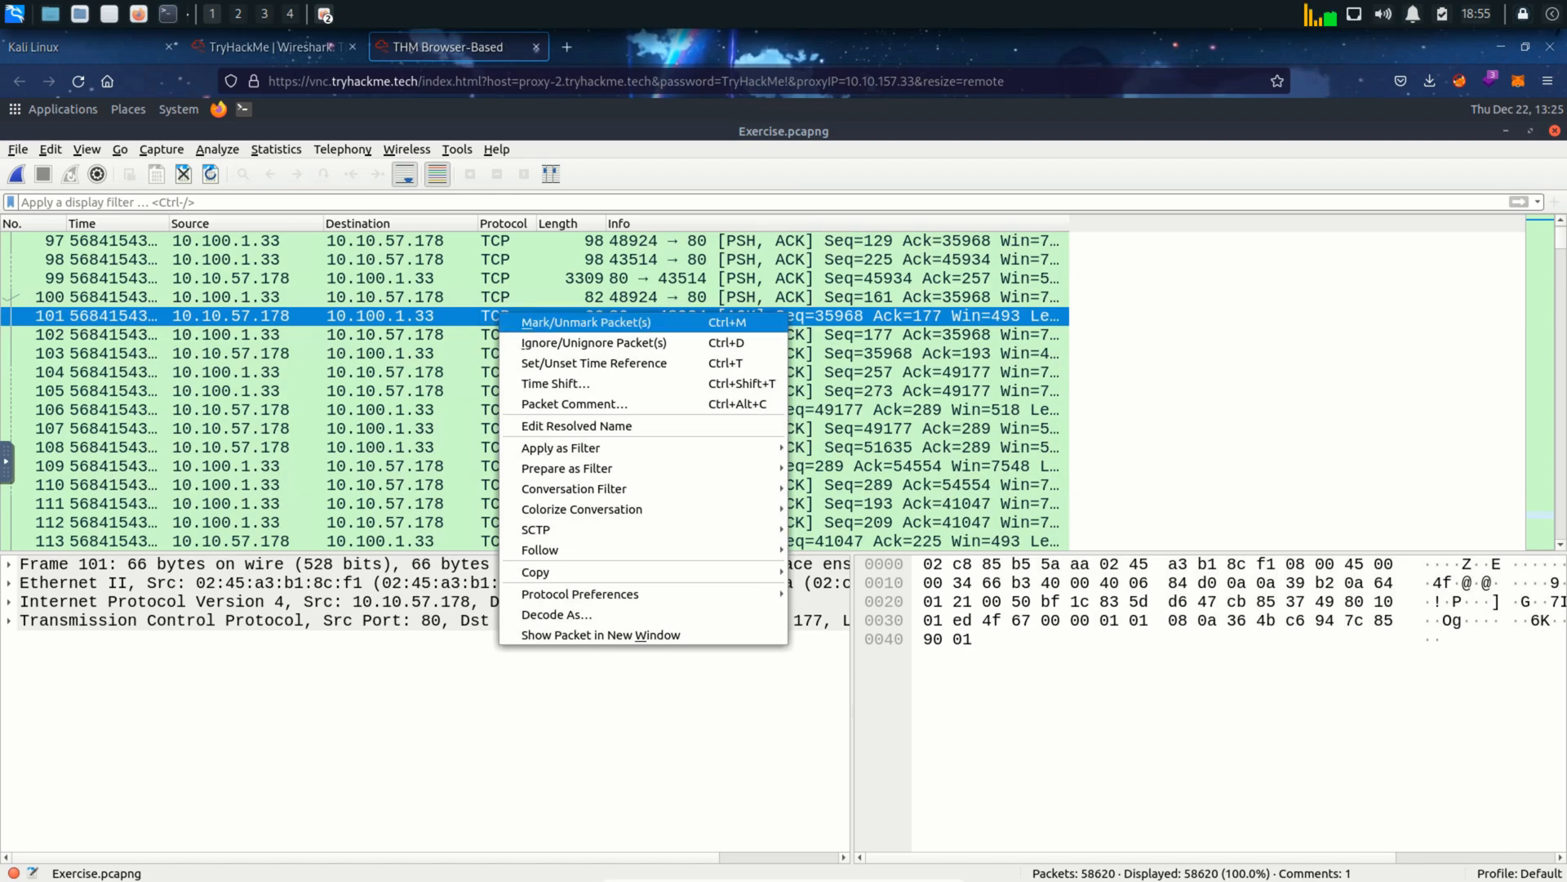
{"action": "mouse_move", "coordinate": [582, 509]}
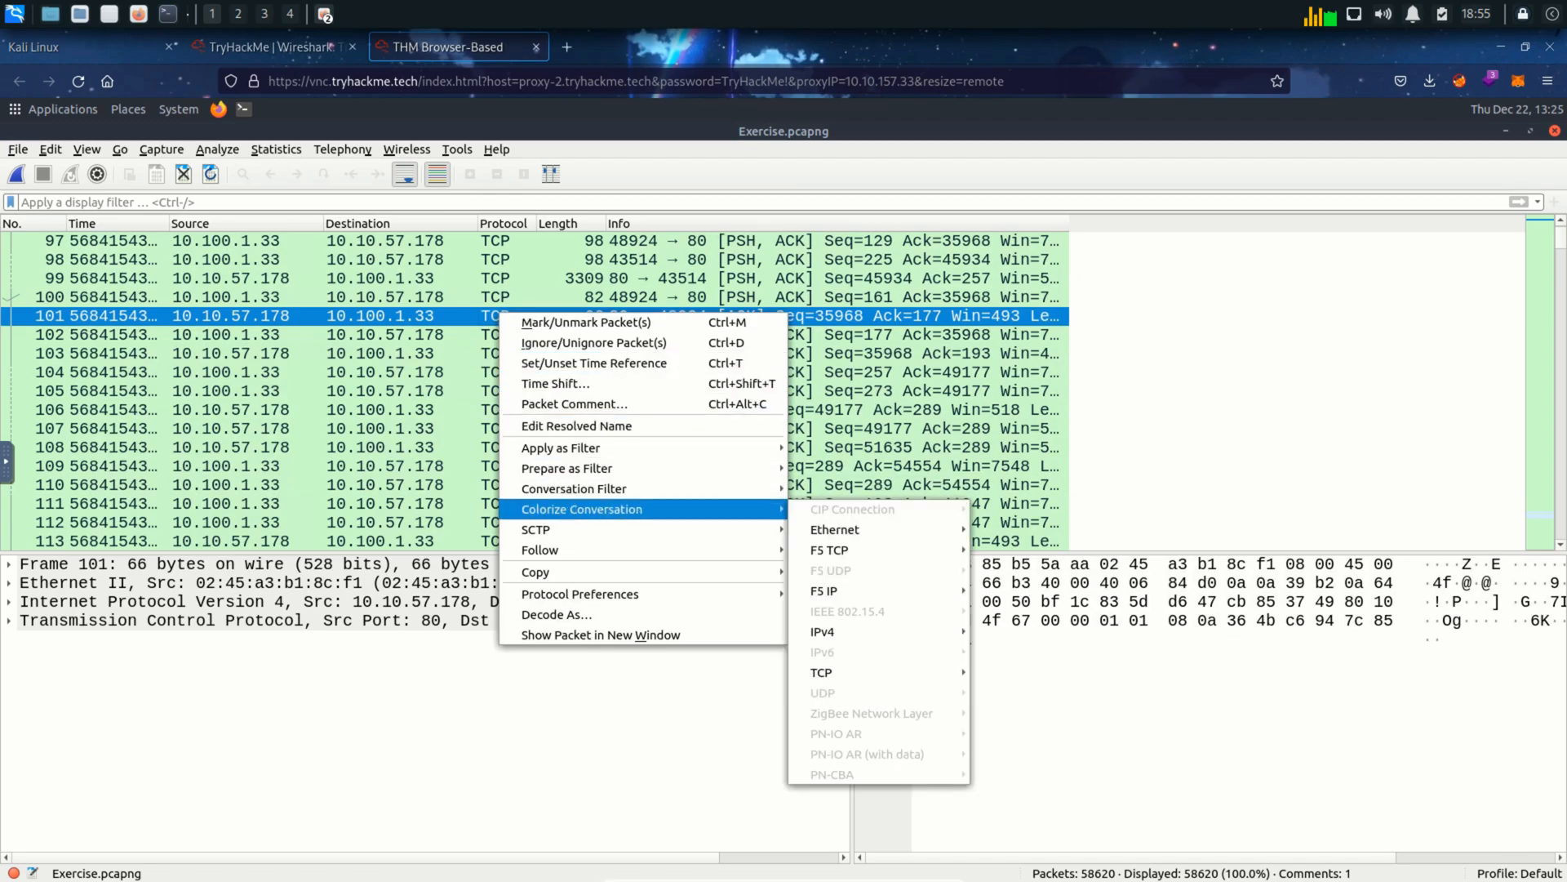
{"action": "mouse_move", "coordinate": [573, 488]}
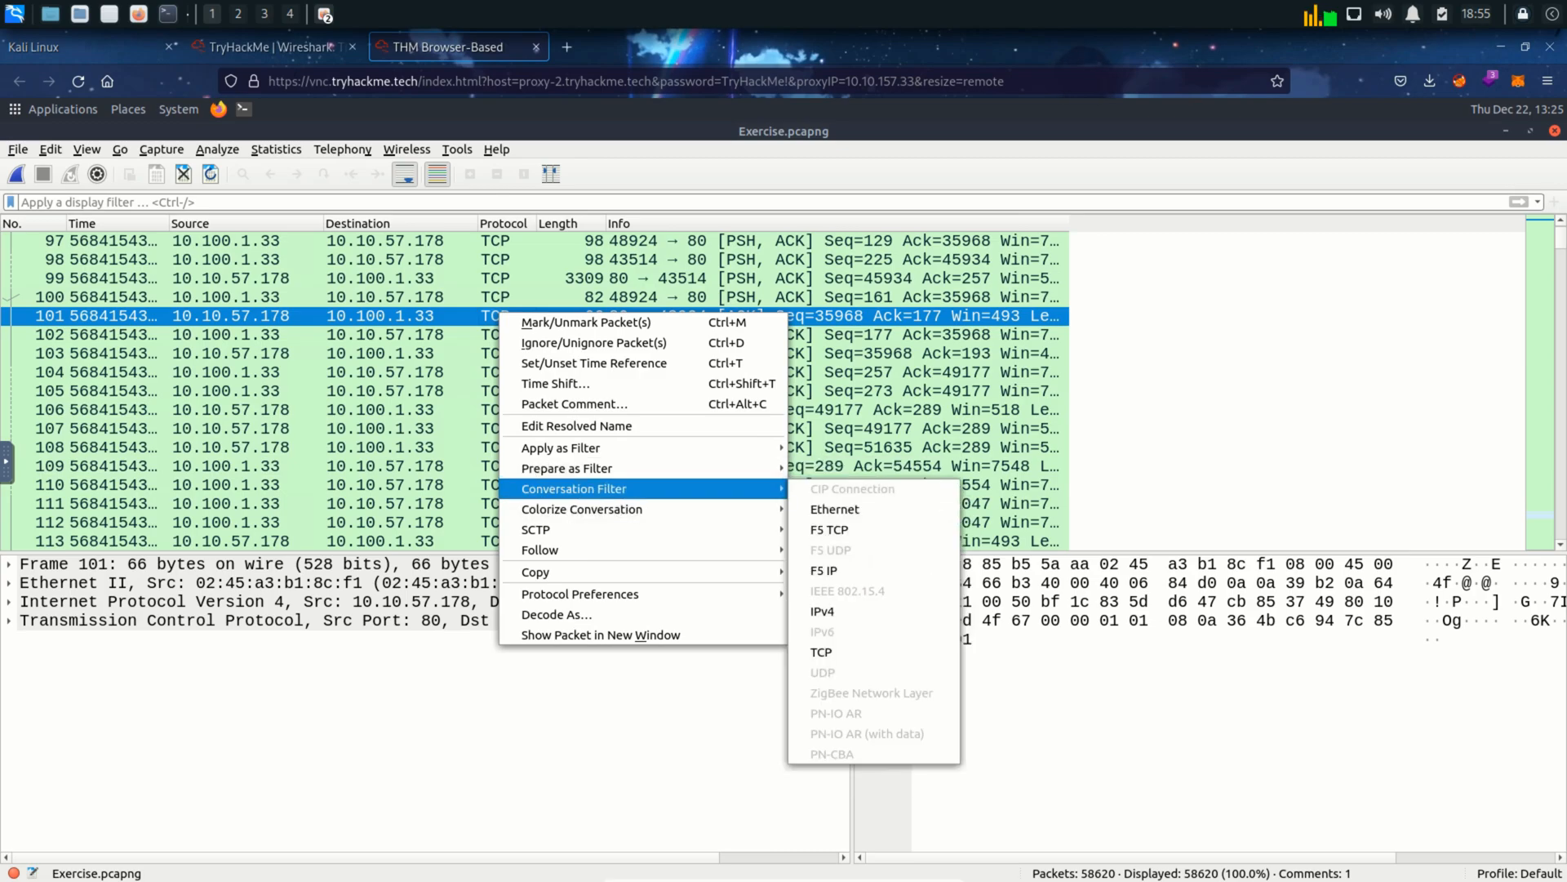
{"action": "left_click", "coordinate": [821, 651]}
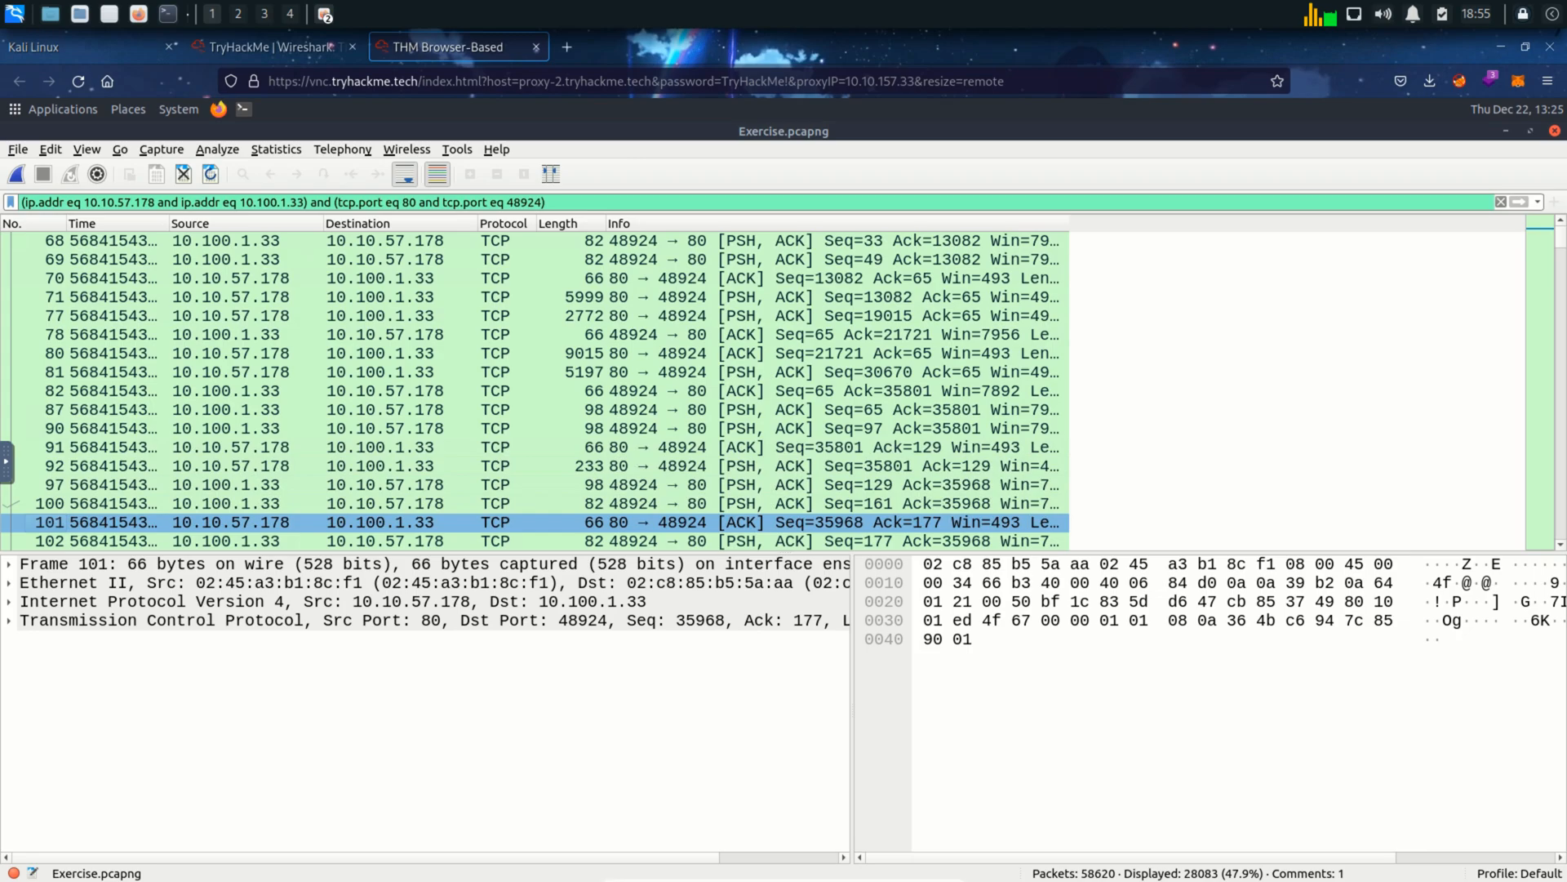
{"action": "left_click", "coordinate": [269, 47]}
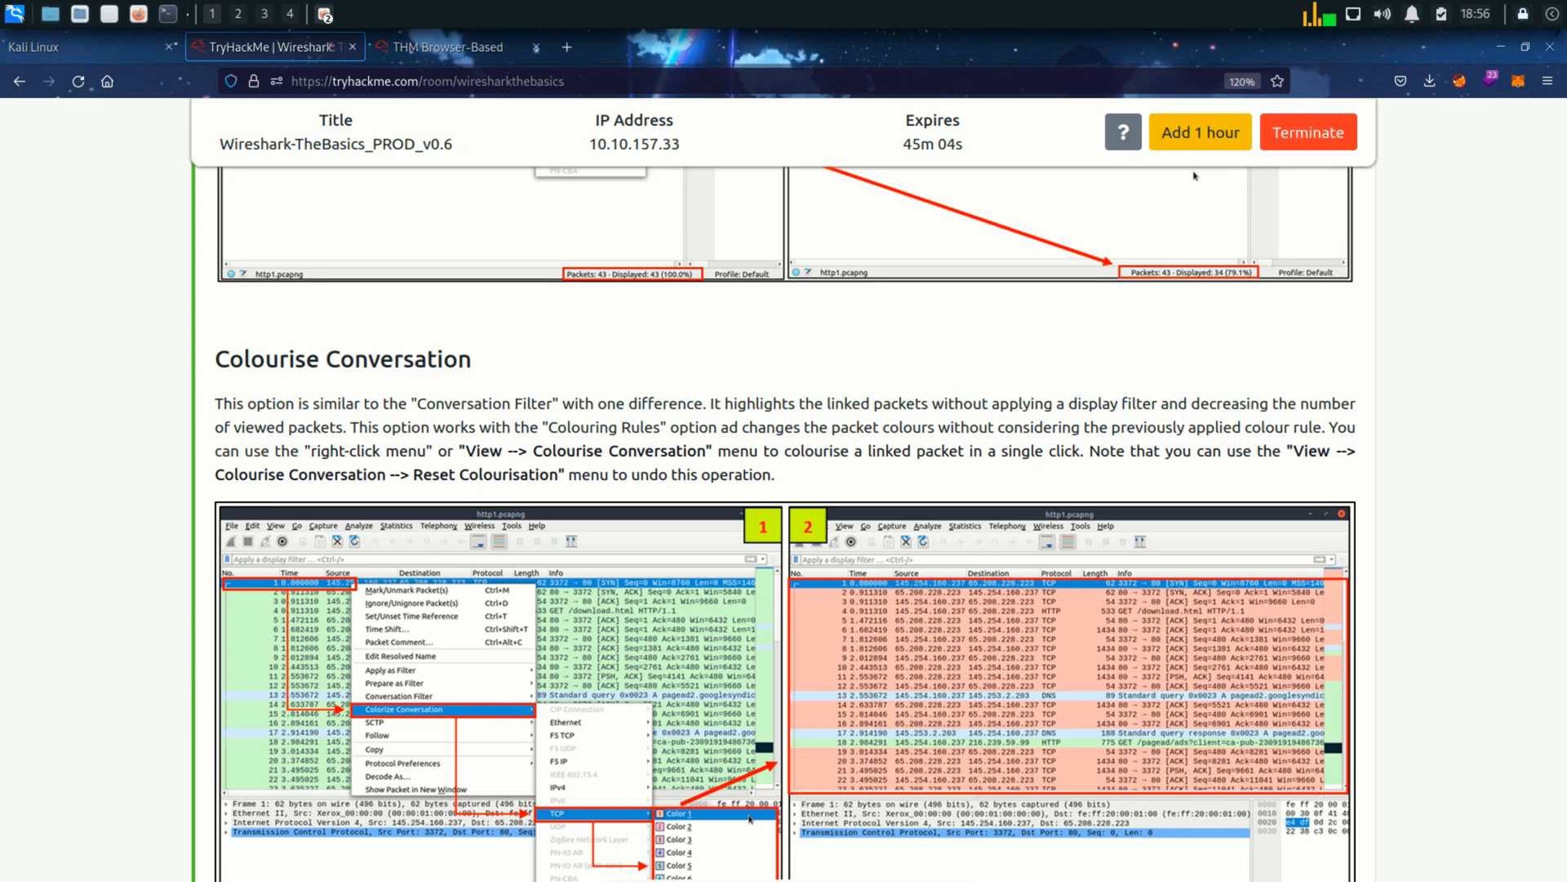
- Return to Wireshark after the Colourise Conversation section, capture unfiltered at 58620 packets
{"action": "left_click", "coordinate": [452, 48]}
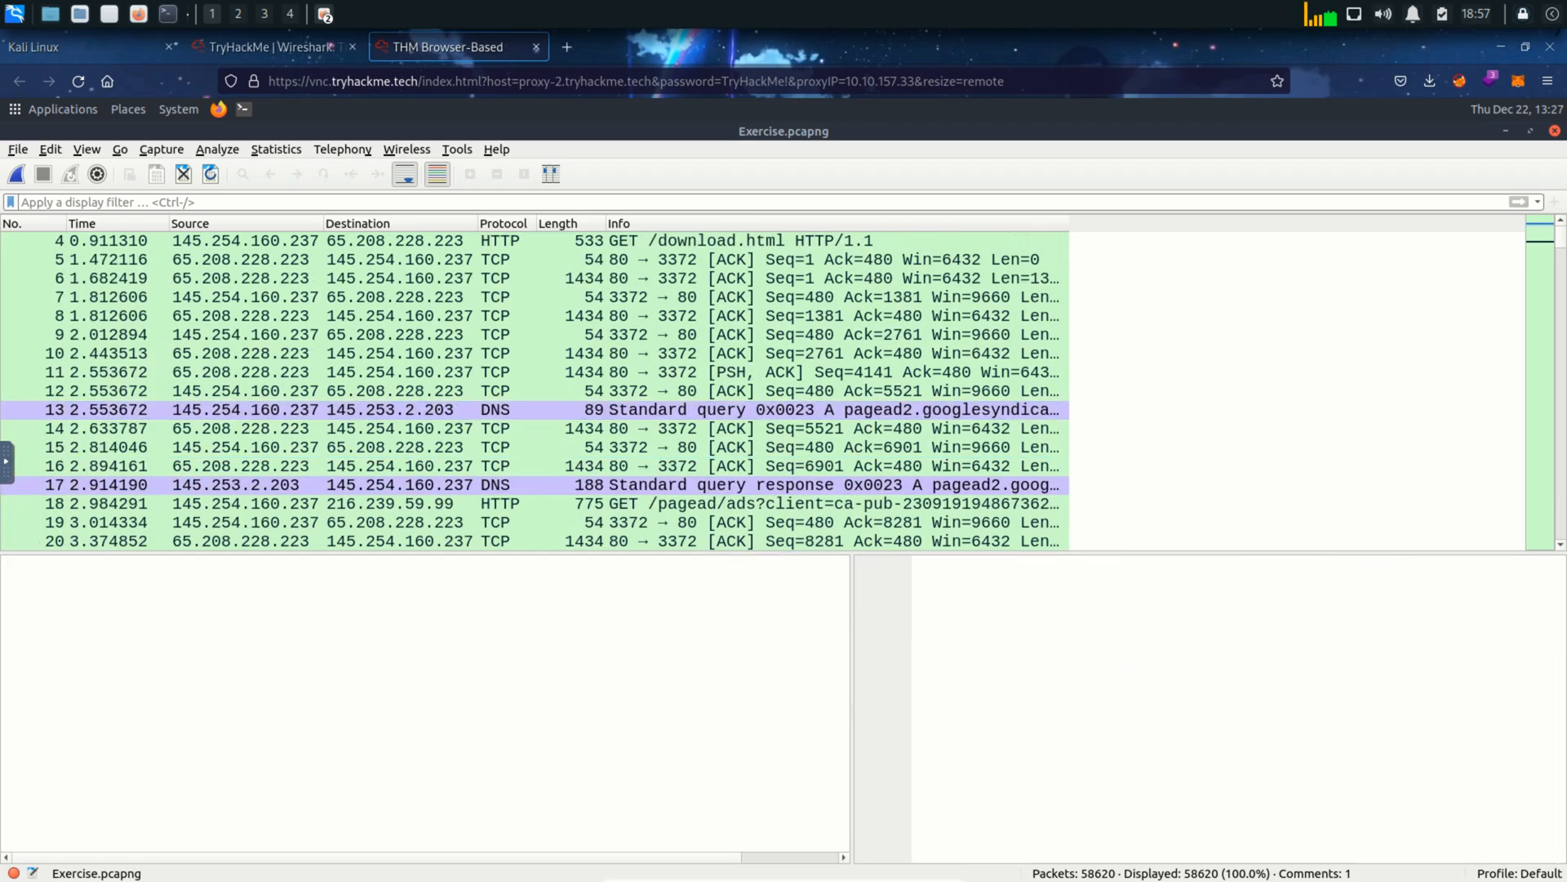
{"action": "left_click", "coordinate": [499, 372]}
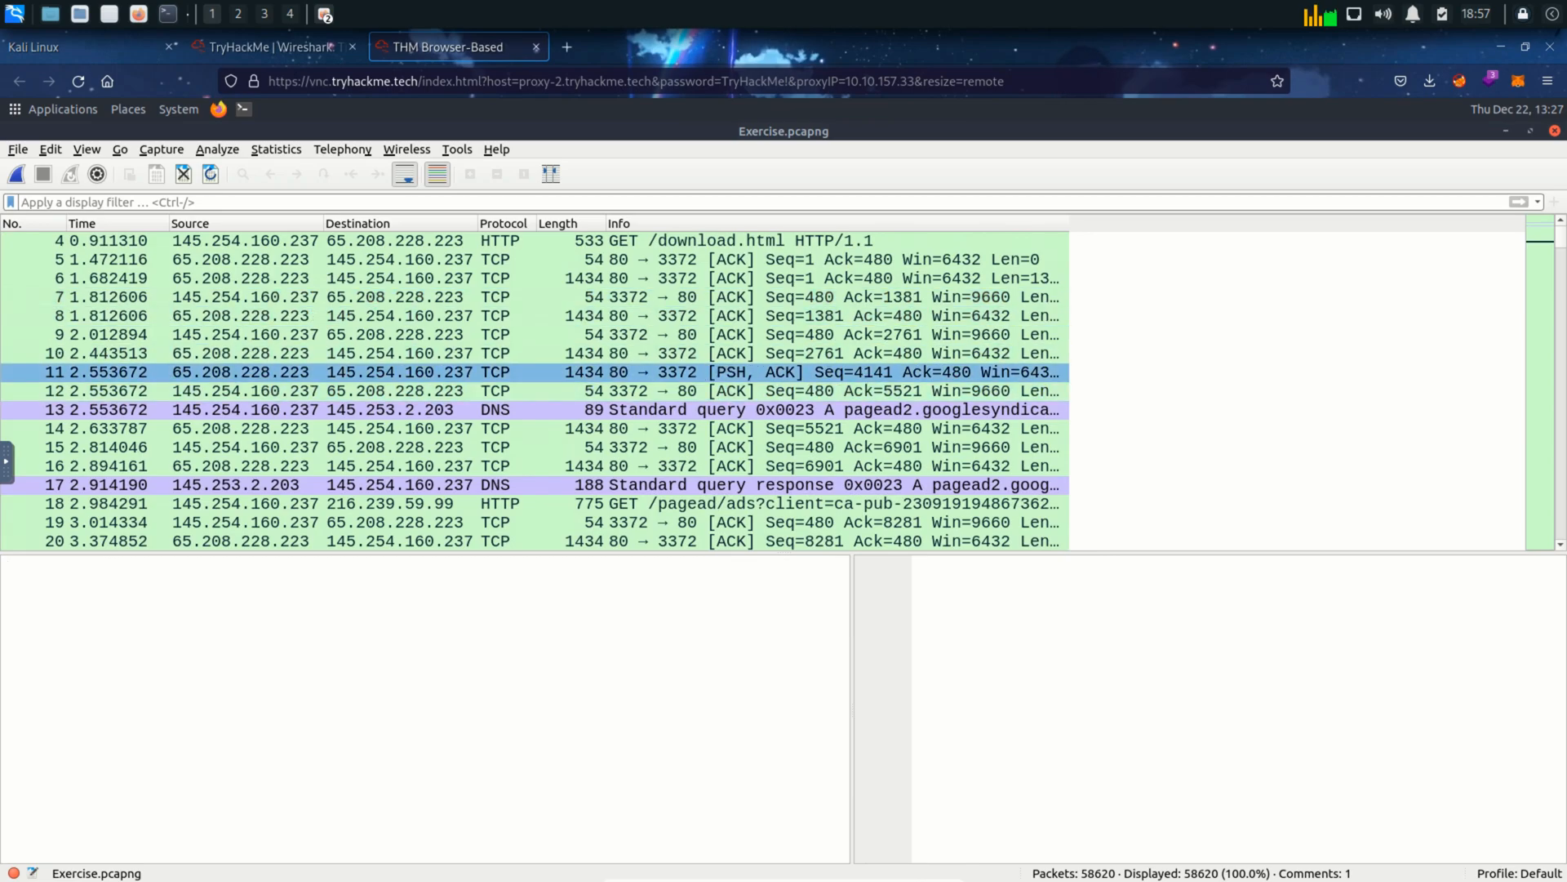
{"action": "scroll", "scroll_direction": "down", "scroll_amount": 3}
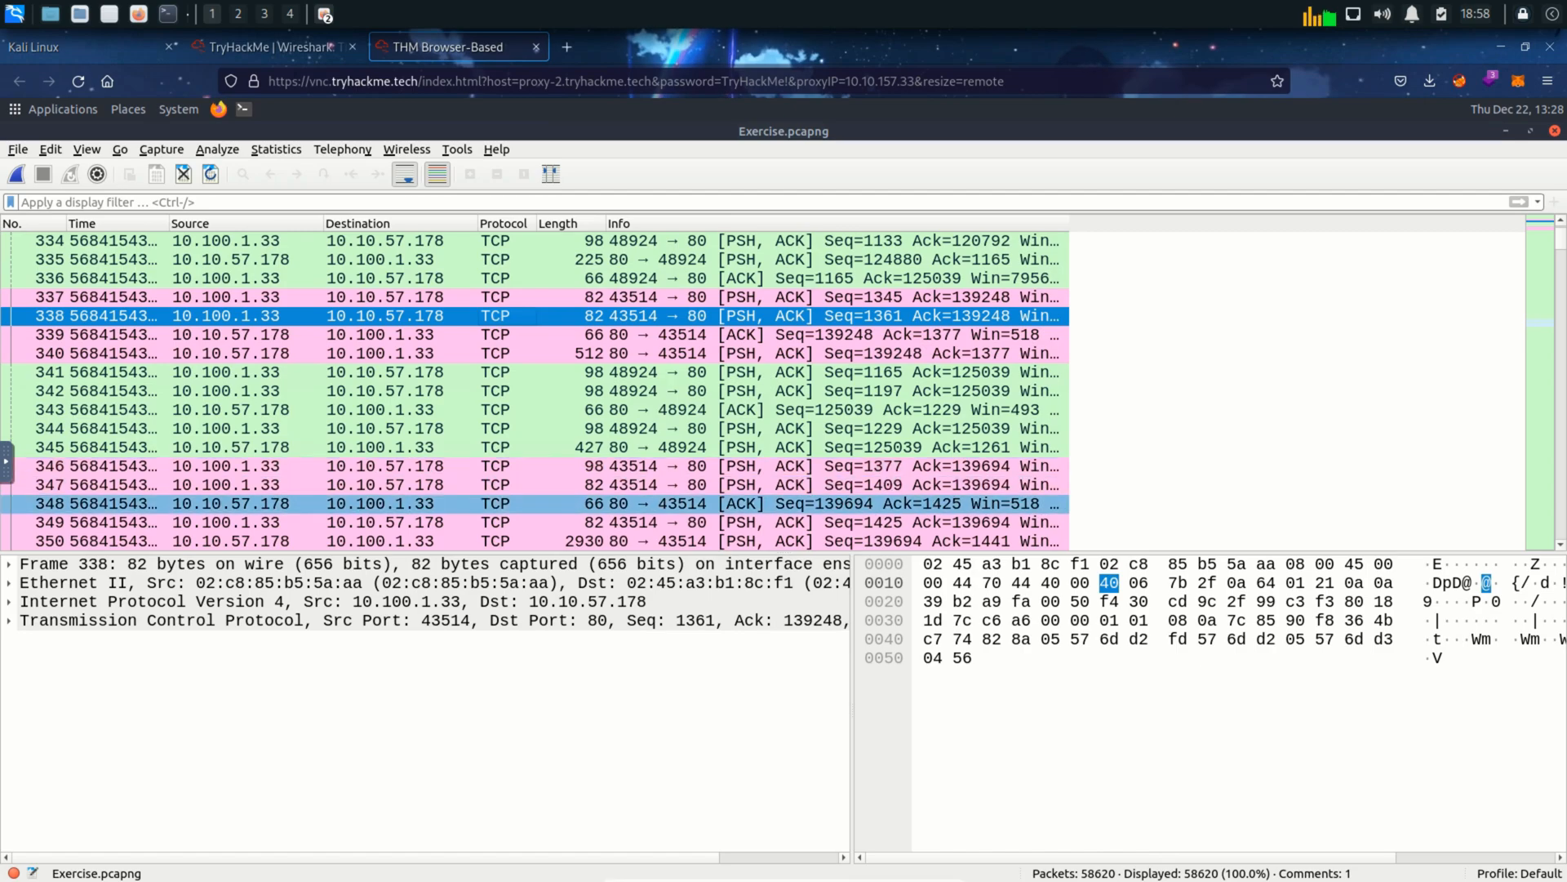
{"action": "scroll", "scroll_direction": "down", "scroll_amount": 3}
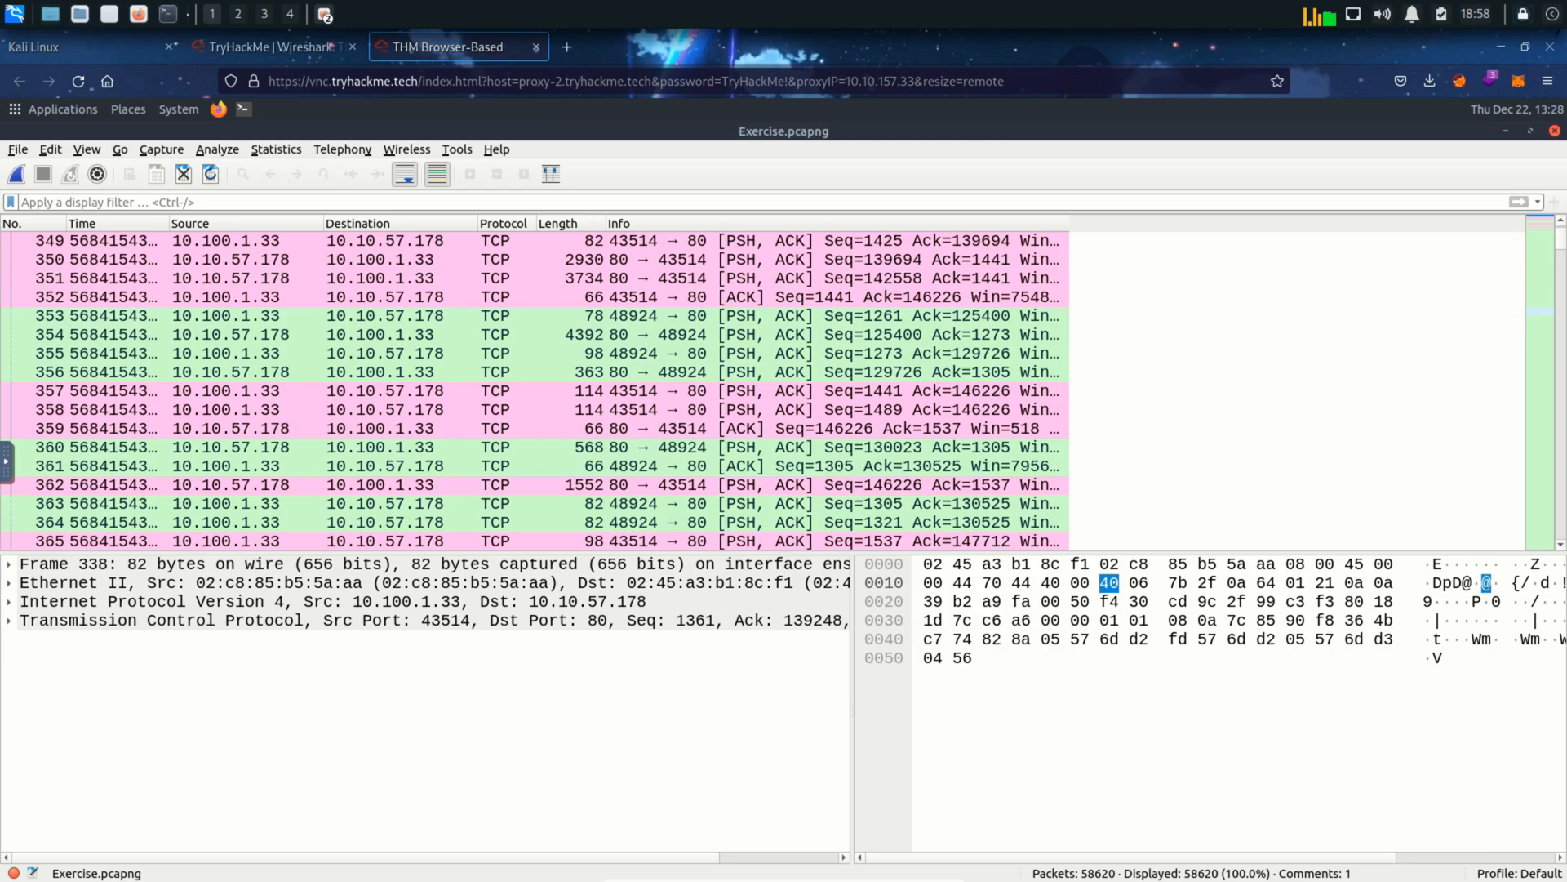
{"action": "left_click", "coordinate": [270, 48]}
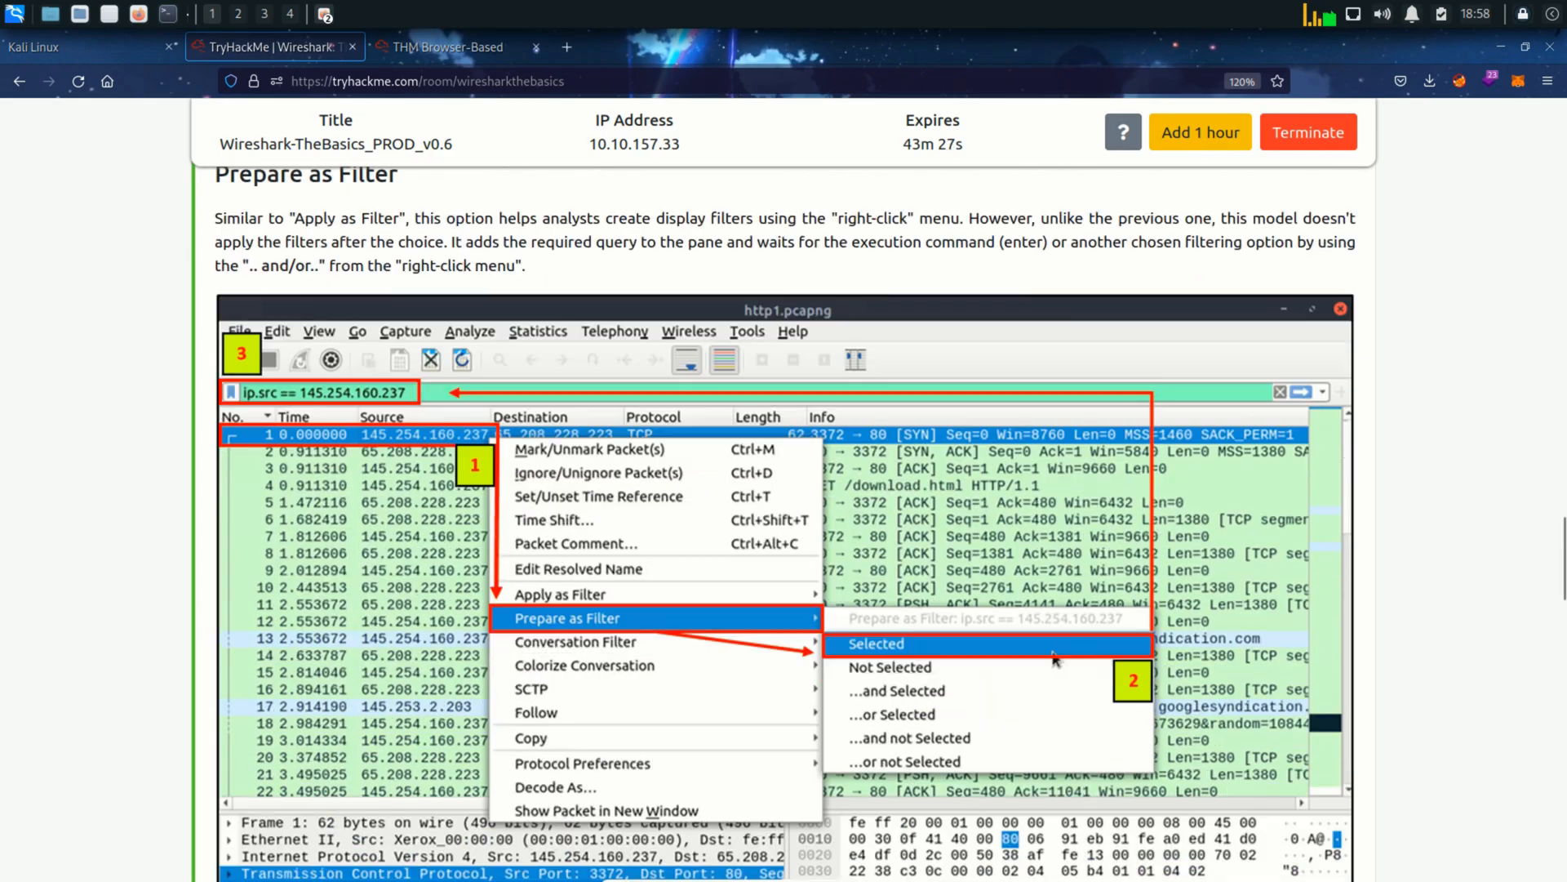
- Reread the Prepare as Filter section and return to the remote Wireshark desktop on packet 337
{"action": "scroll", "scroll_direction": "up", "scroll_amount": 3}
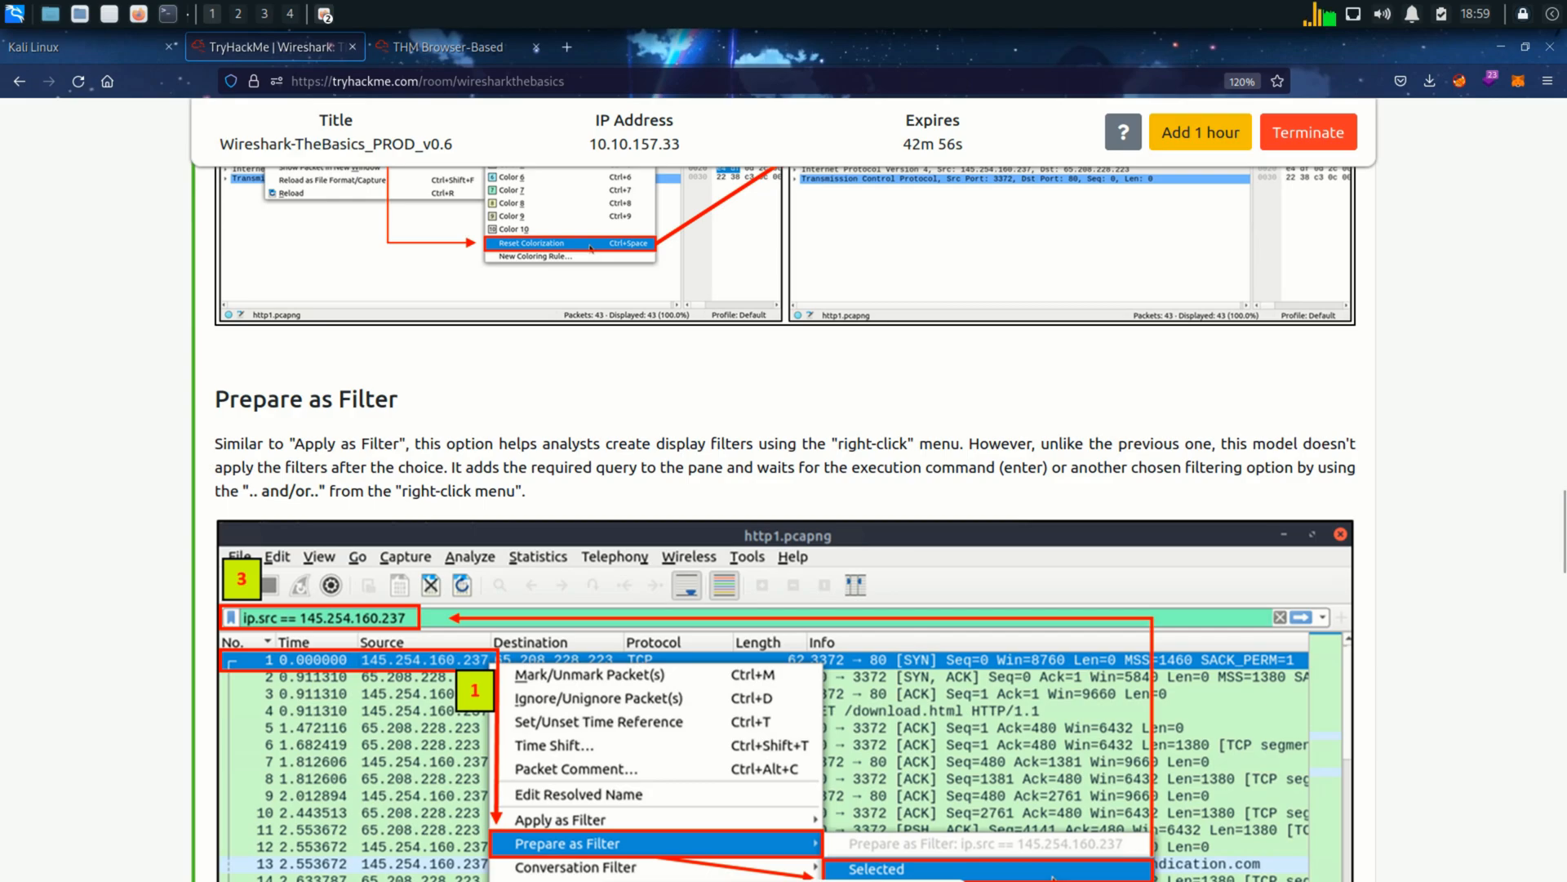
{"action": "scroll", "scroll_direction": "down", "scroll_amount": 3}
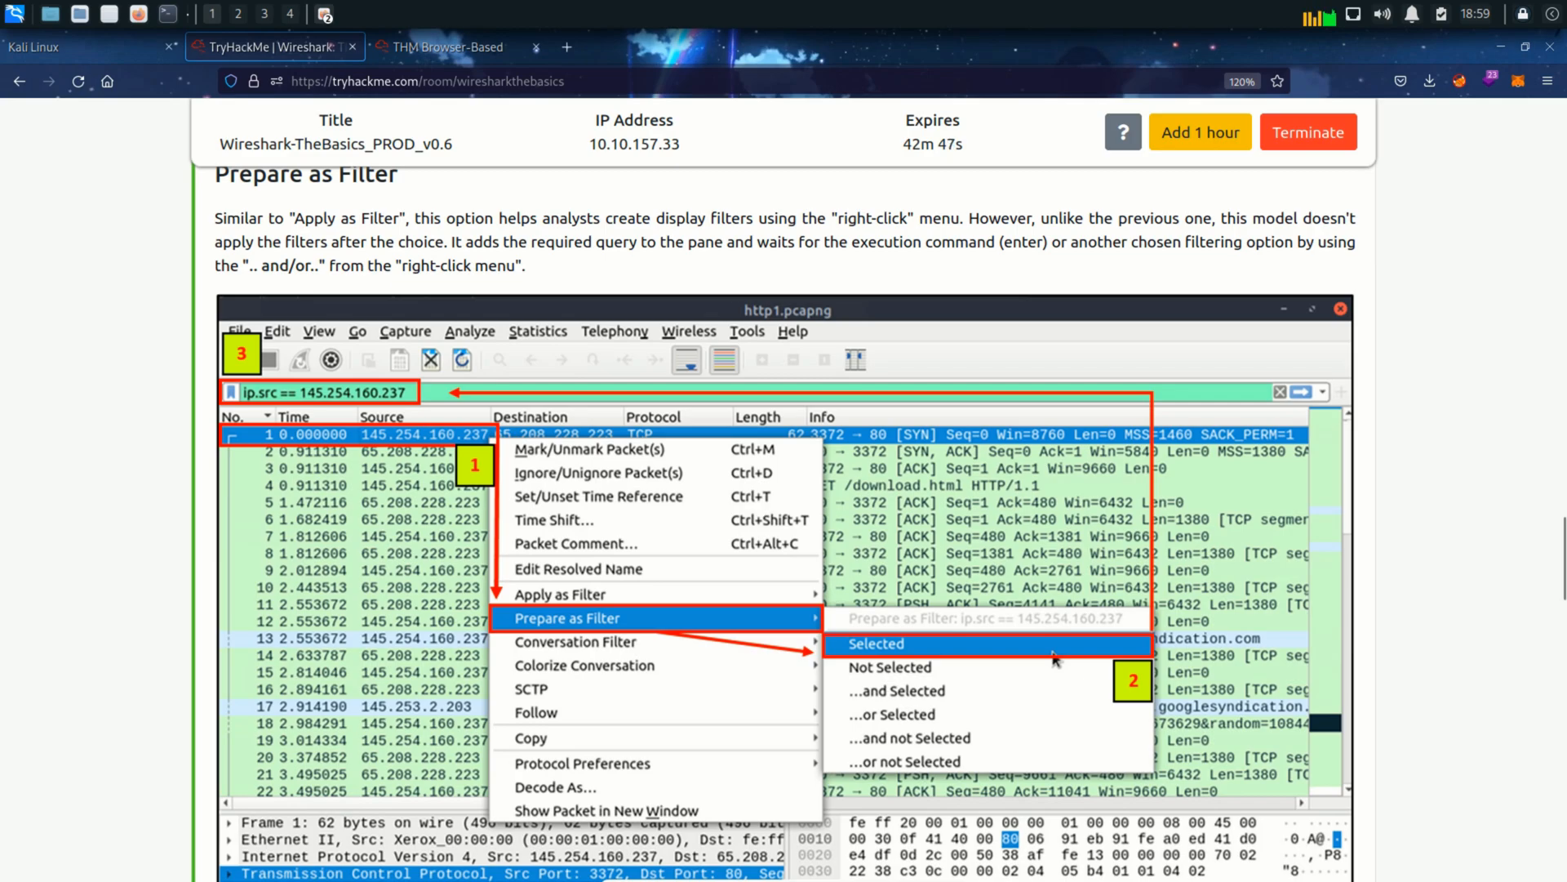
{"action": "left_click", "coordinate": [429, 47]}
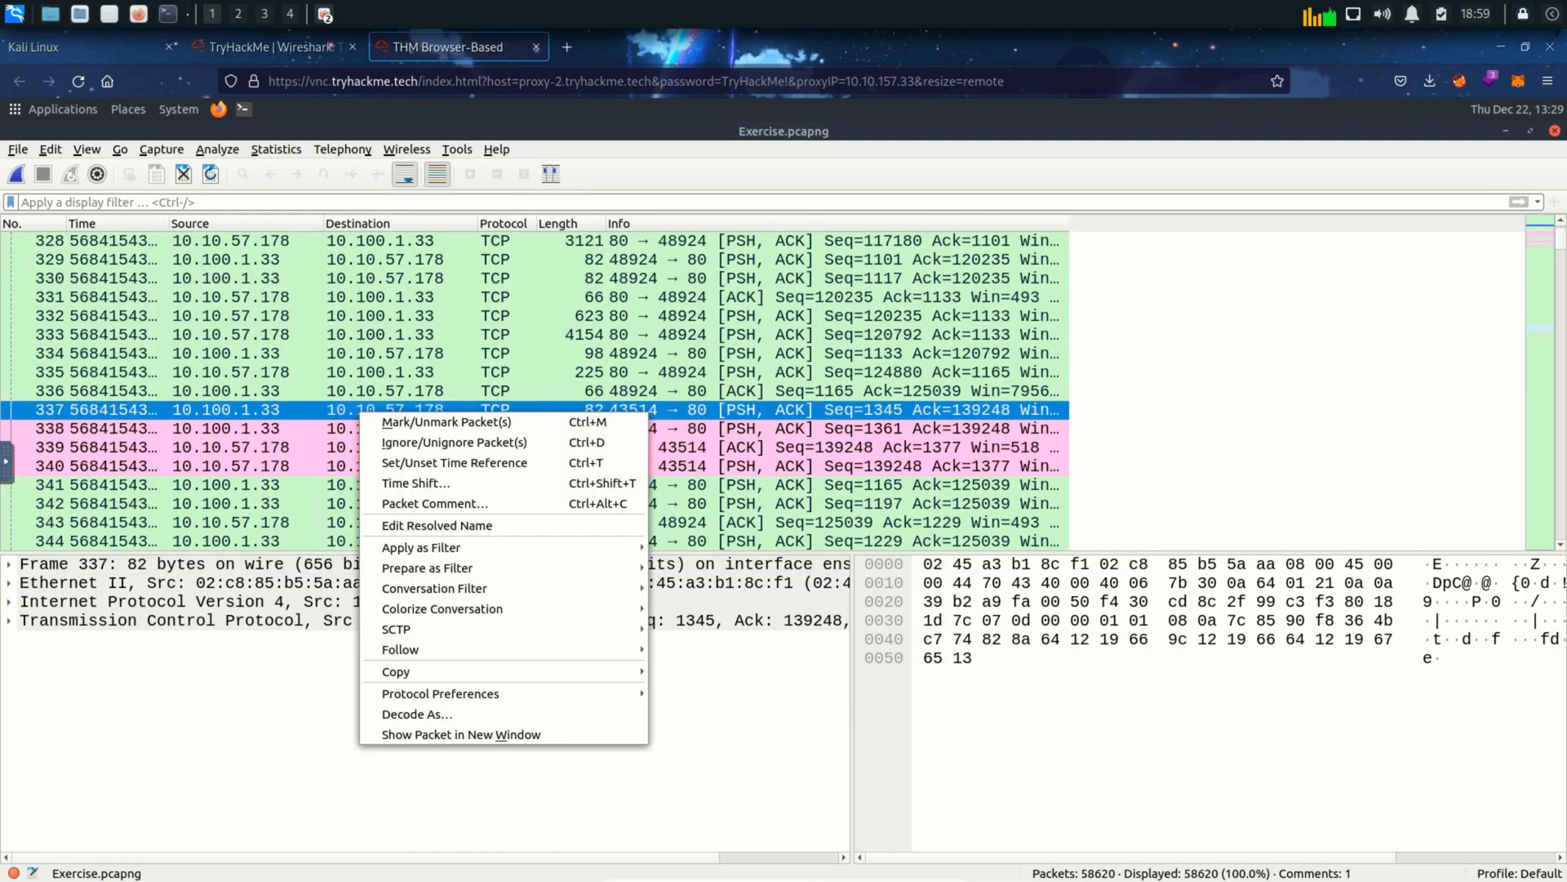
{"action": "mouse_move", "coordinate": [426, 568]}
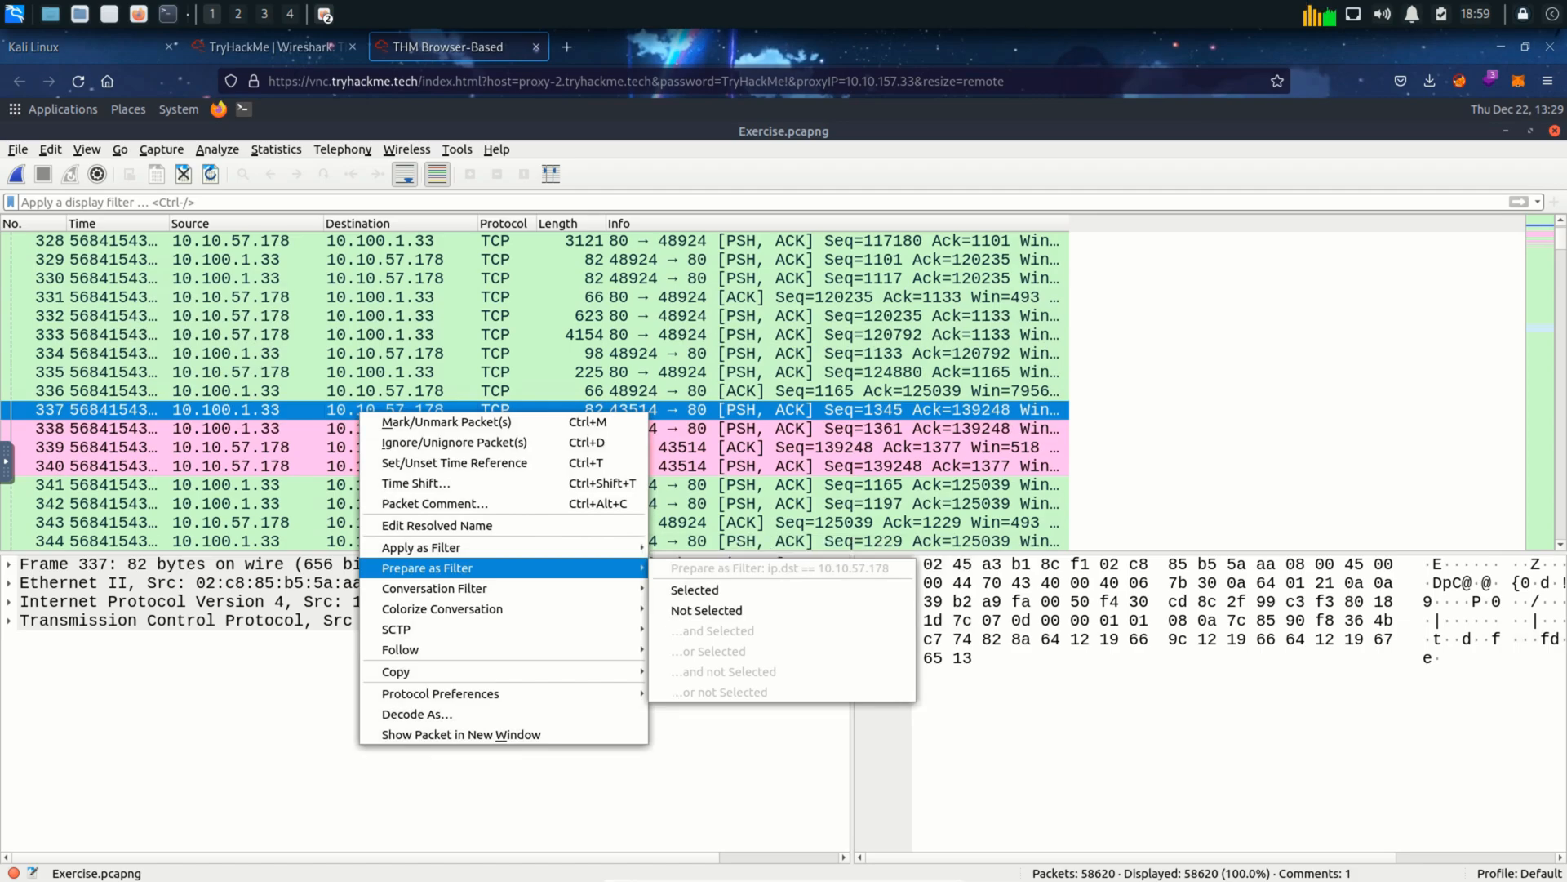
{"action": "mouse_move", "coordinate": [694, 590]}
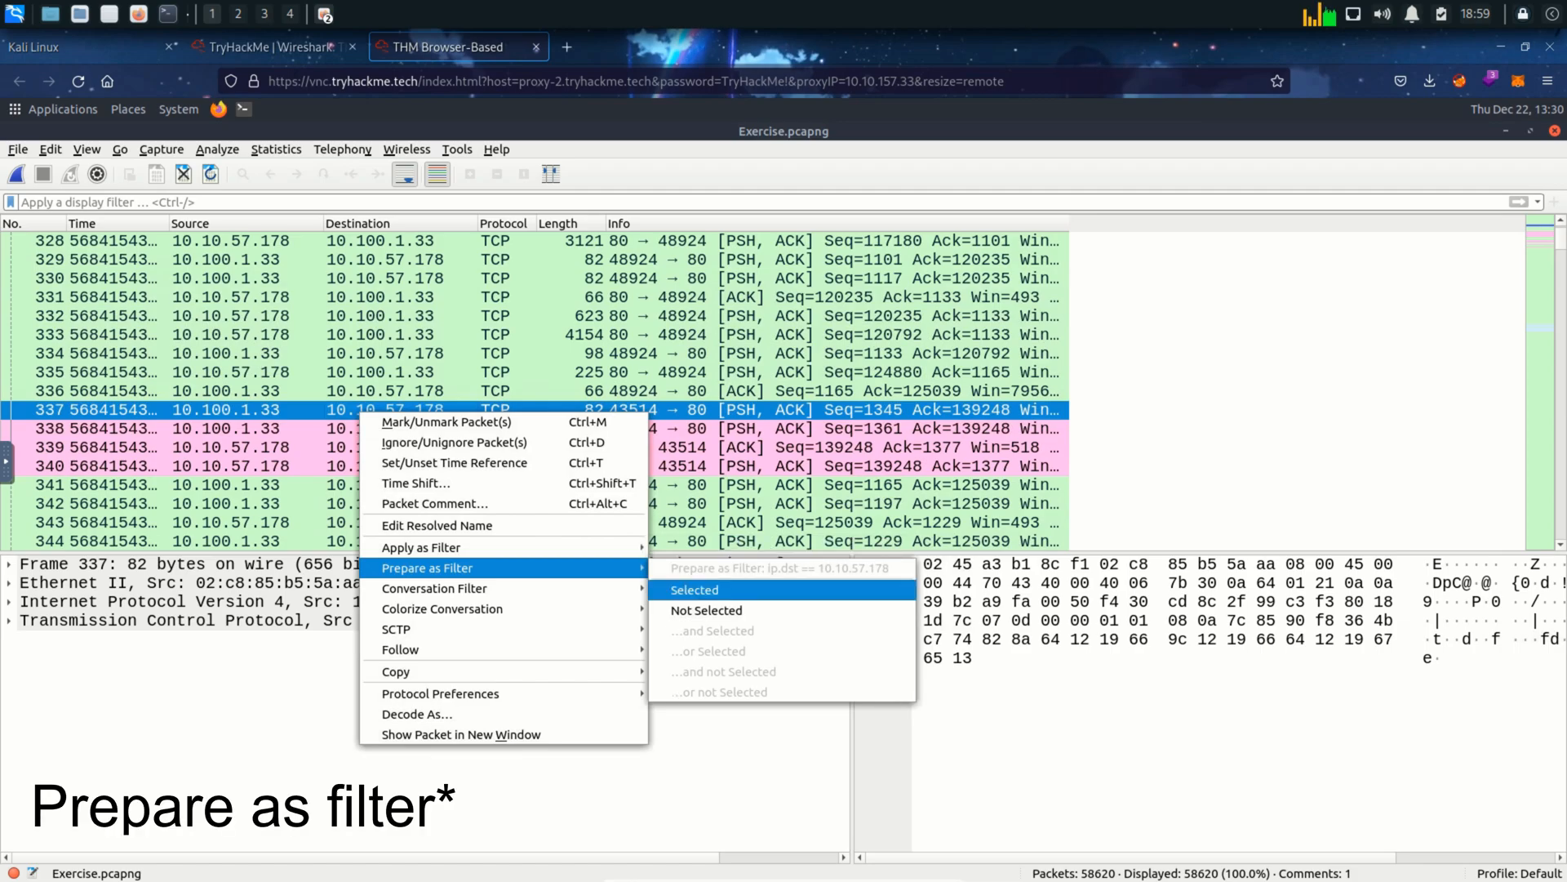
- Prepare and apply ip.dst == 10.10.57.178 from packet 337, showing 28984 of 58620 packets
{"action": "left_click", "coordinate": [693, 589]}
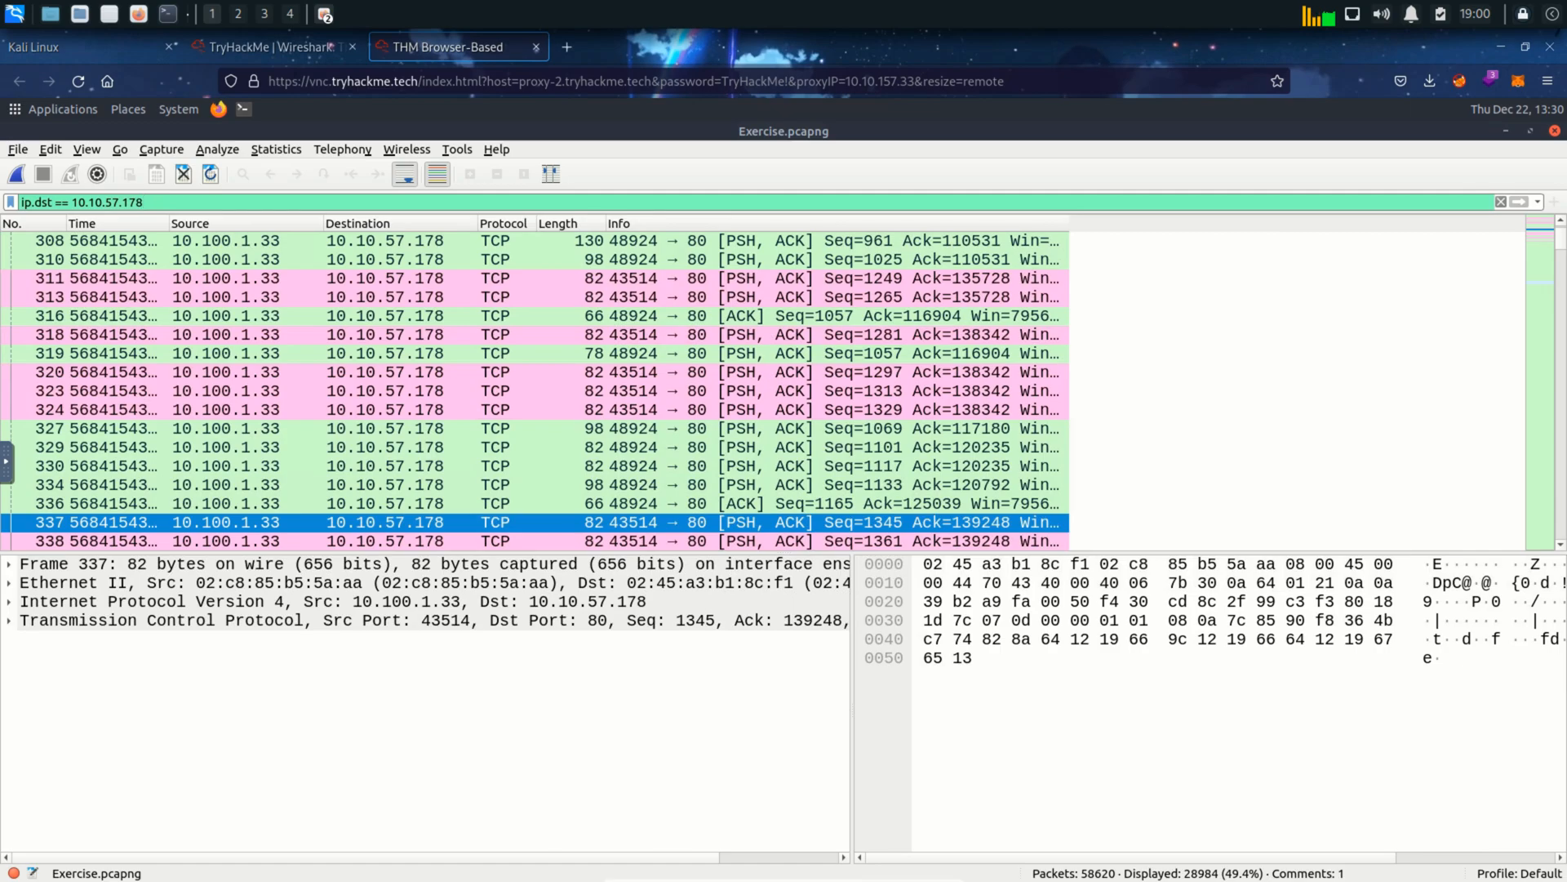
{"action": "mouse_move", "coordinate": [1519, 203]}
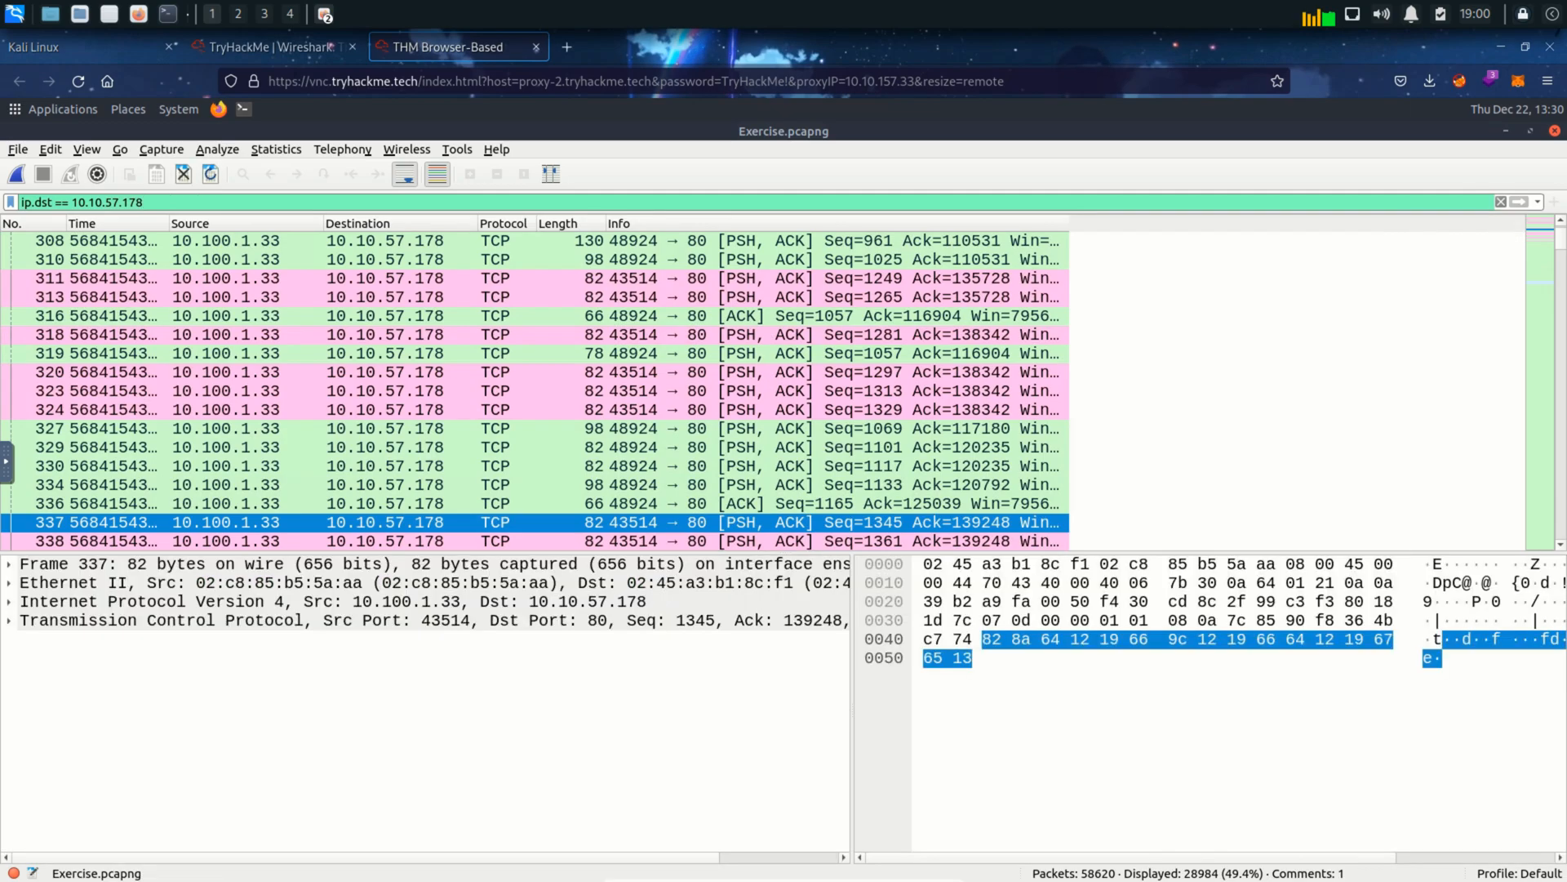
{"action": "left_click", "coordinate": [270, 48]}
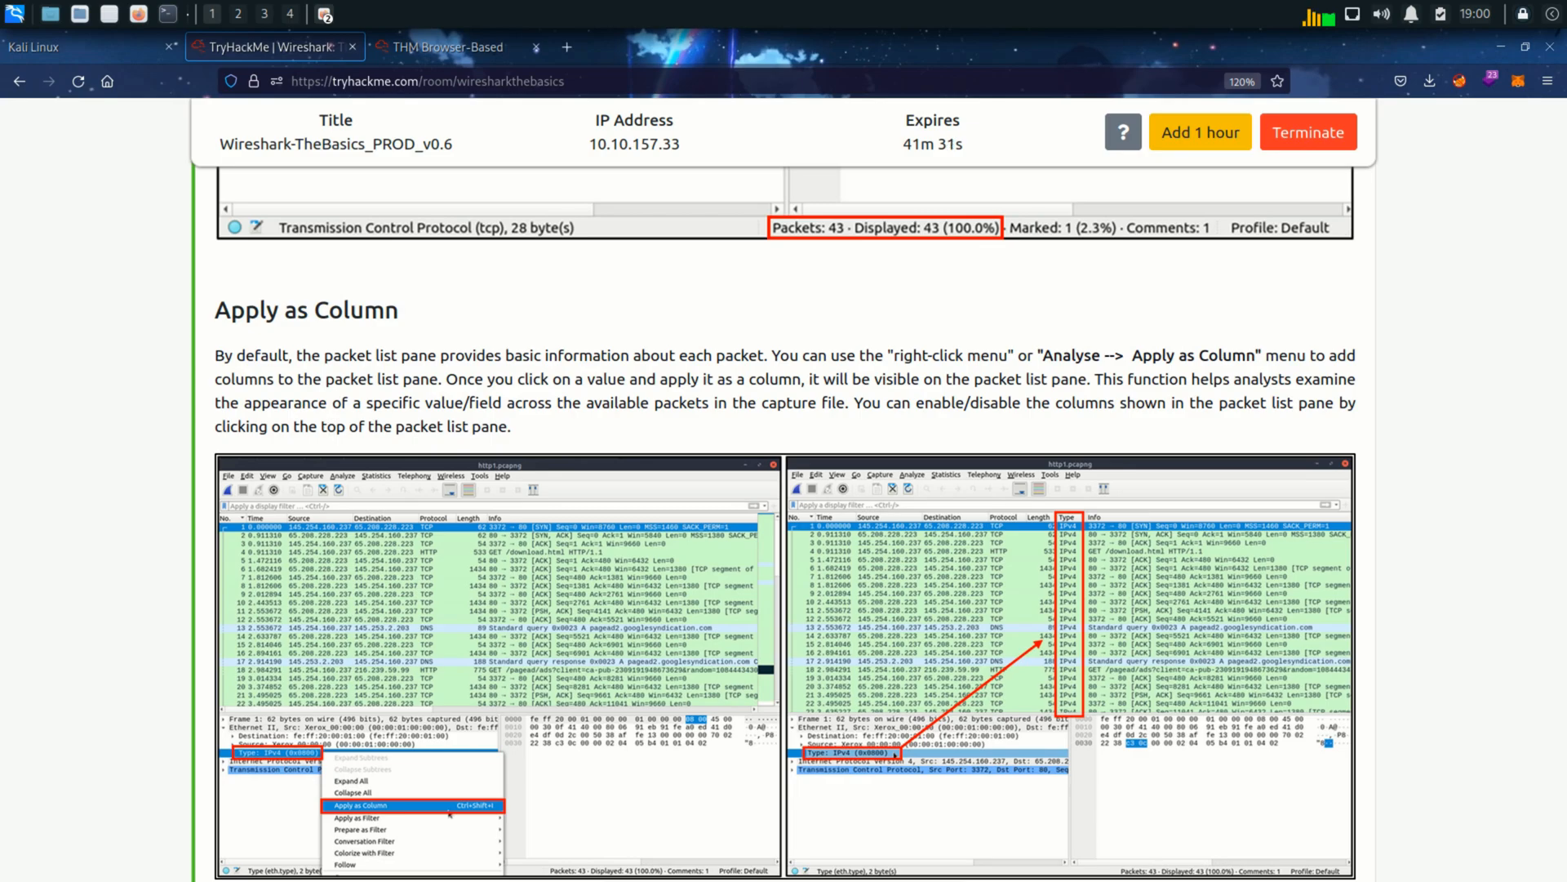
- Return to Wireshark after the Apply as Column section, packet 337's IPv4 details expanded
{"action": "left_click", "coordinate": [456, 47]}
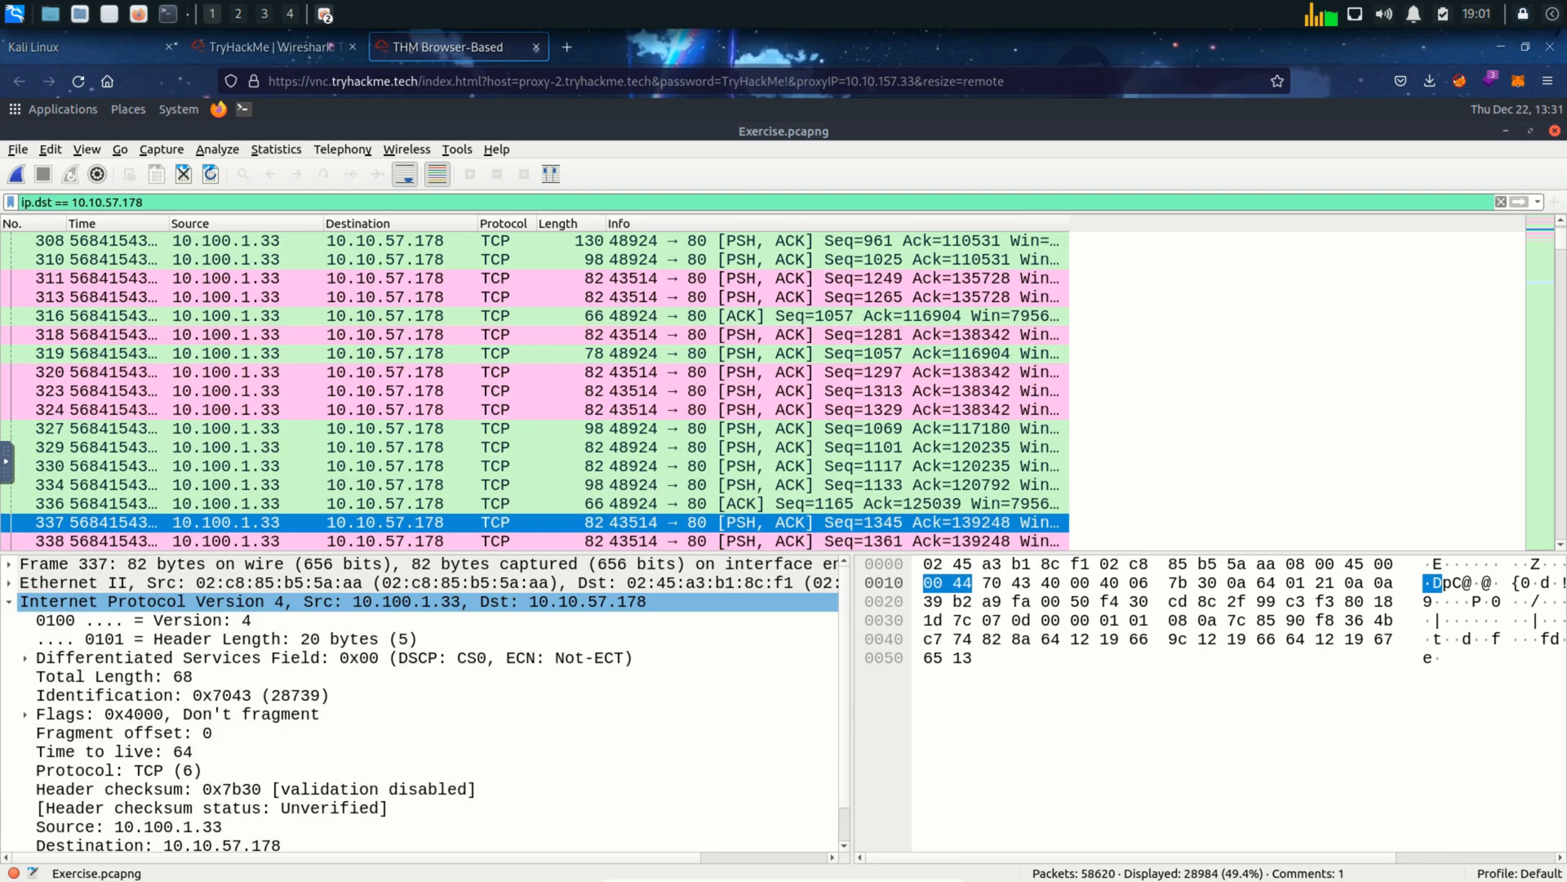
- Add the IP Time to live field as a packet list column, showing 64
{"action": "left_click", "coordinate": [113, 751]}
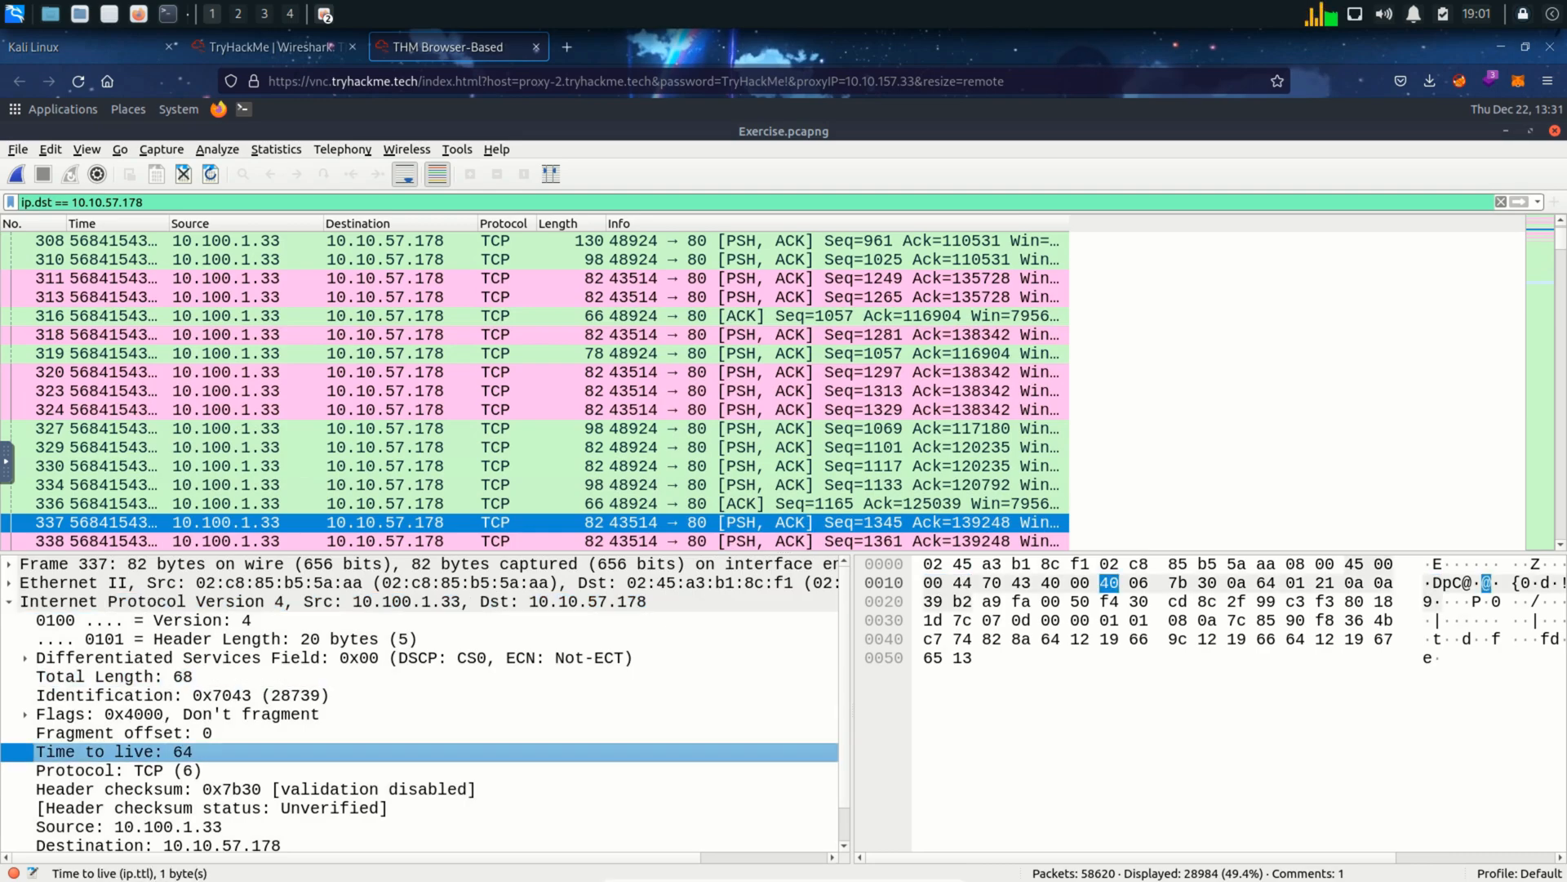
{"action": "right_click", "coordinate": [114, 751]}
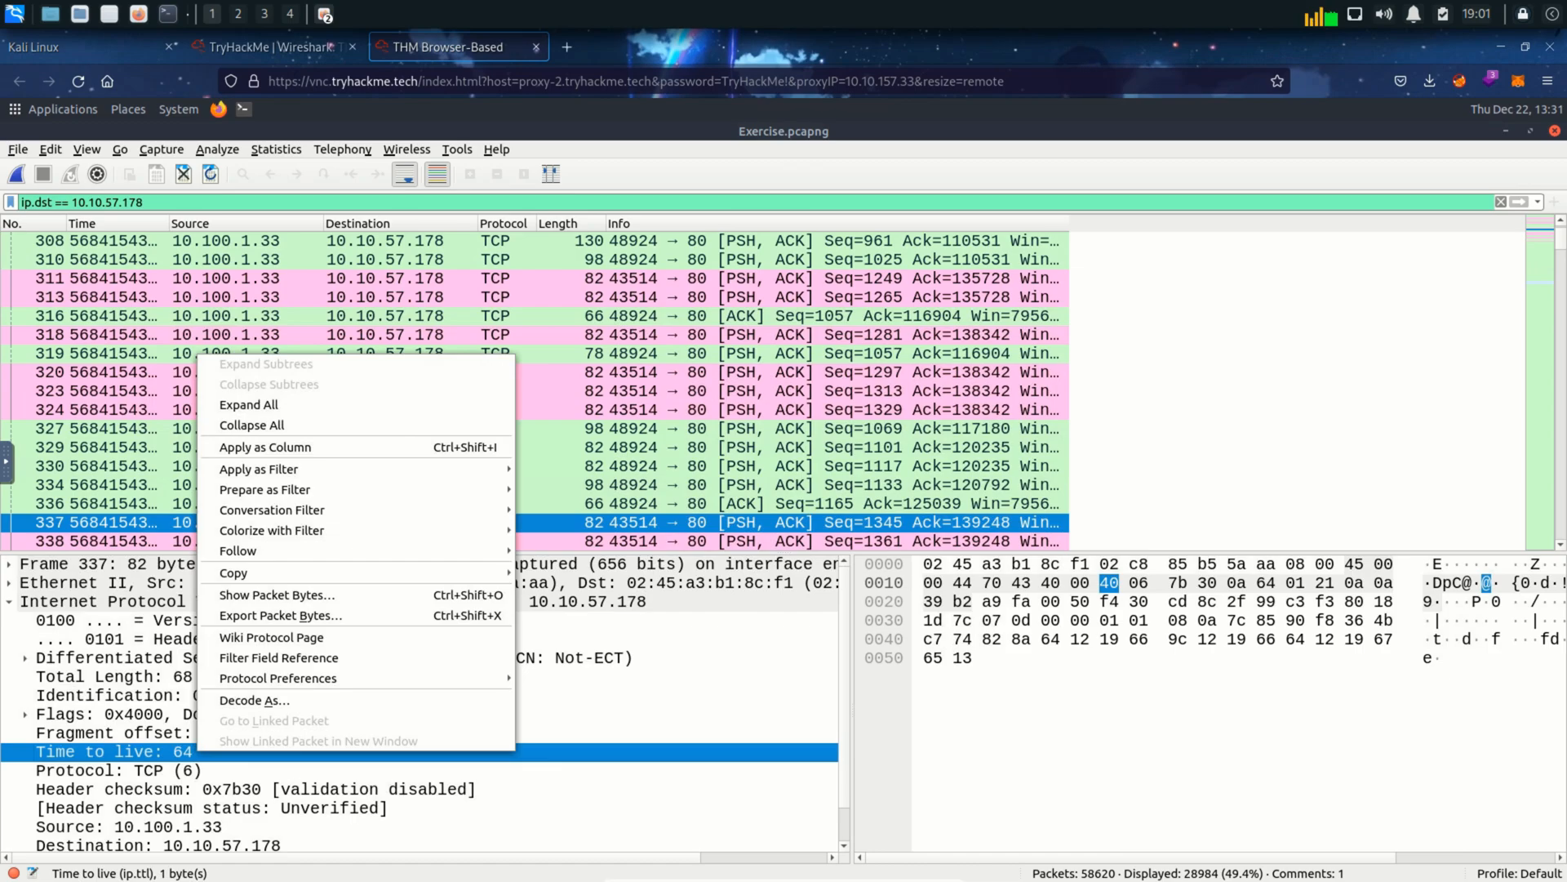
{"action": "mouse_move", "coordinate": [265, 448]}
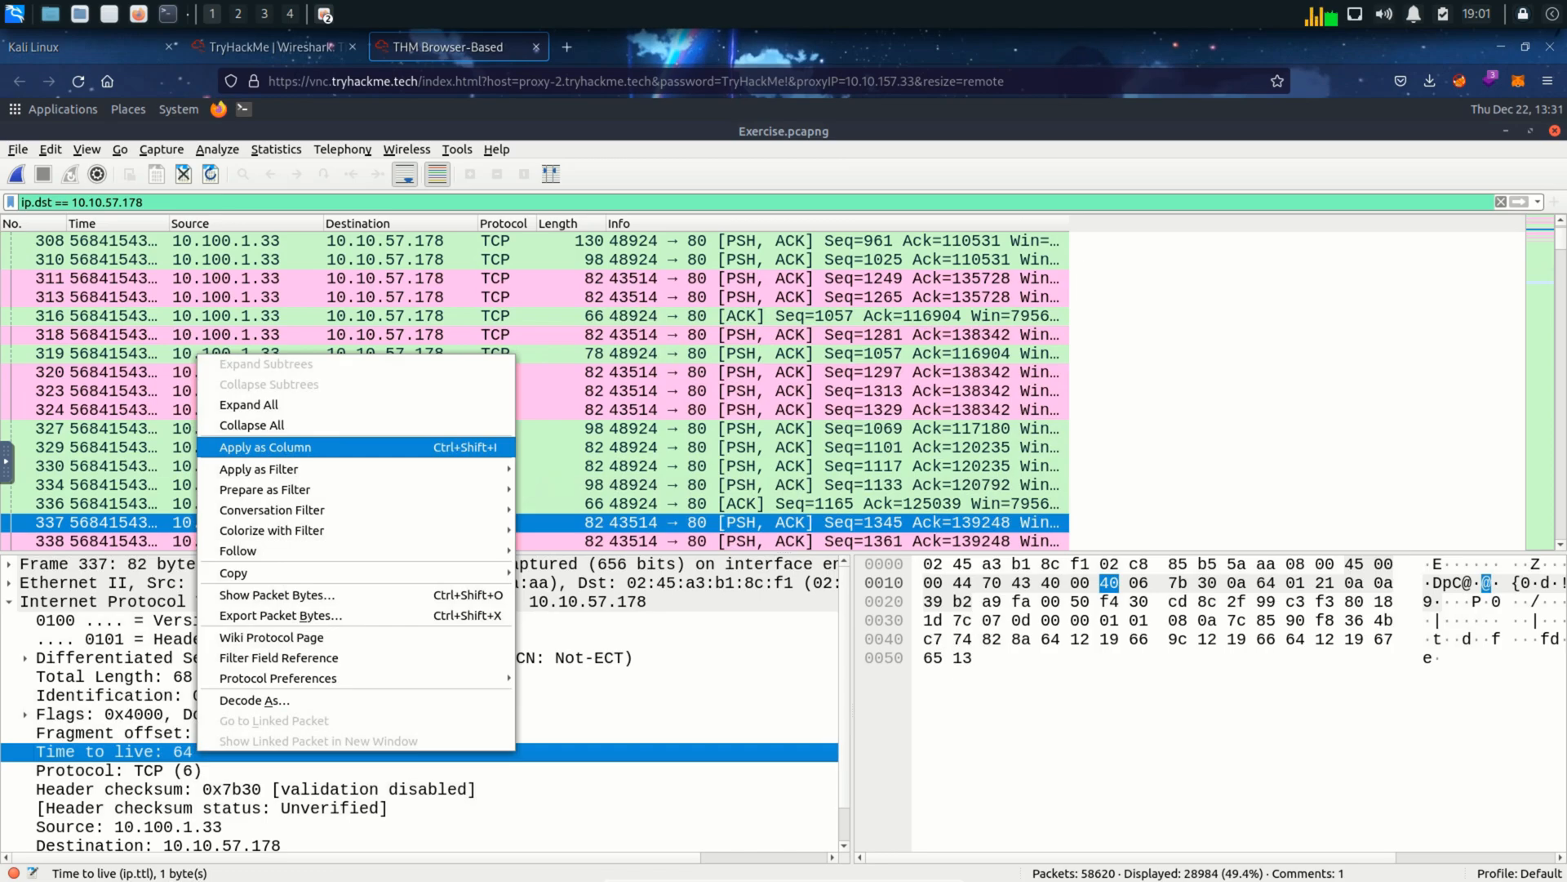
{"action": "left_click", "coordinate": [265, 447]}
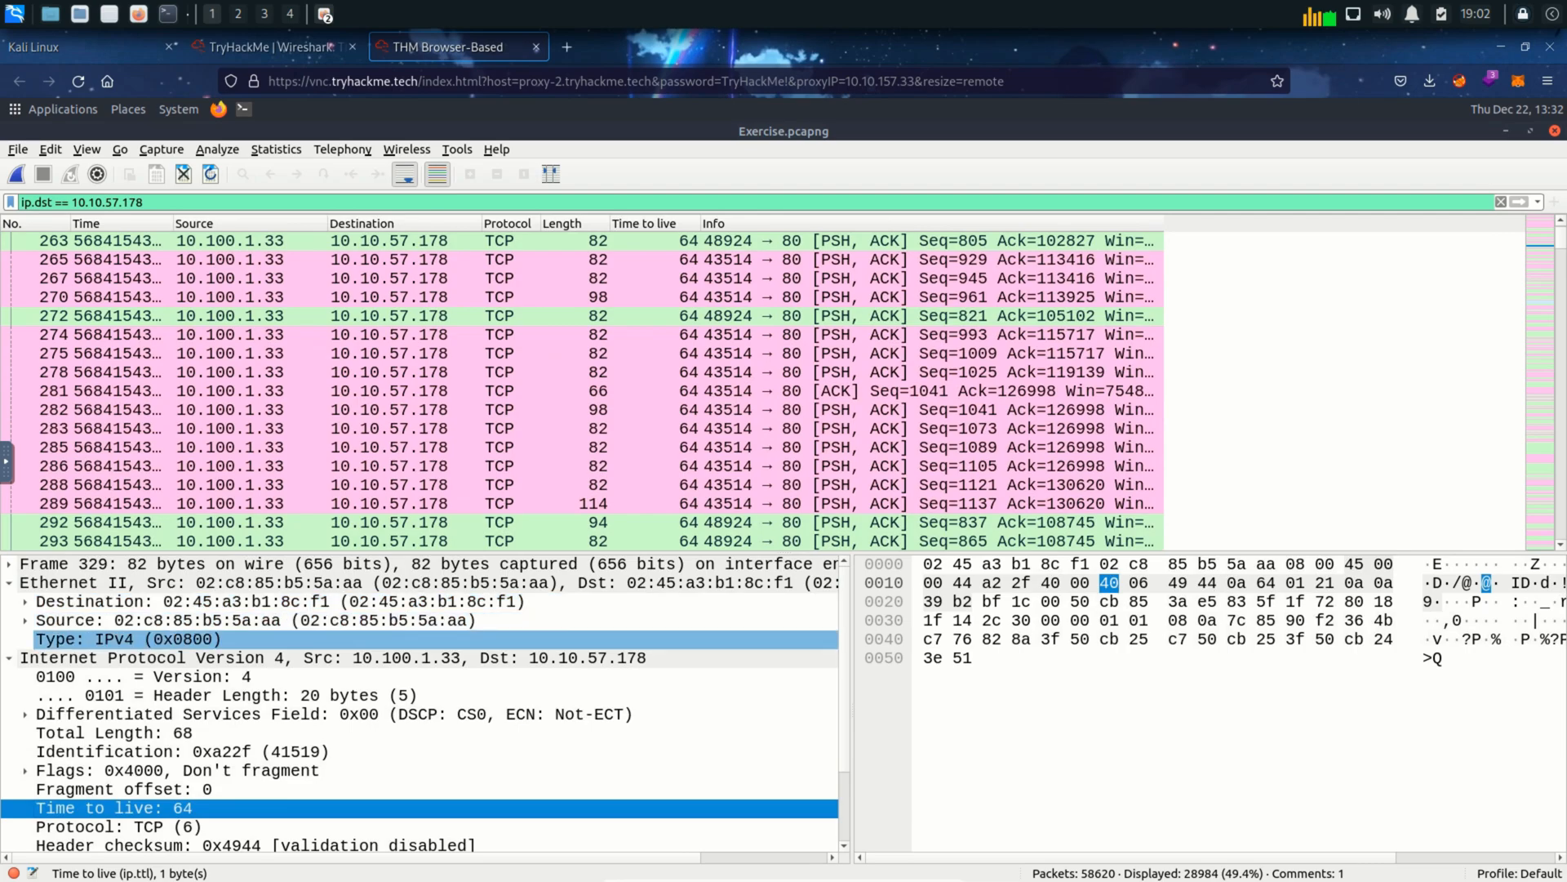
- Add the Ethernet Type field as a column showing IPv4, then return to the TryHackMe room
{"action": "right_click", "coordinate": [126, 638]}
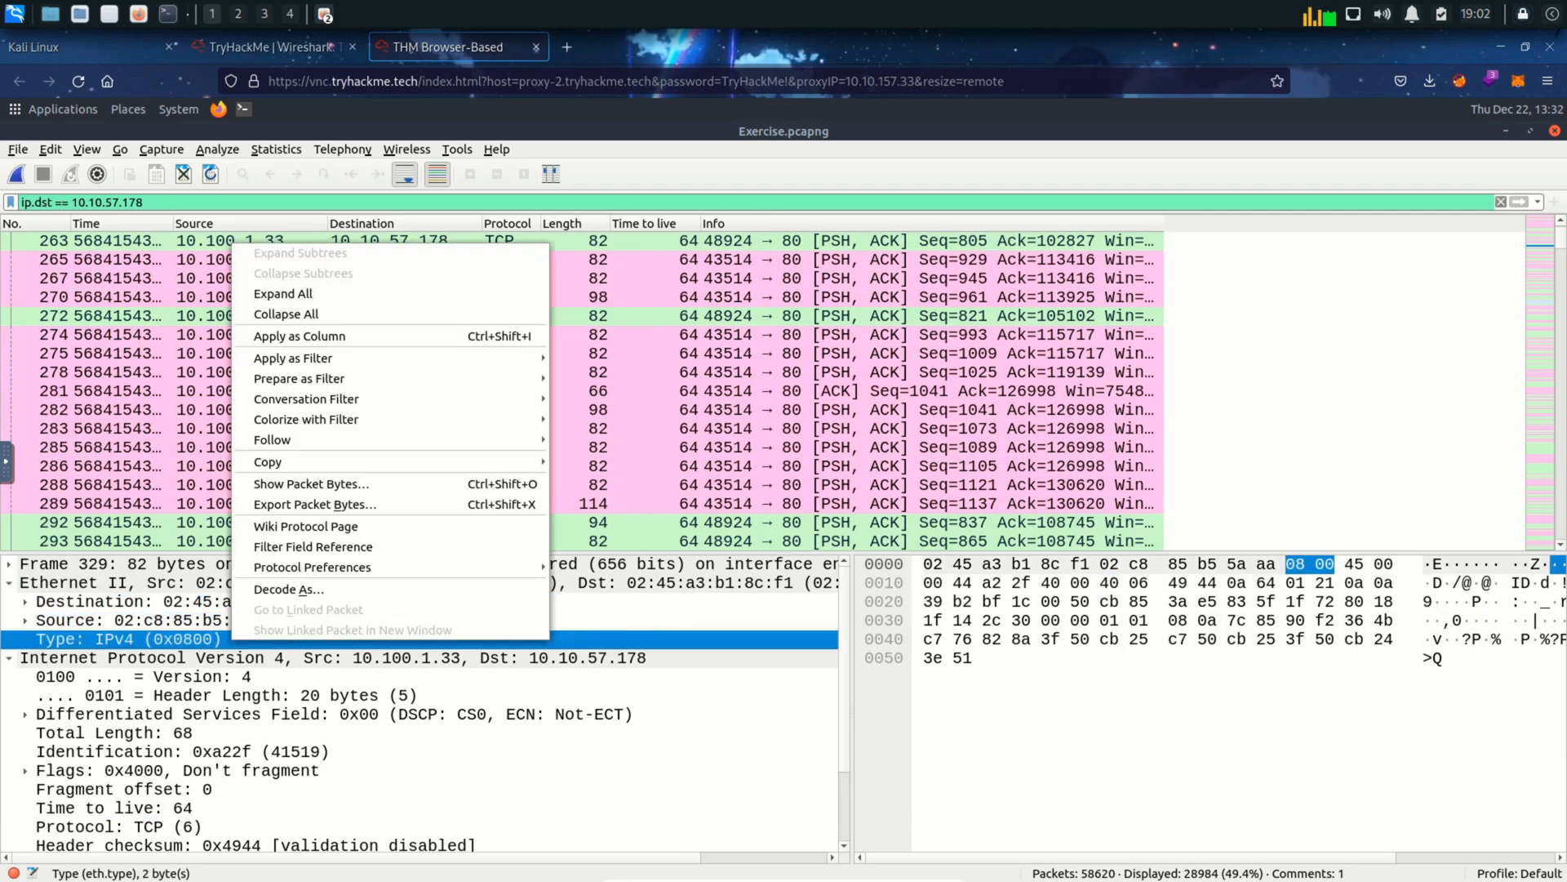
{"action": "mouse_move", "coordinate": [306, 420]}
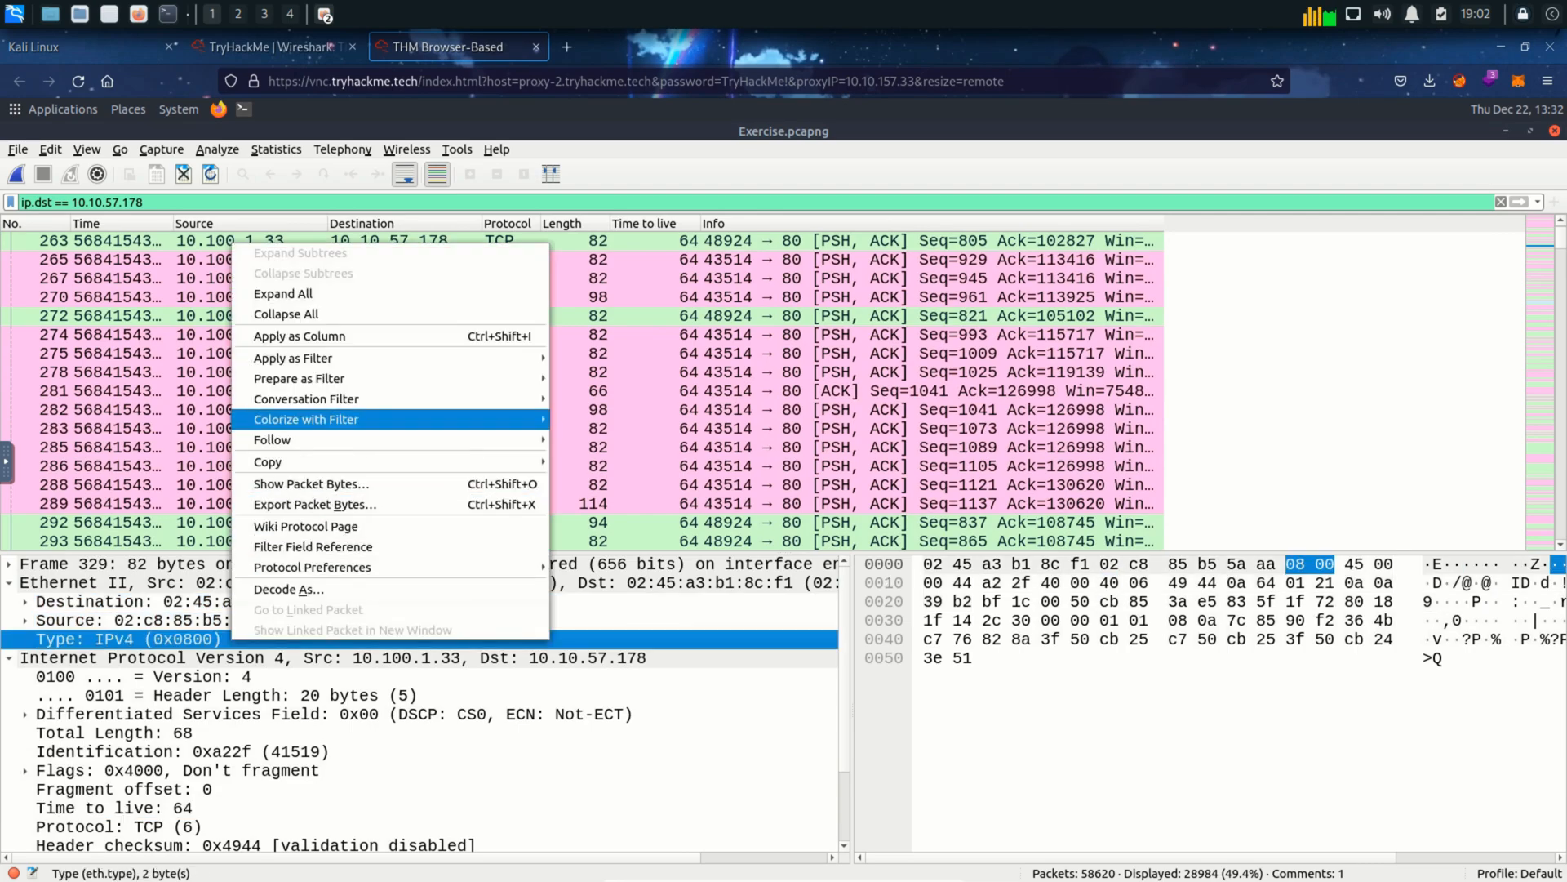
{"action": "mouse_move", "coordinate": [297, 336]}
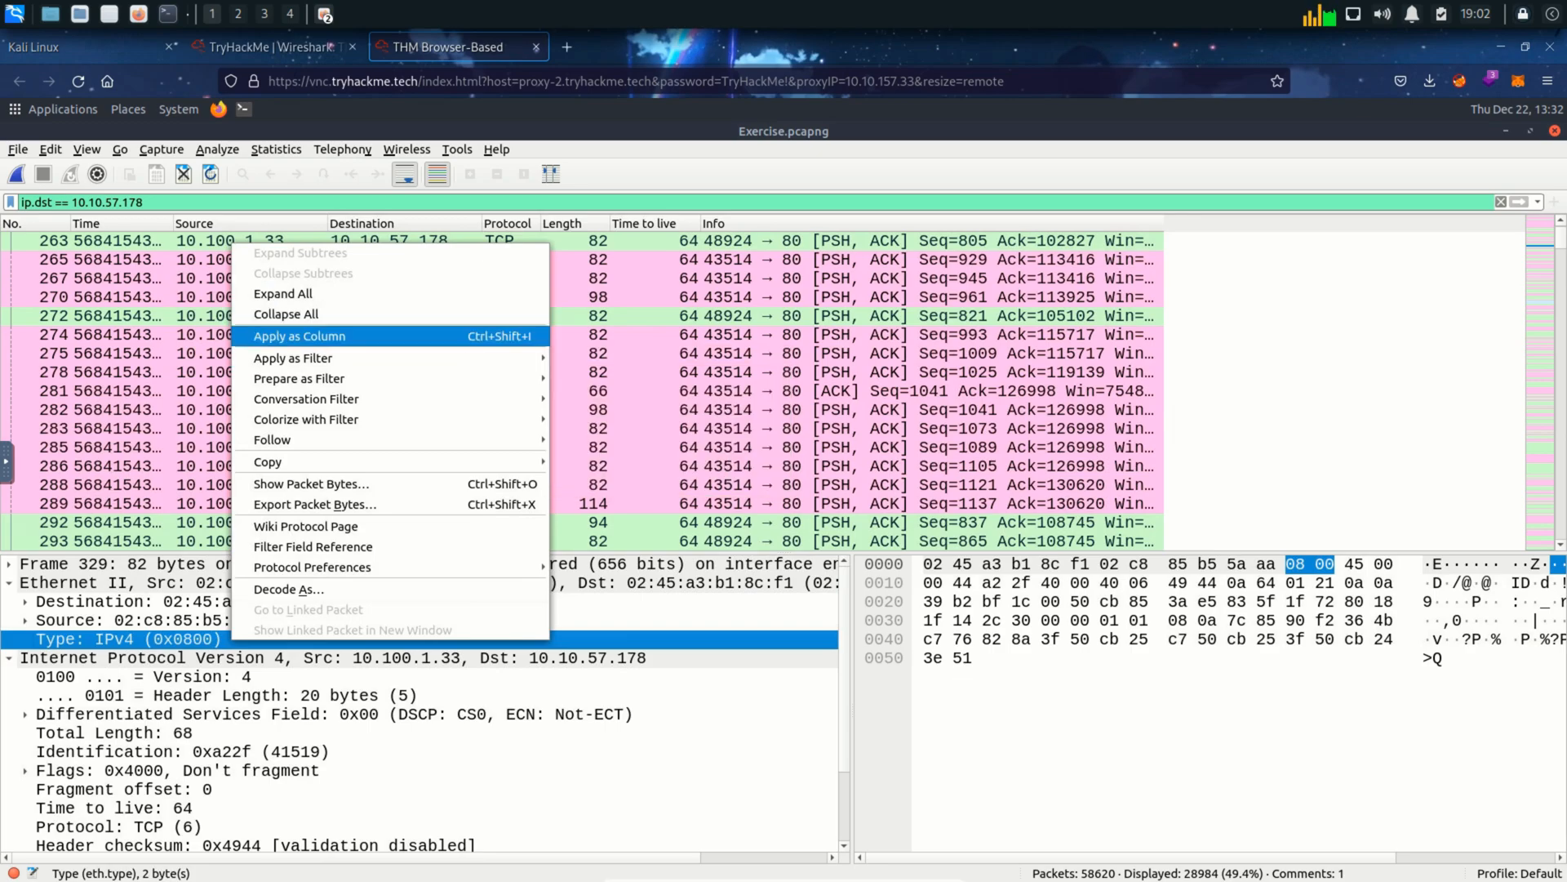
{"action": "key", "text": "Escape"}
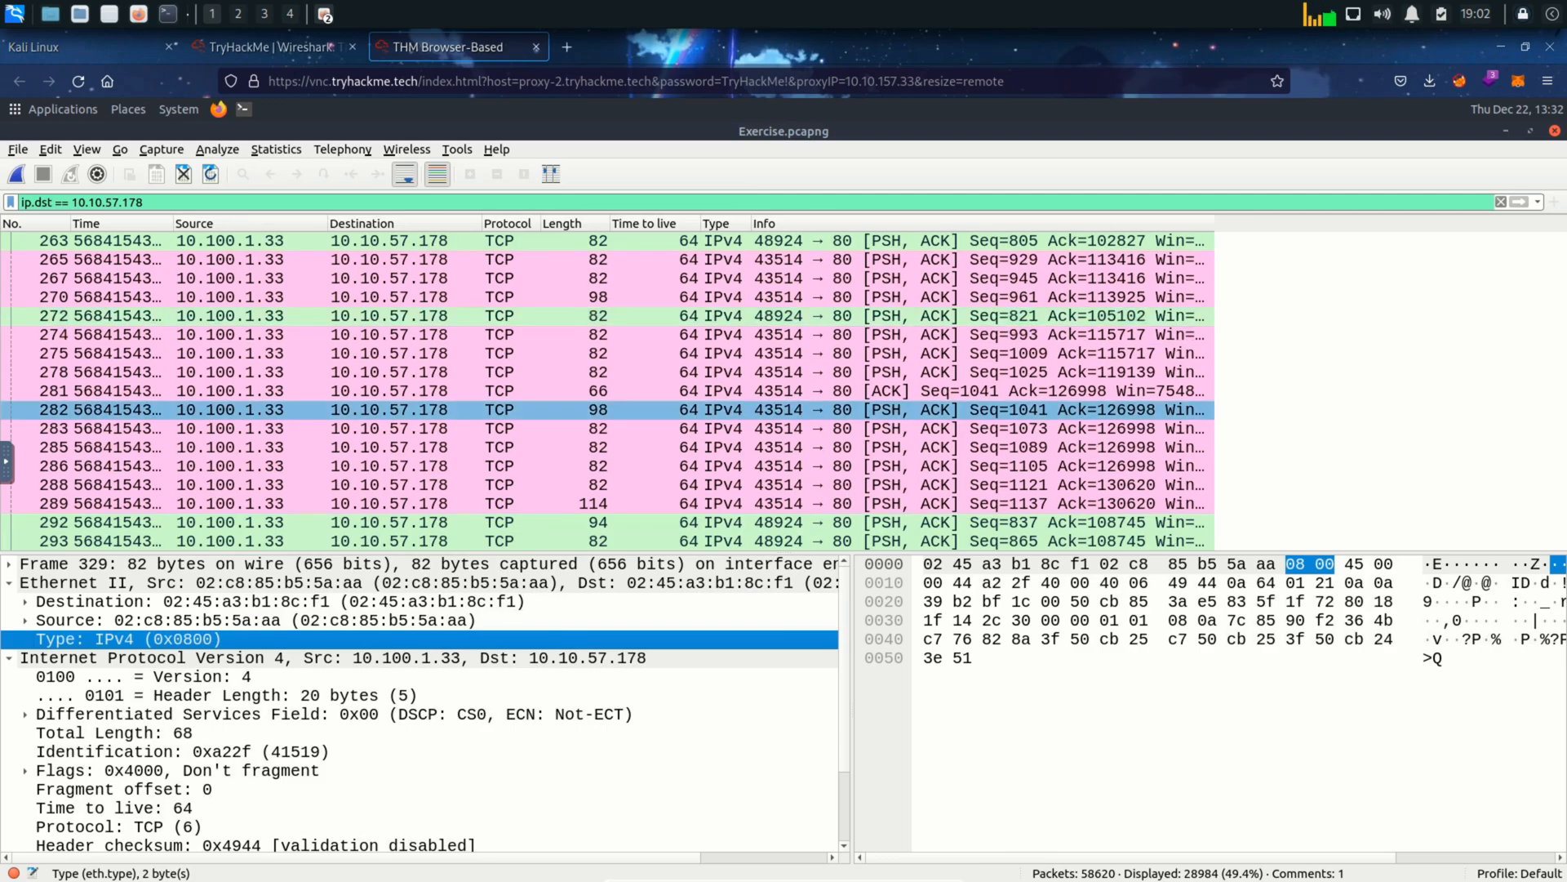
{"action": "left_click", "coordinate": [270, 47]}
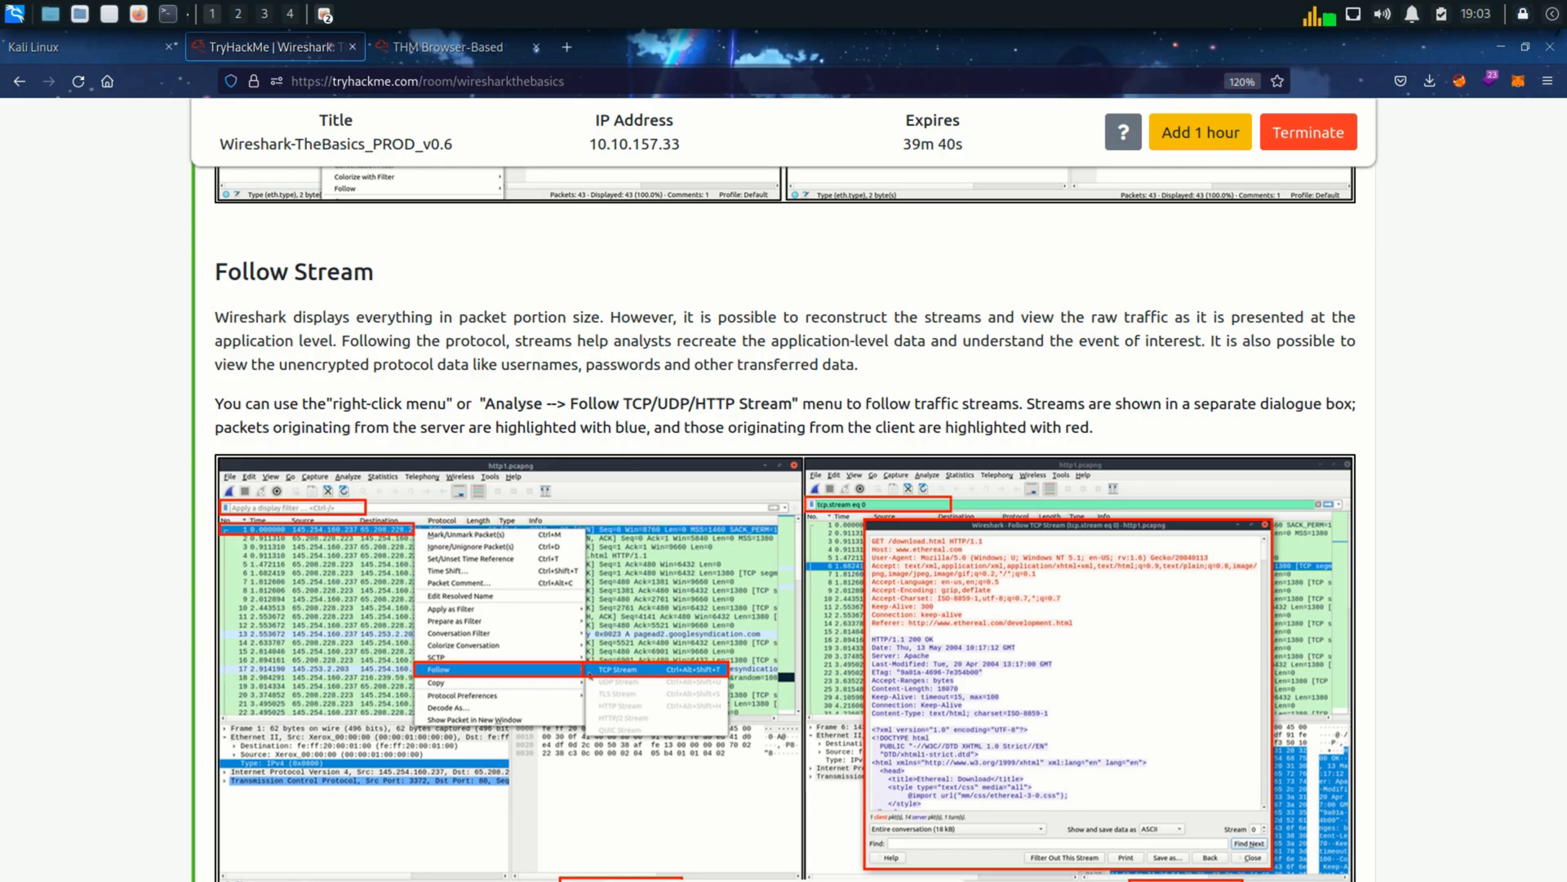
- Return to the remote Wireshark desktop after reading the Follow Stream section
{"action": "left_click", "coordinate": [444, 48]}
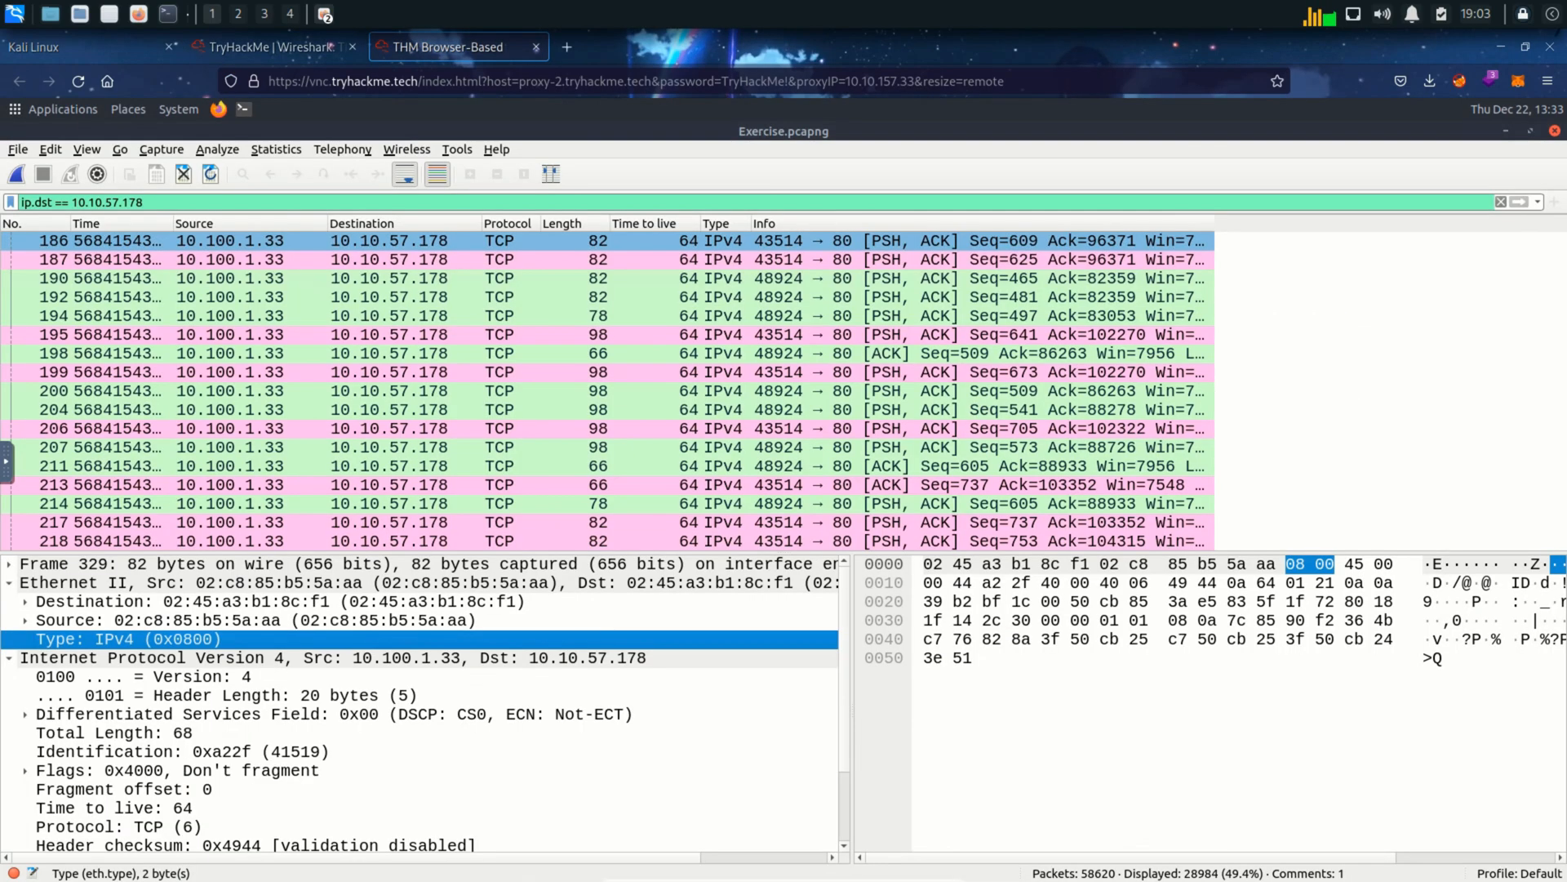
- Clear the destination filter and follow the TCP stream of packet 4, GET /download.html
{"action": "scroll", "scroll_direction": "up", "scroll_amount": 3}
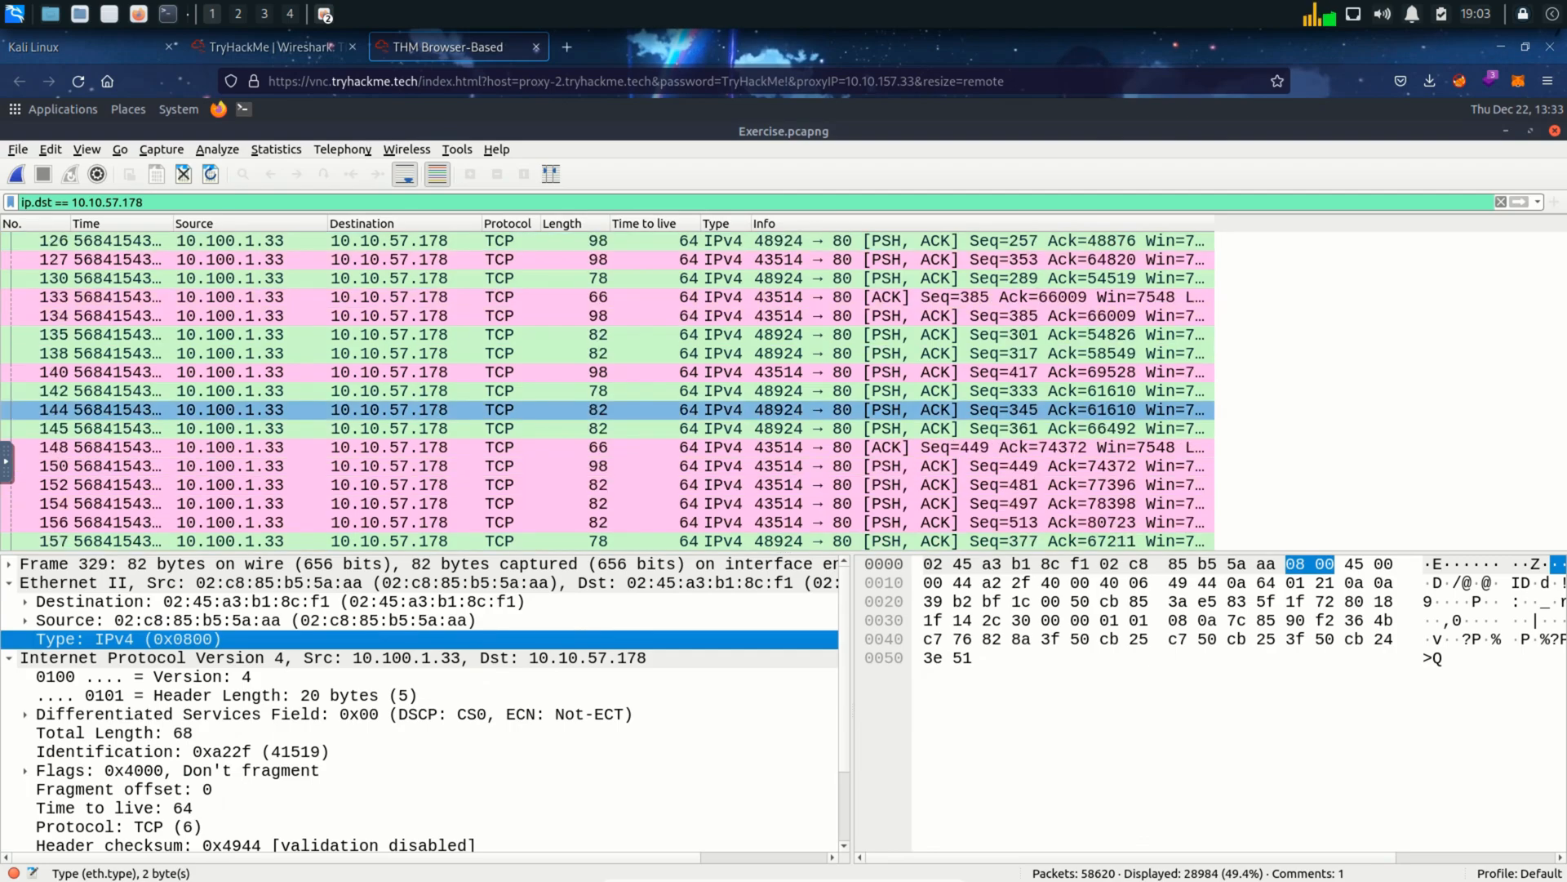
{"action": "left_click", "coordinate": [1502, 203]}
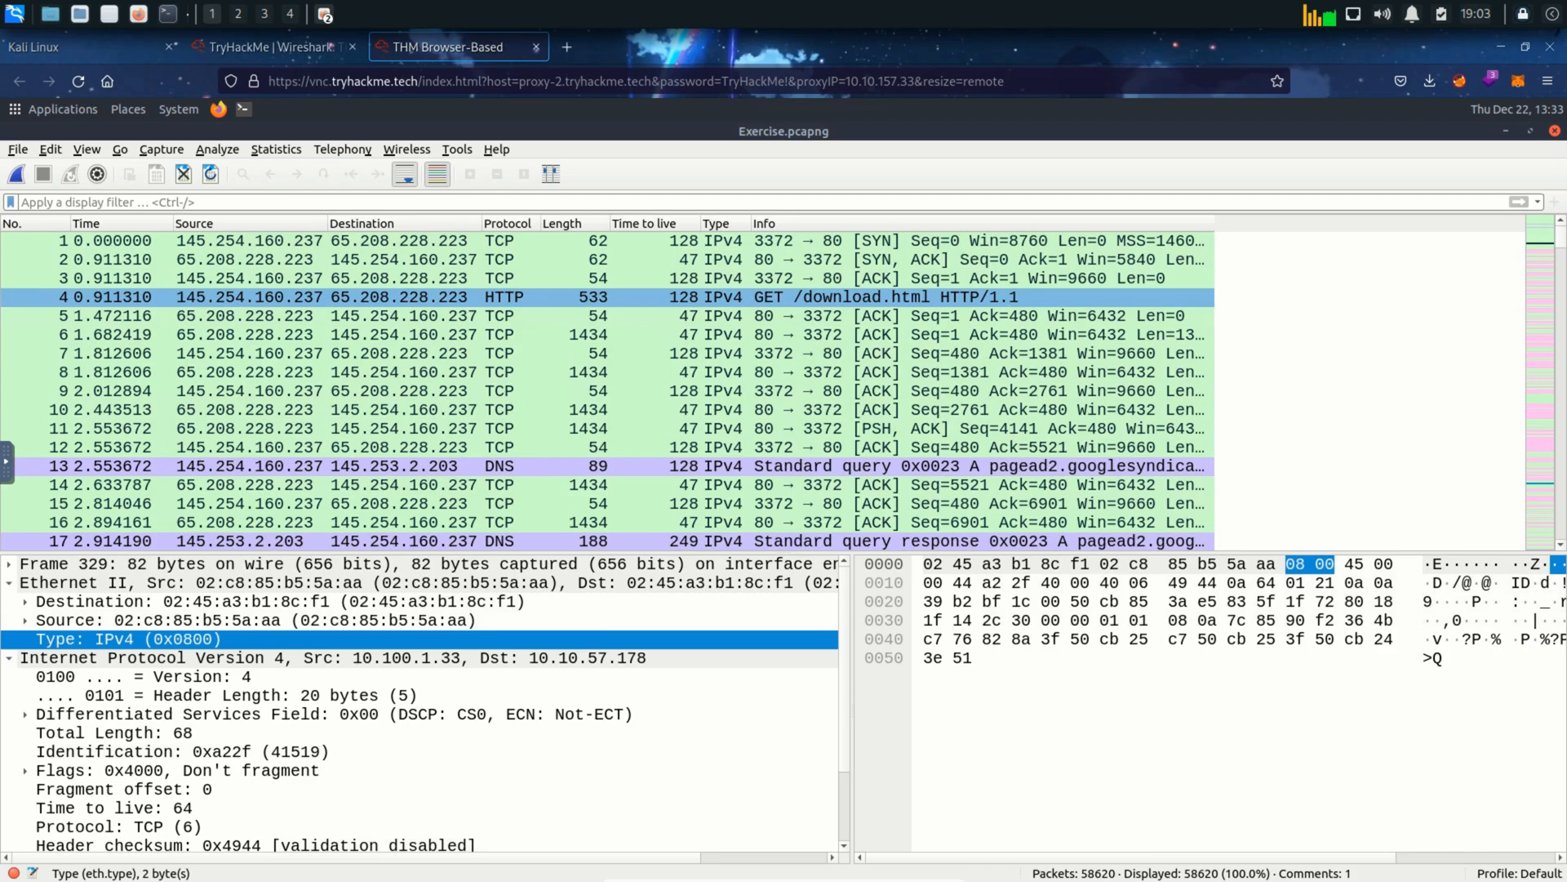
{"action": "left_click", "coordinate": [599, 297]}
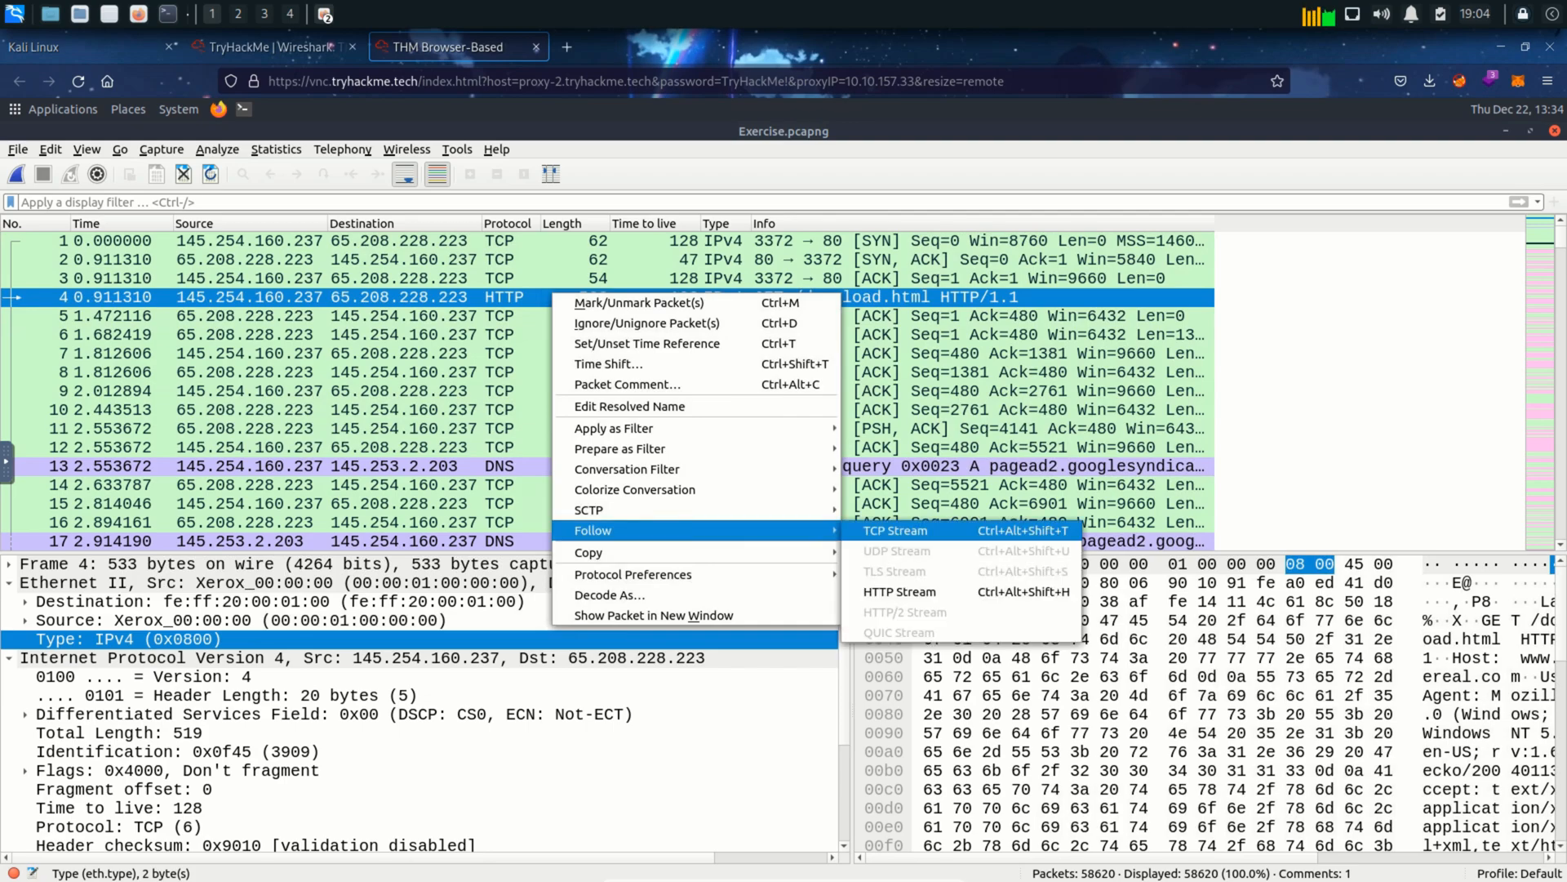
{"action": "left_click", "coordinate": [896, 530]}
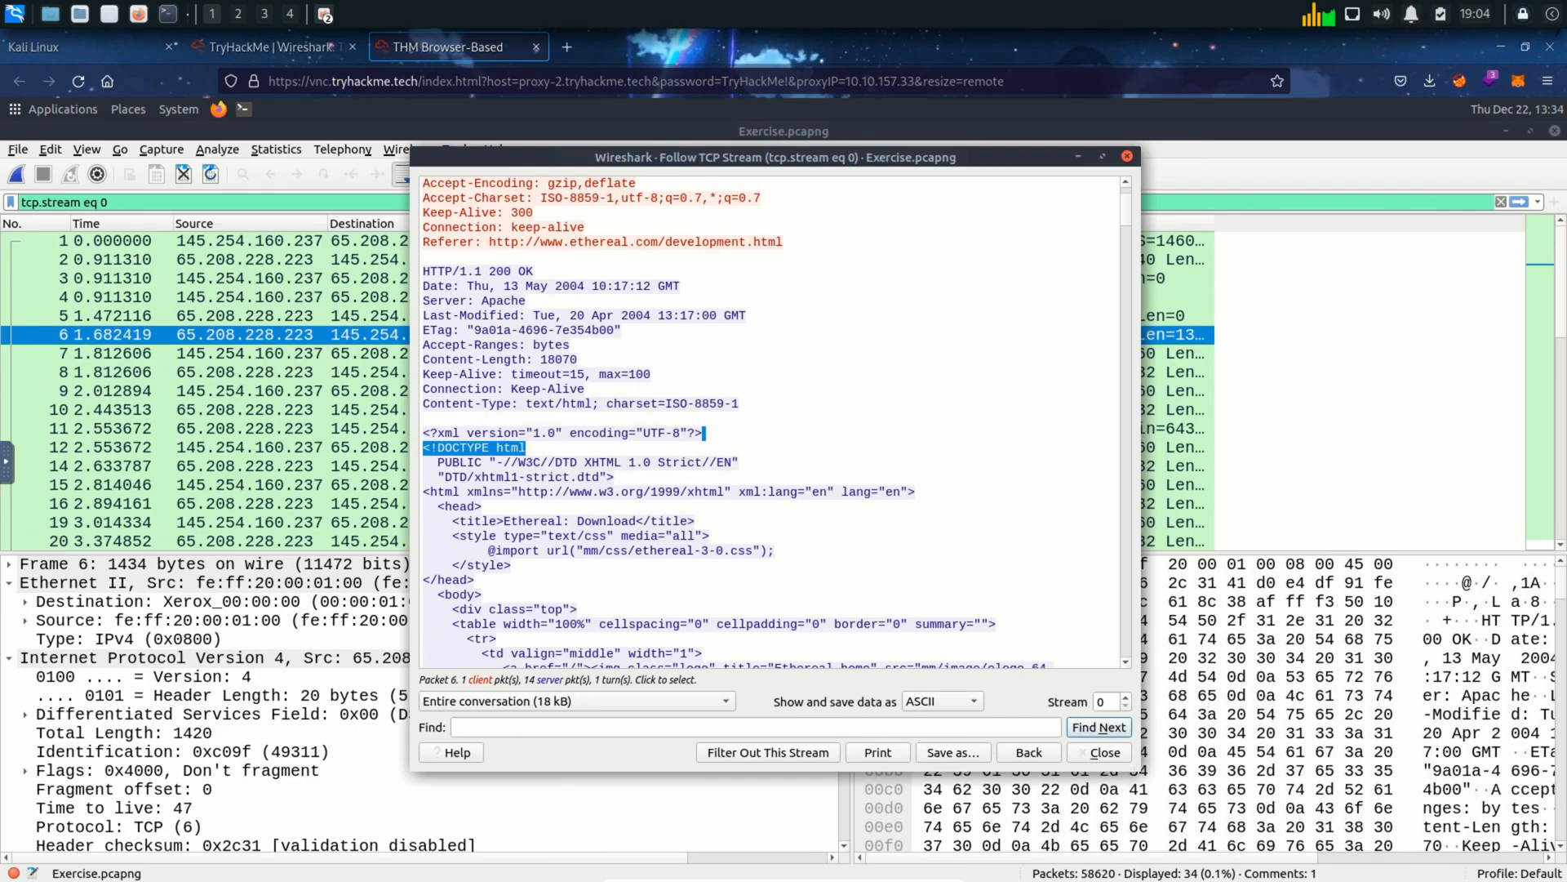
- Read through the Ethereal download page HTML in TCP stream 0 and close the window
{"action": "scroll", "scroll_direction": "down", "scroll_amount": 3}
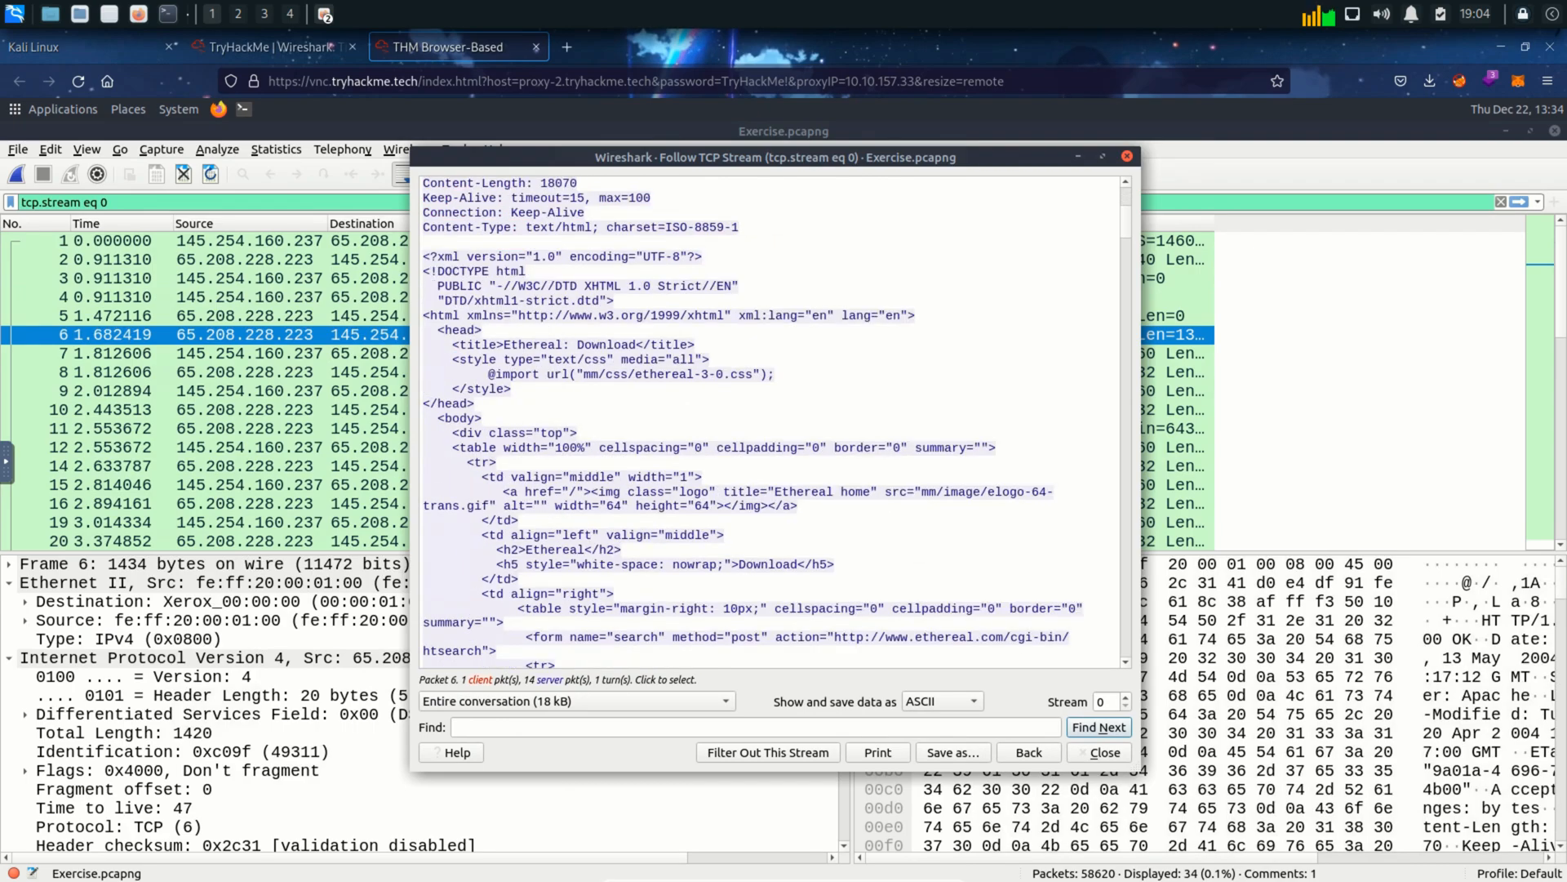
{"action": "scroll", "scroll_direction": "down", "scroll_amount": 3}
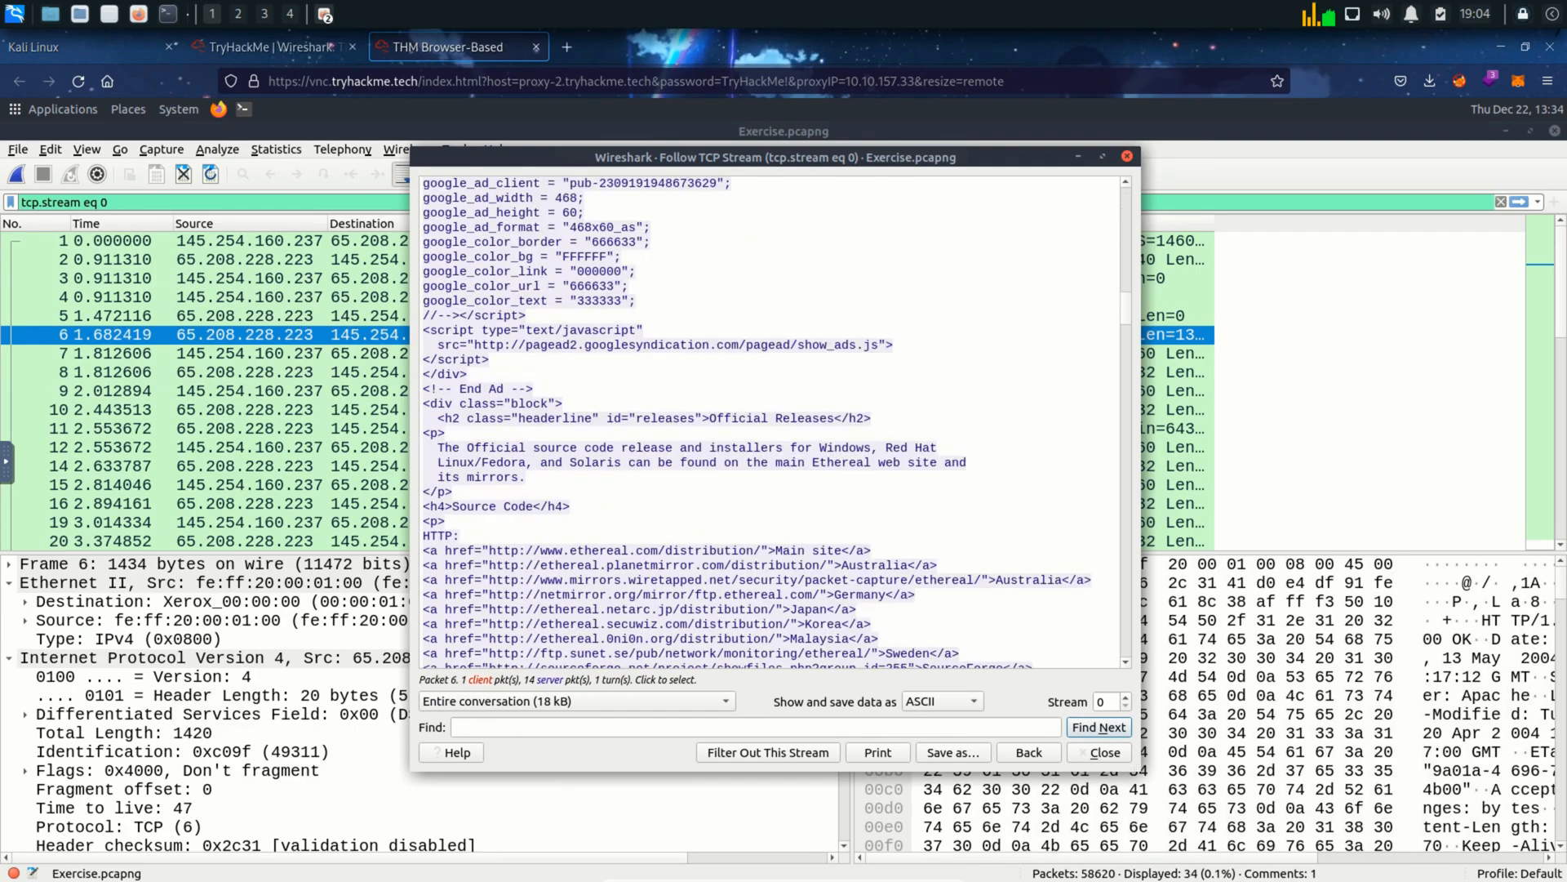
{"action": "scroll", "scroll_direction": "up", "scroll_amount": 3}
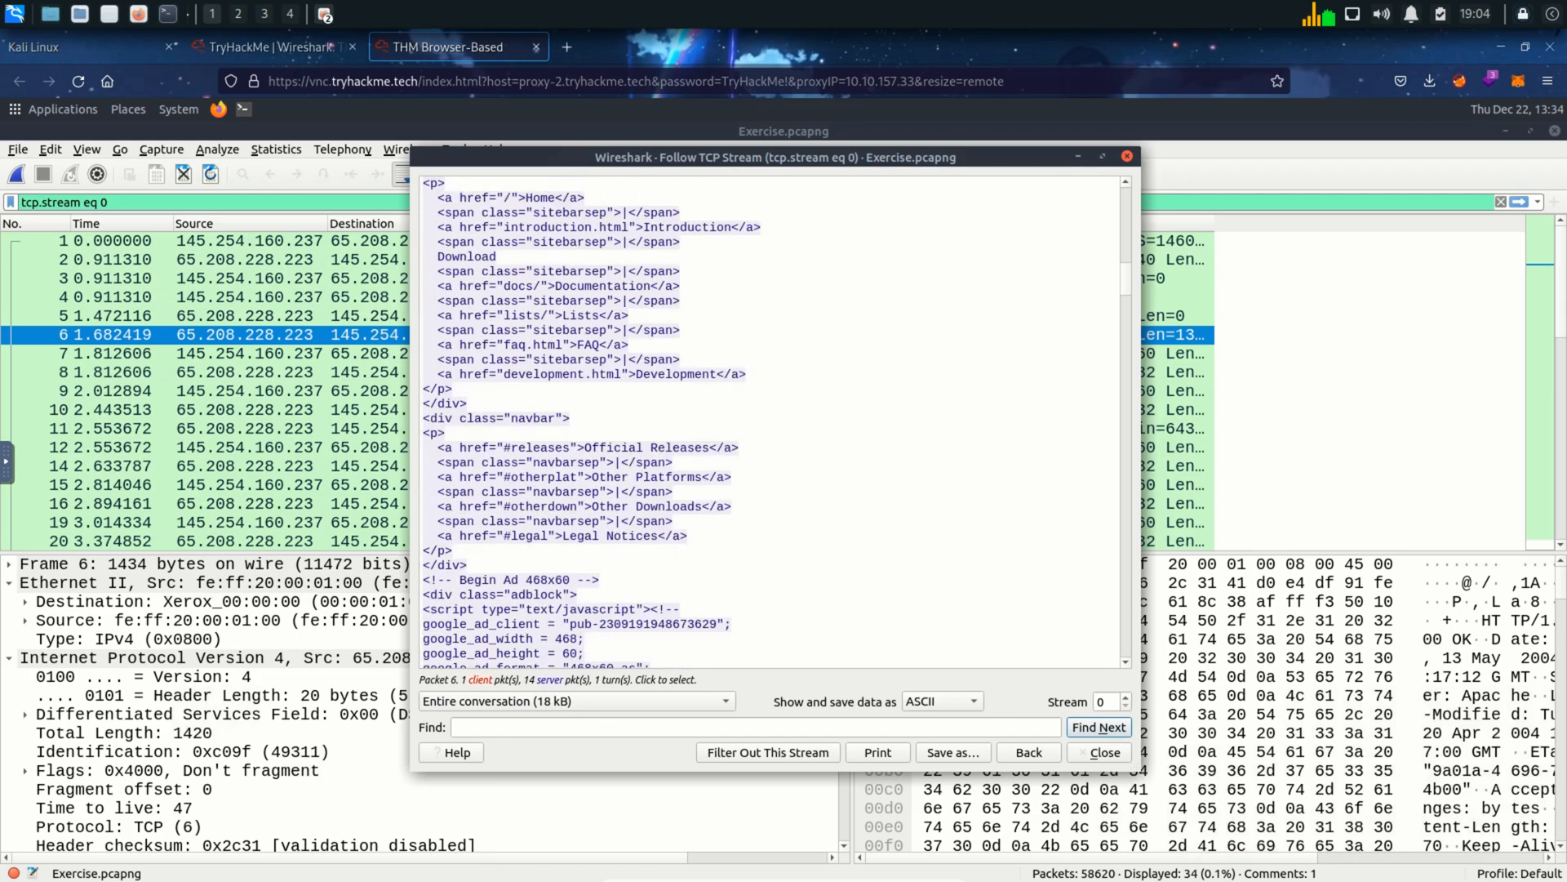
{"action": "scroll", "scroll_direction": "down", "scroll_amount": 3}
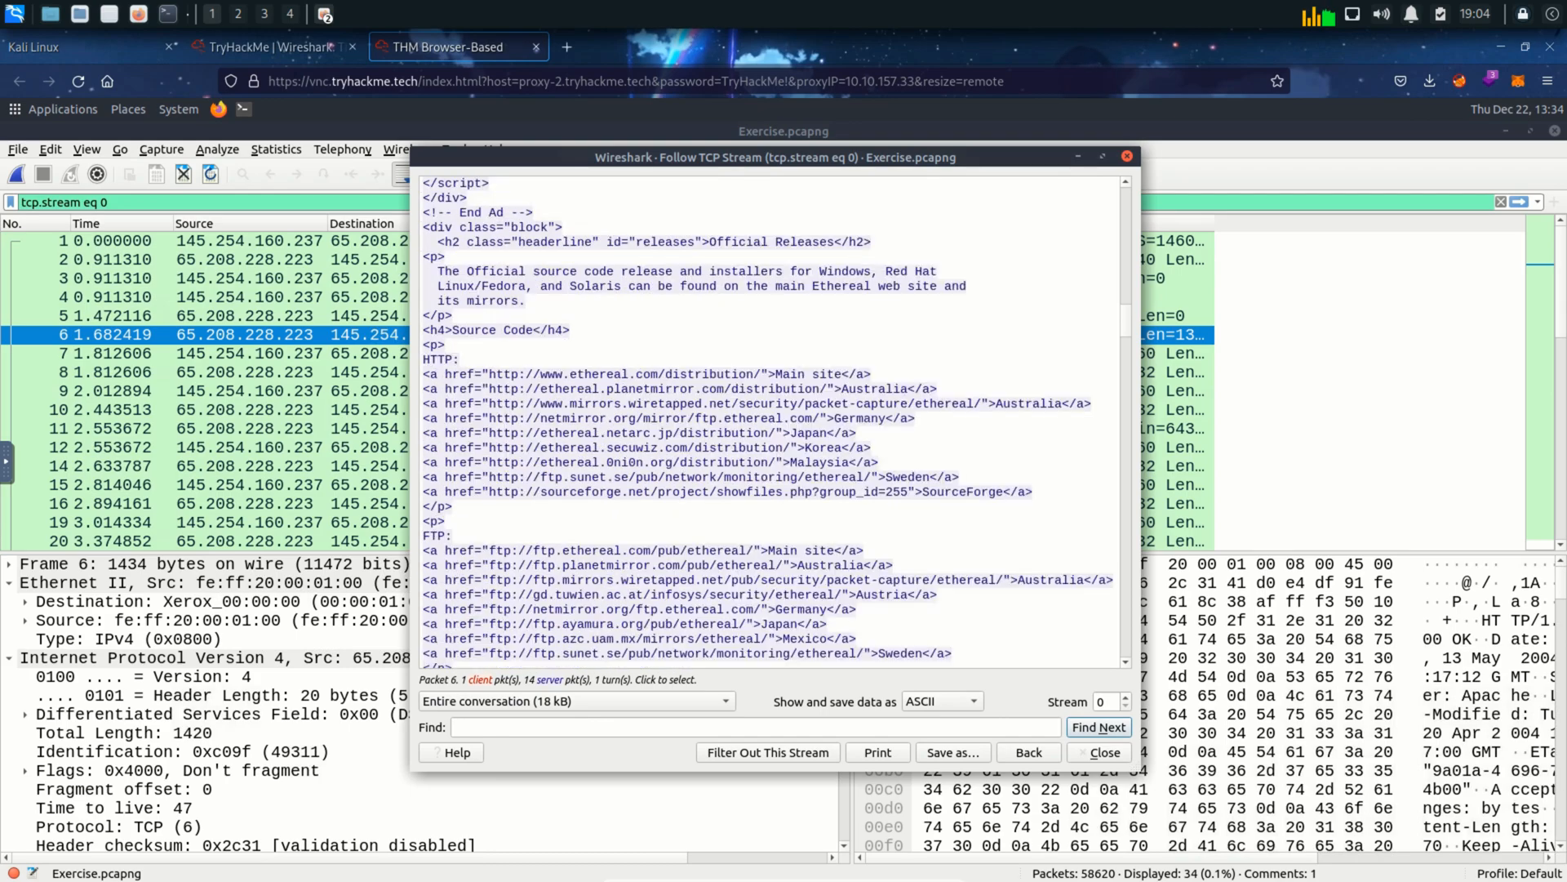
{"action": "scroll", "scroll_direction": "down", "scroll_amount": 3}
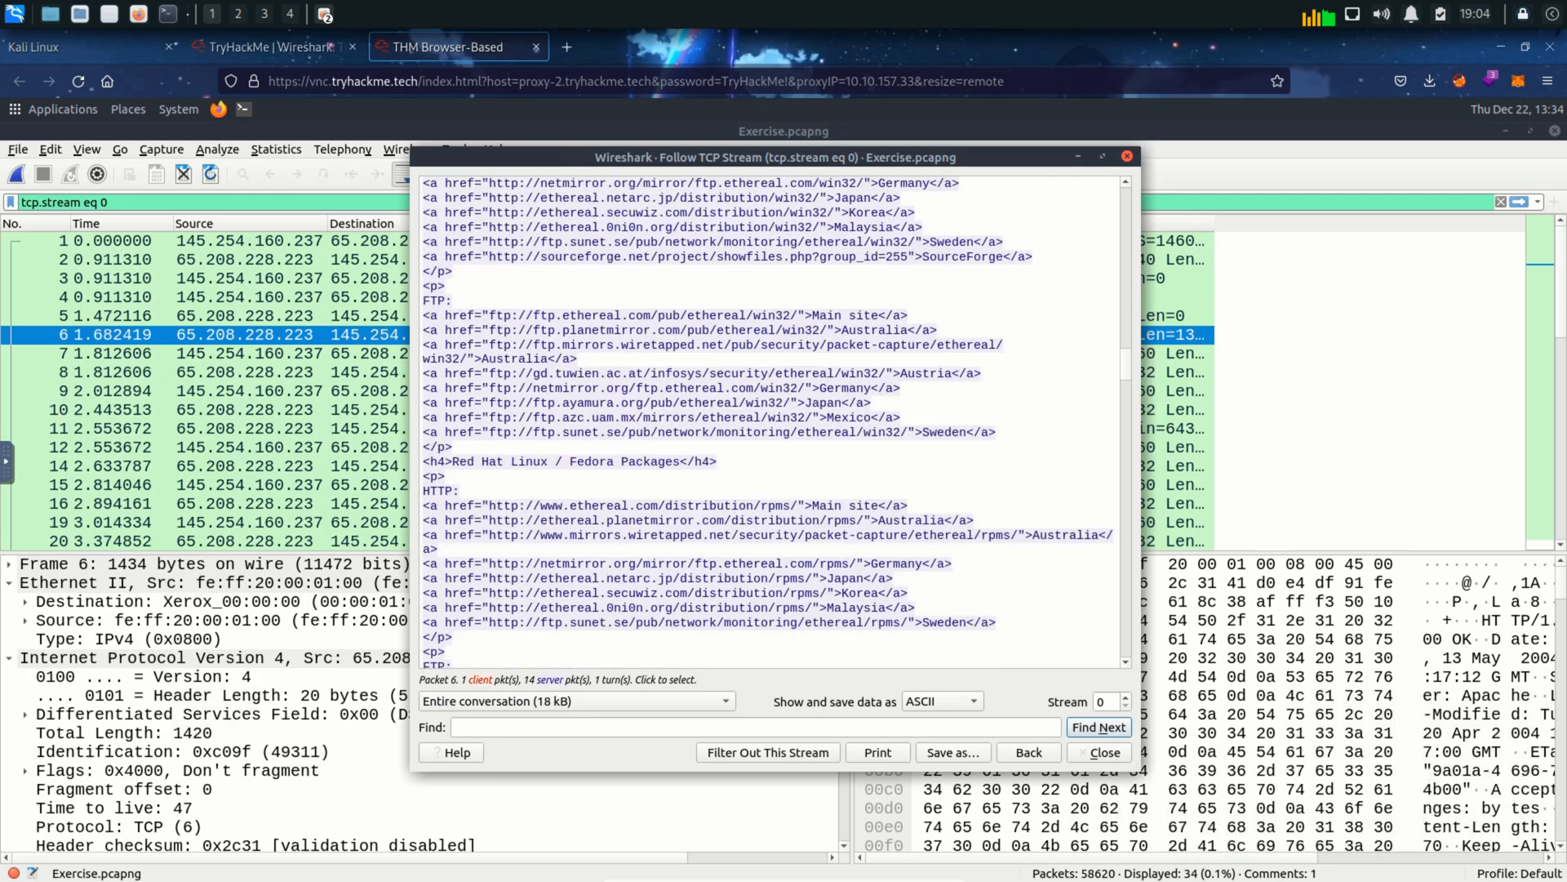
{"action": "scroll", "scroll_direction": "down", "scroll_amount": 3}
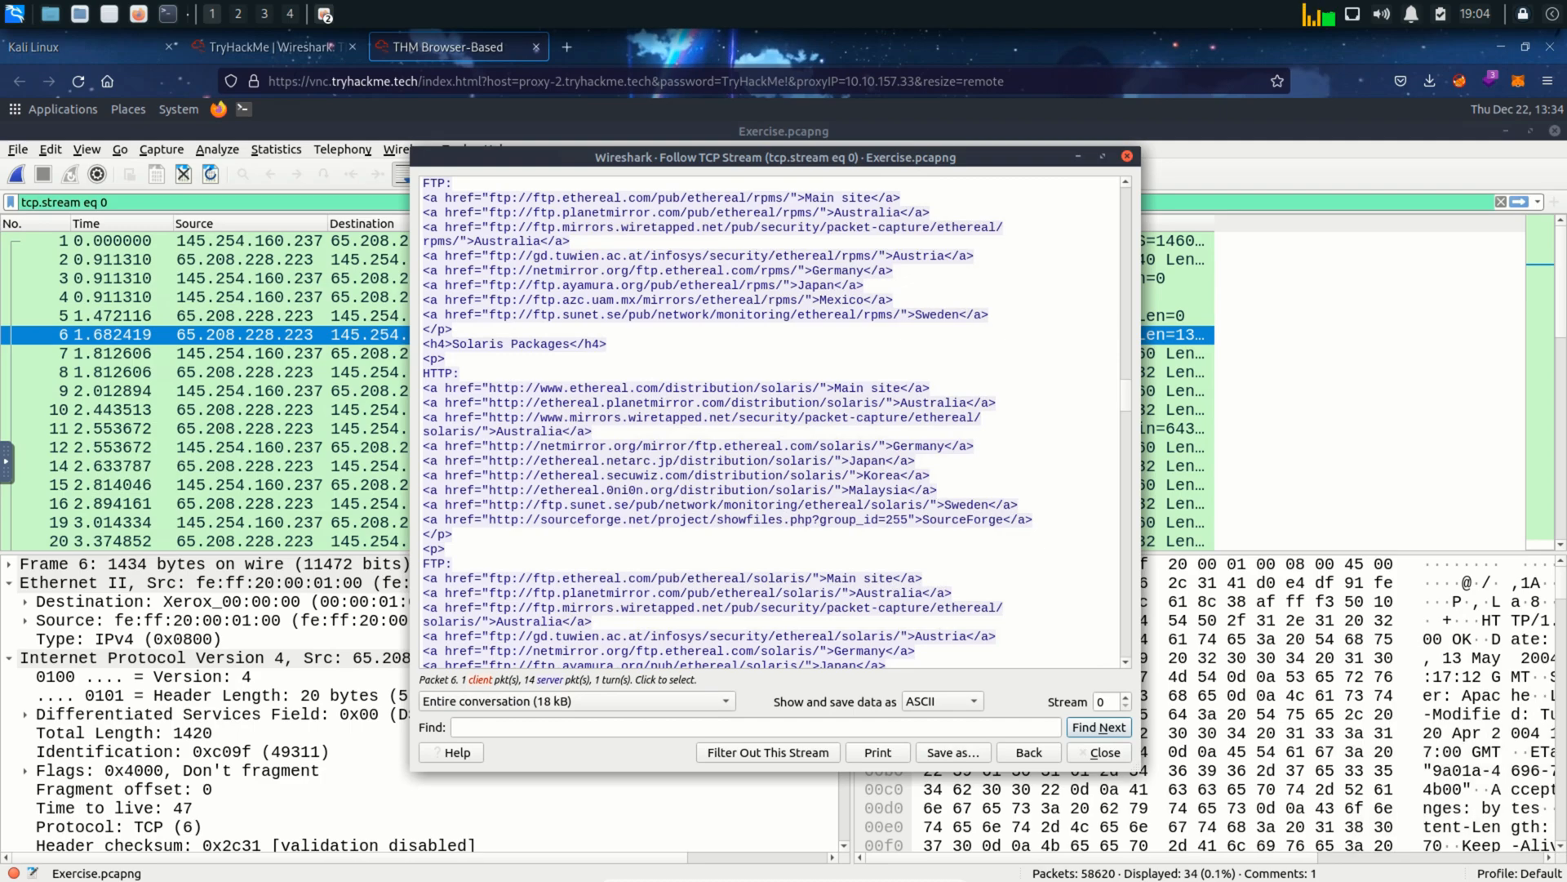
{"action": "scroll", "scroll_direction": "down", "scroll_amount": 3}
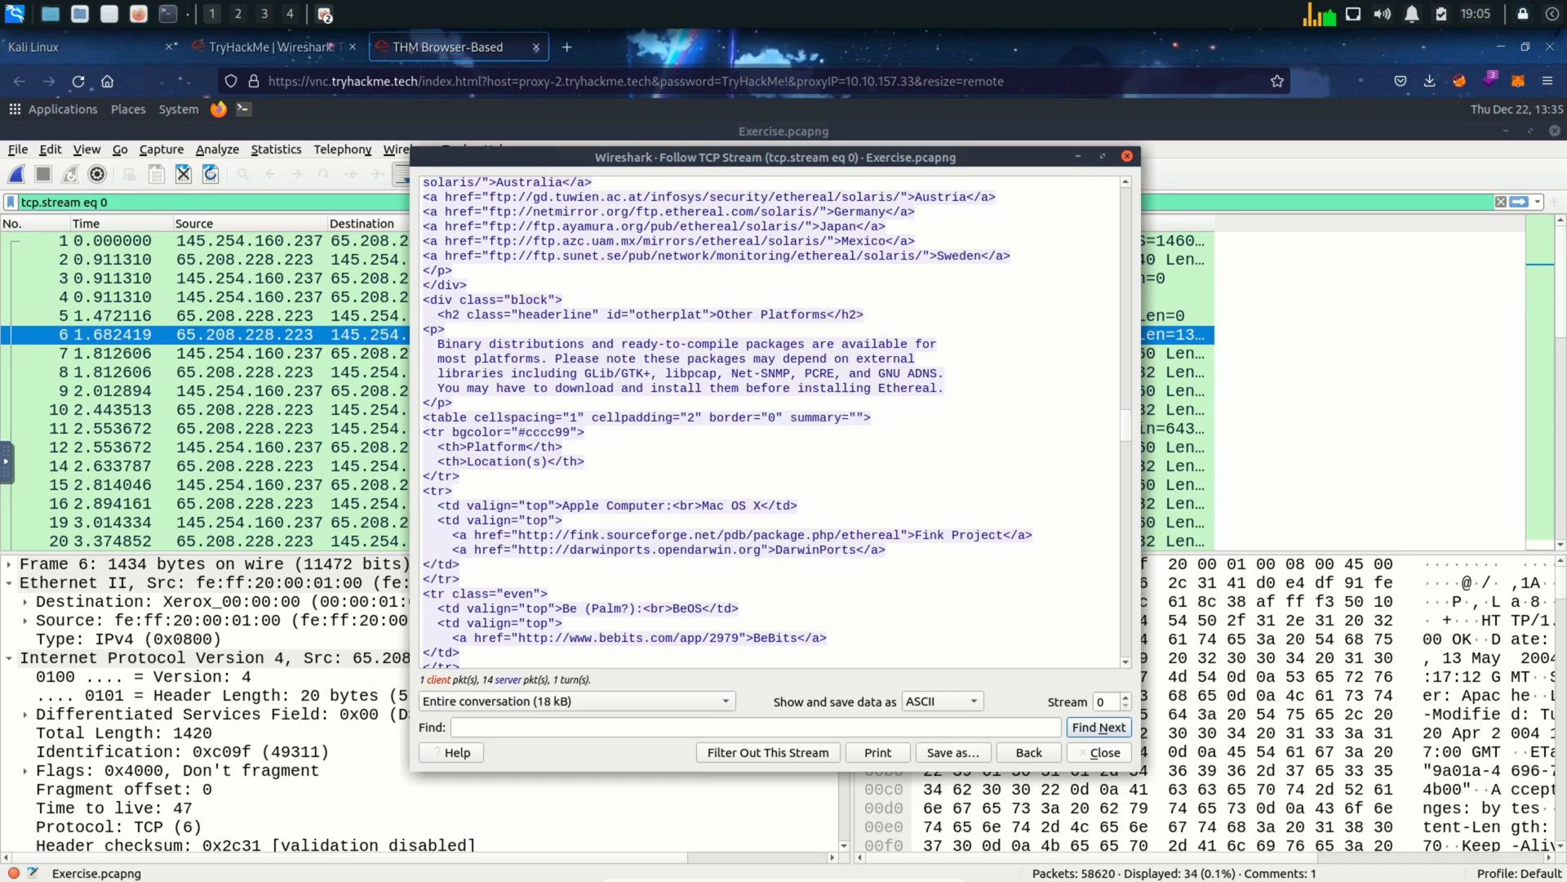
{"action": "left_click", "coordinate": [1100, 751]}
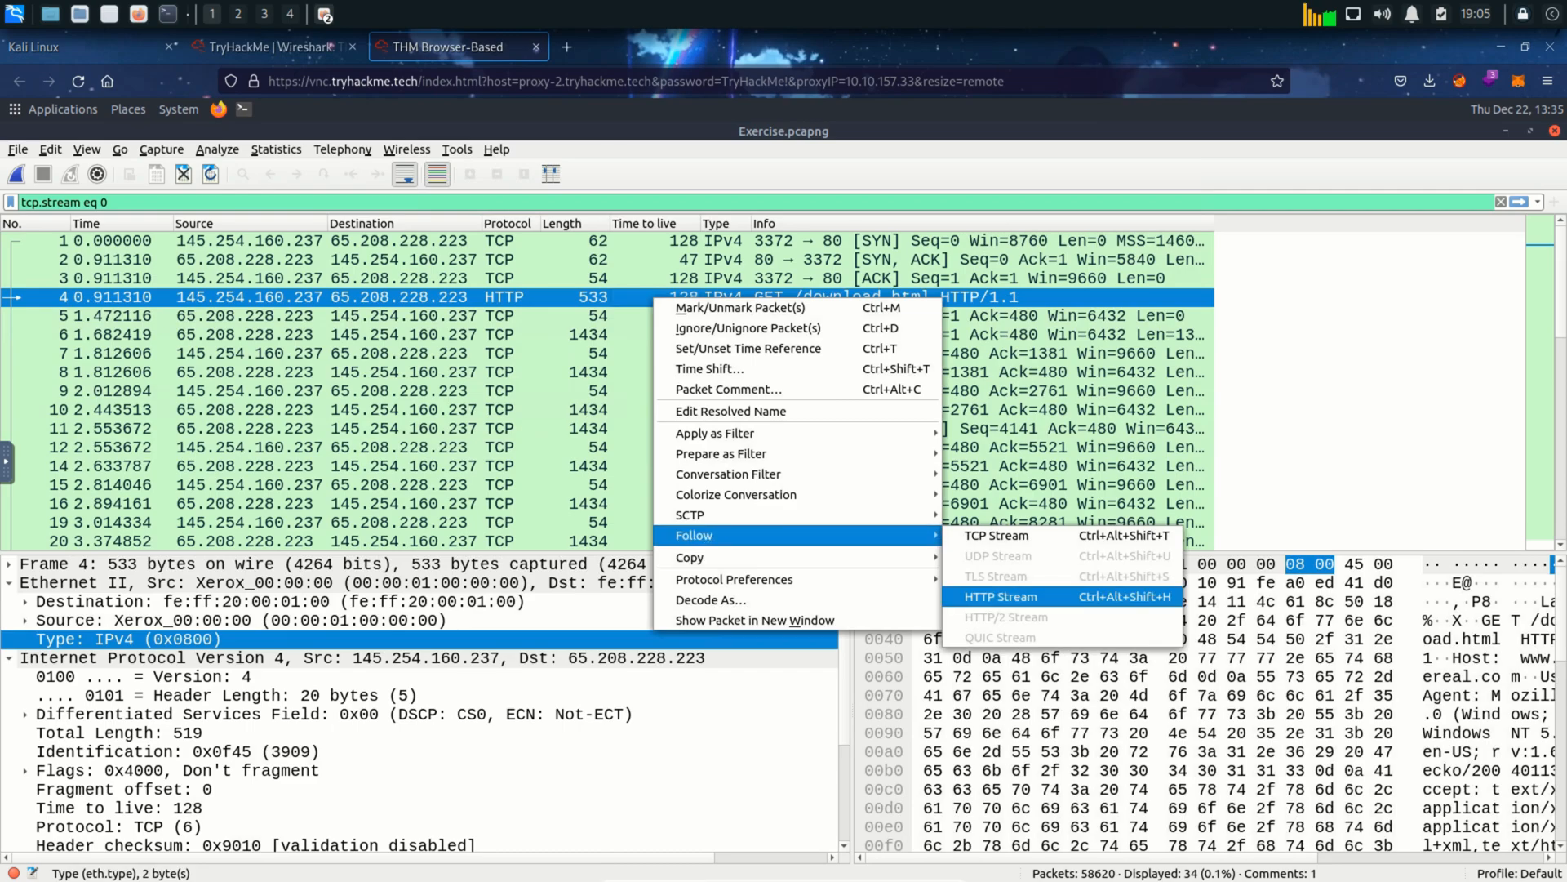
- Follow the HTTP stream of packet 4 and read the request and Apache response
{"action": "left_click", "coordinate": [999, 596]}
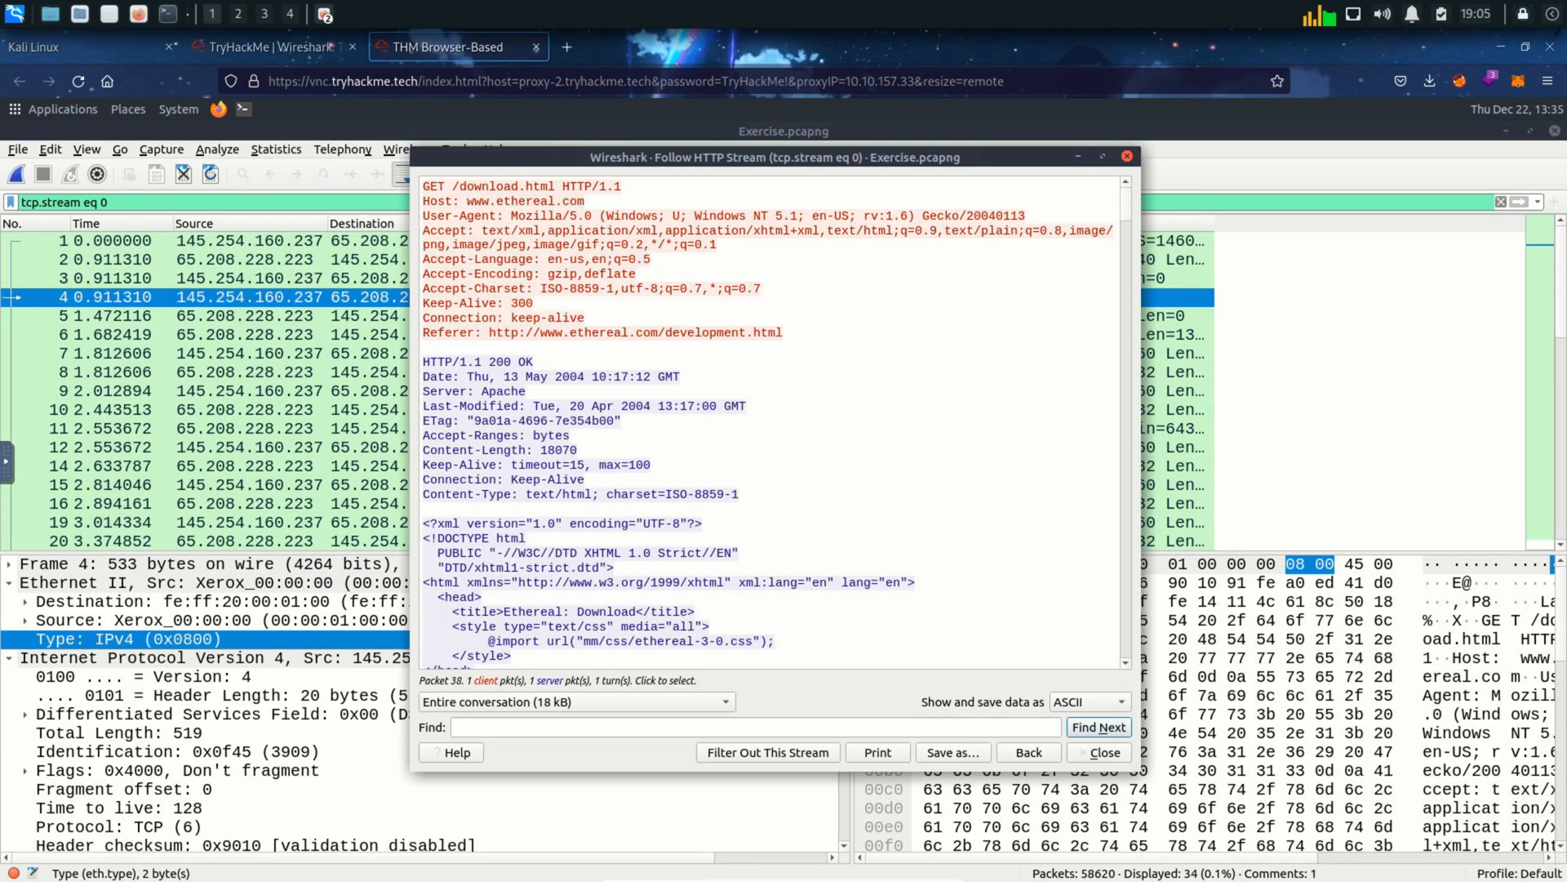
{"action": "scroll", "scroll_direction": "down", "scroll_amount": 3}
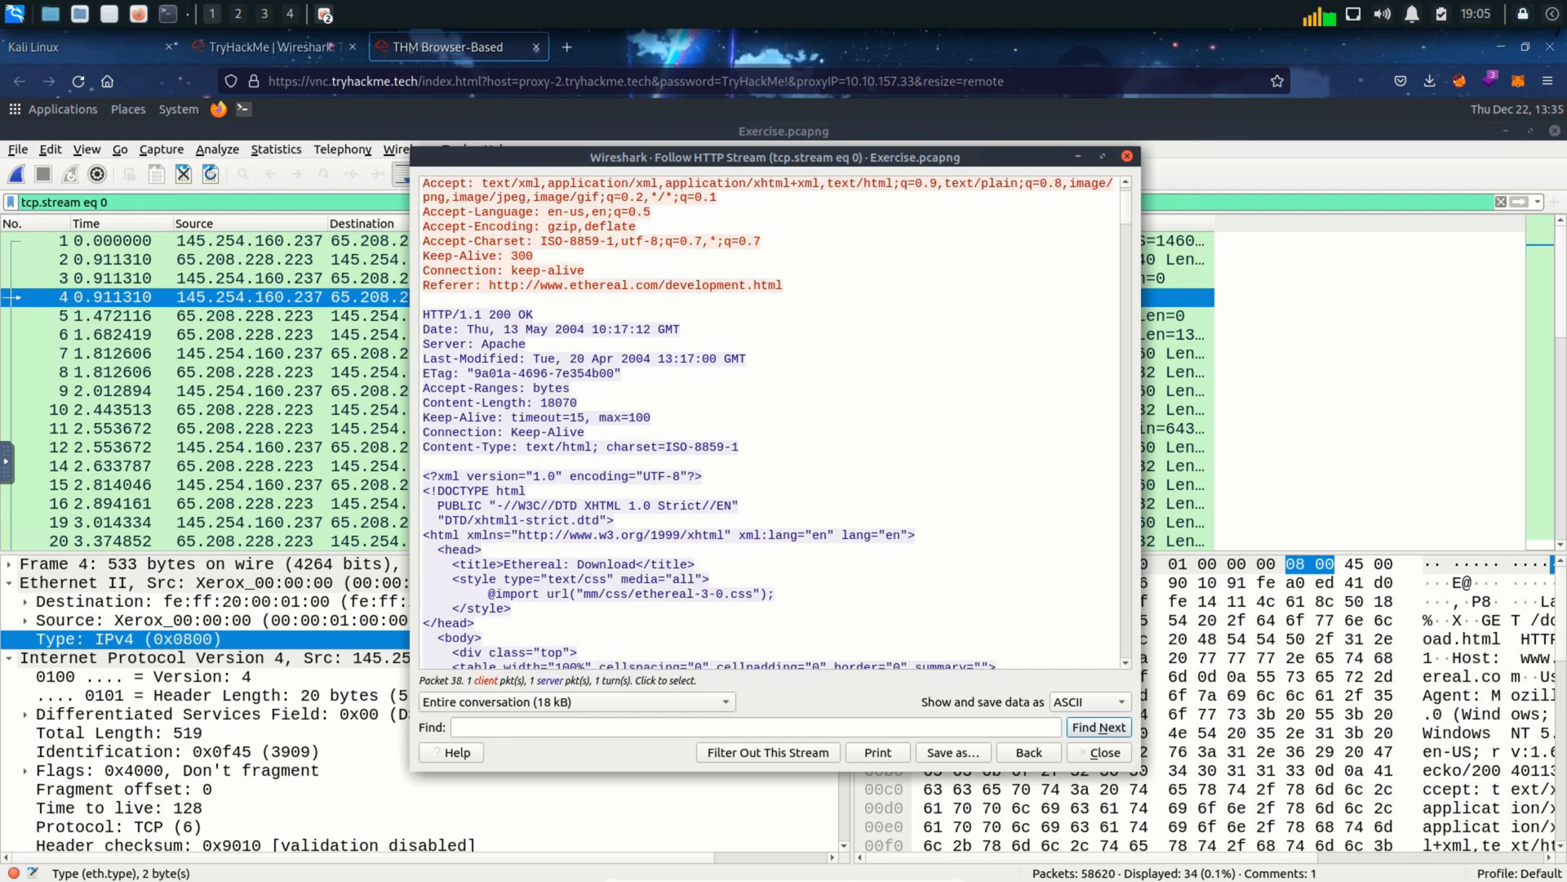
{"action": "scroll", "scroll_direction": "down", "scroll_amount": 3}
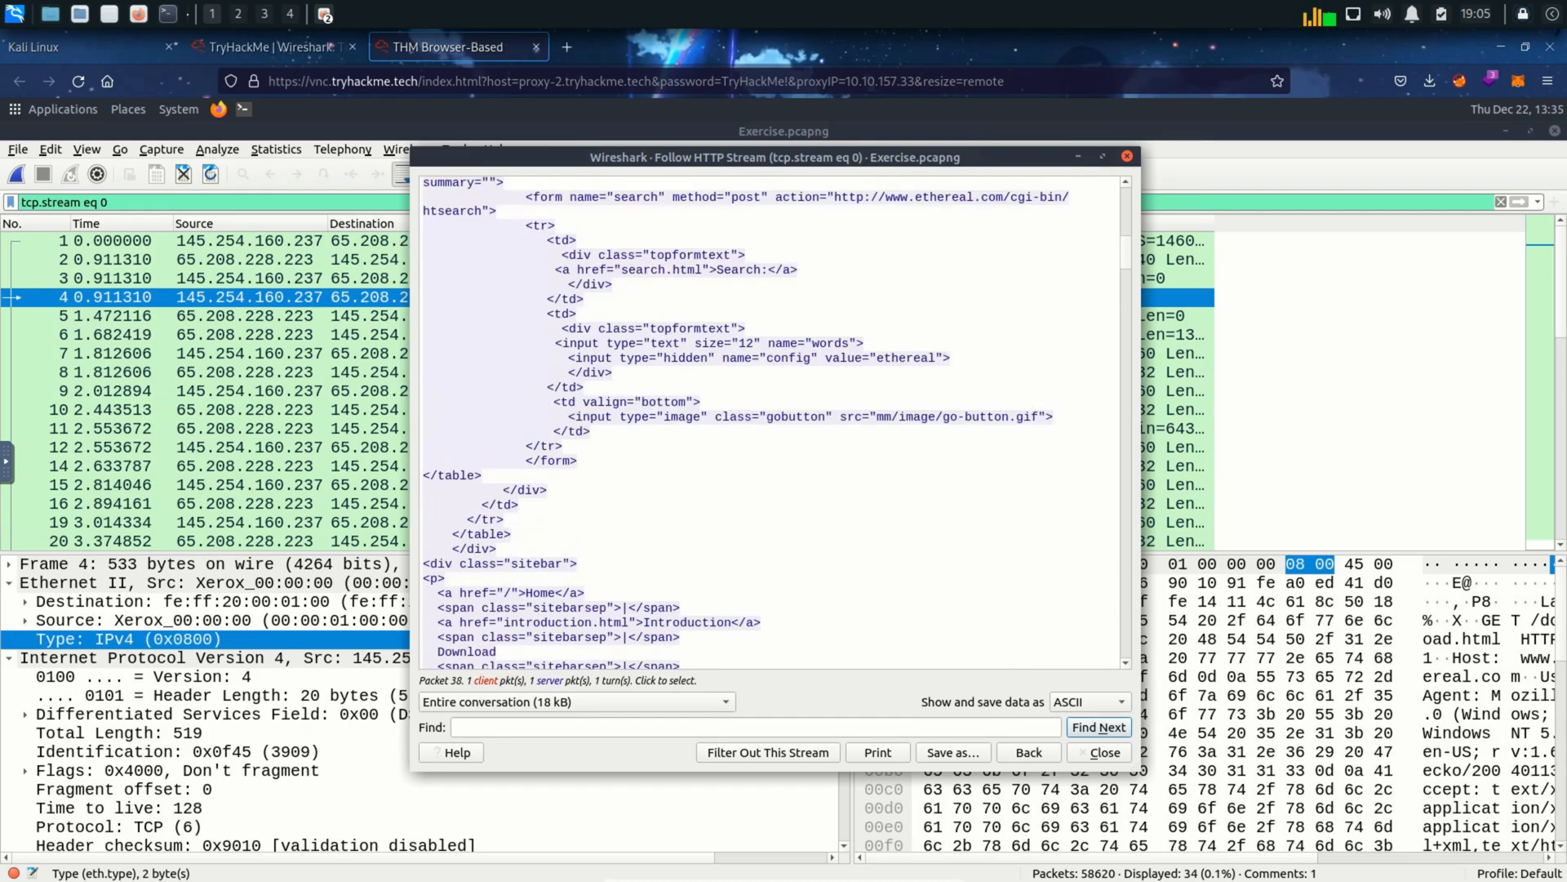
{"action": "scroll", "scroll_direction": "up", "scroll_amount": 3}
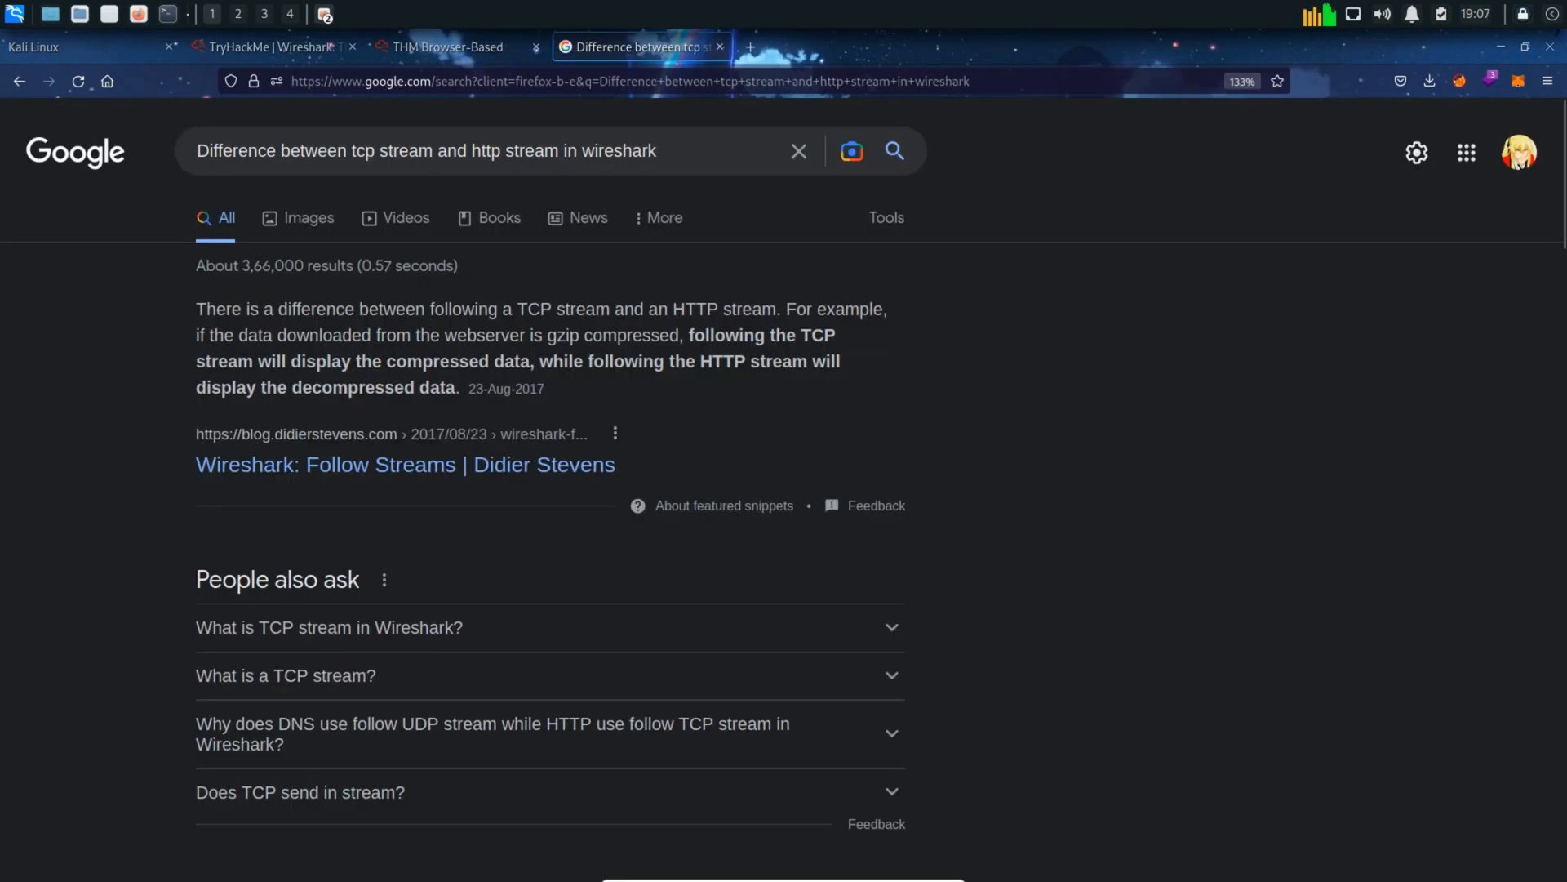
- Read Google's snippet on TCP versus HTTP stream decompression, then return to TryHackMe
{"action": "left_click_drag", "start_coordinate": [196, 335], "coordinate": [493, 335]}
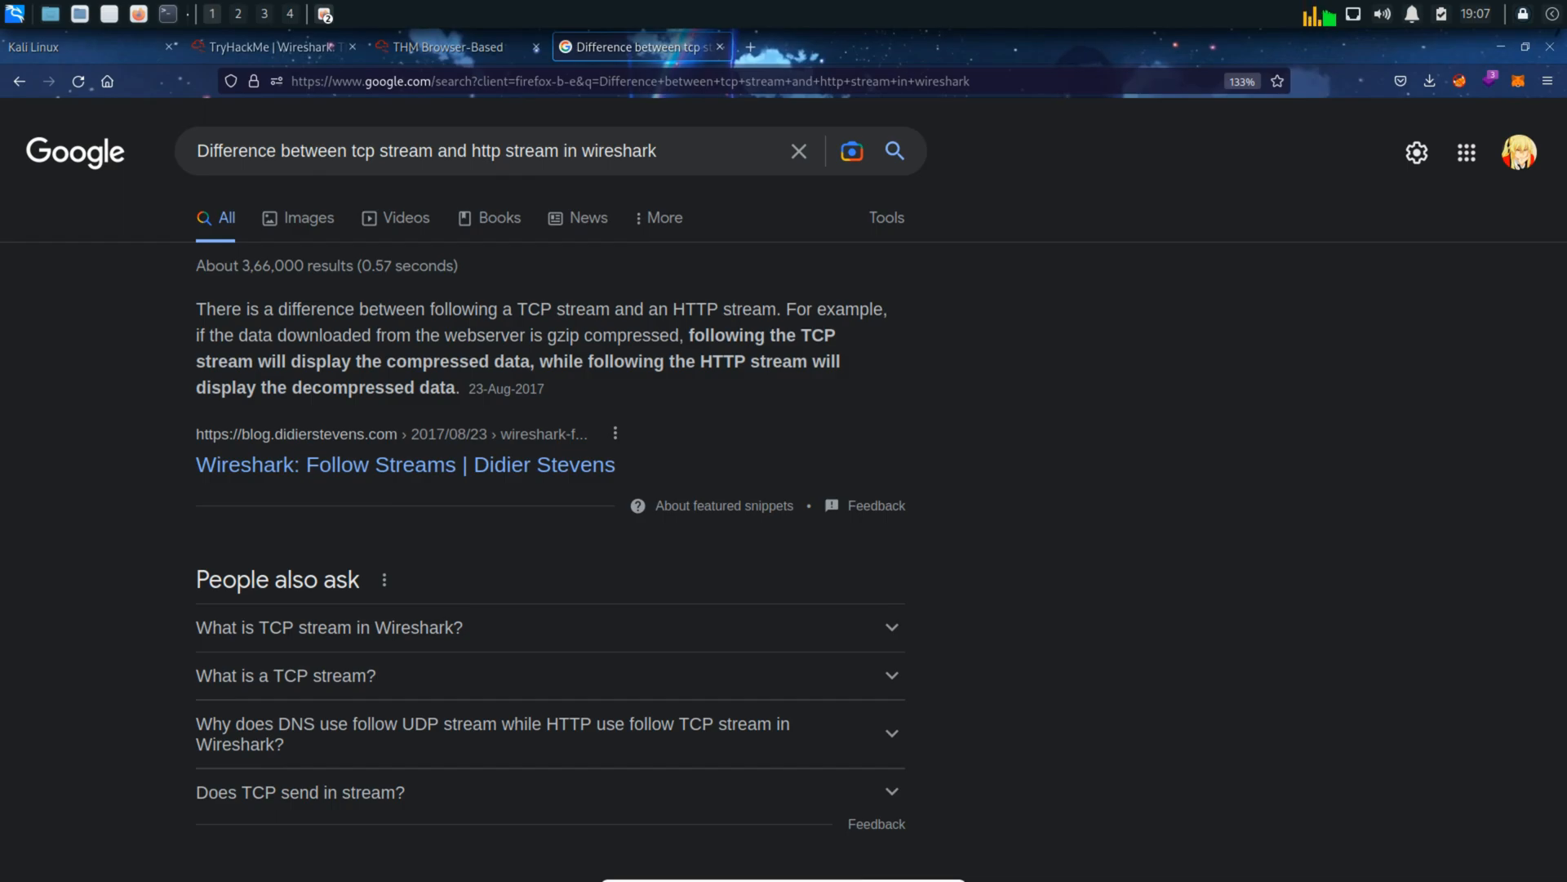
{"action": "left_click", "coordinate": [260, 48]}
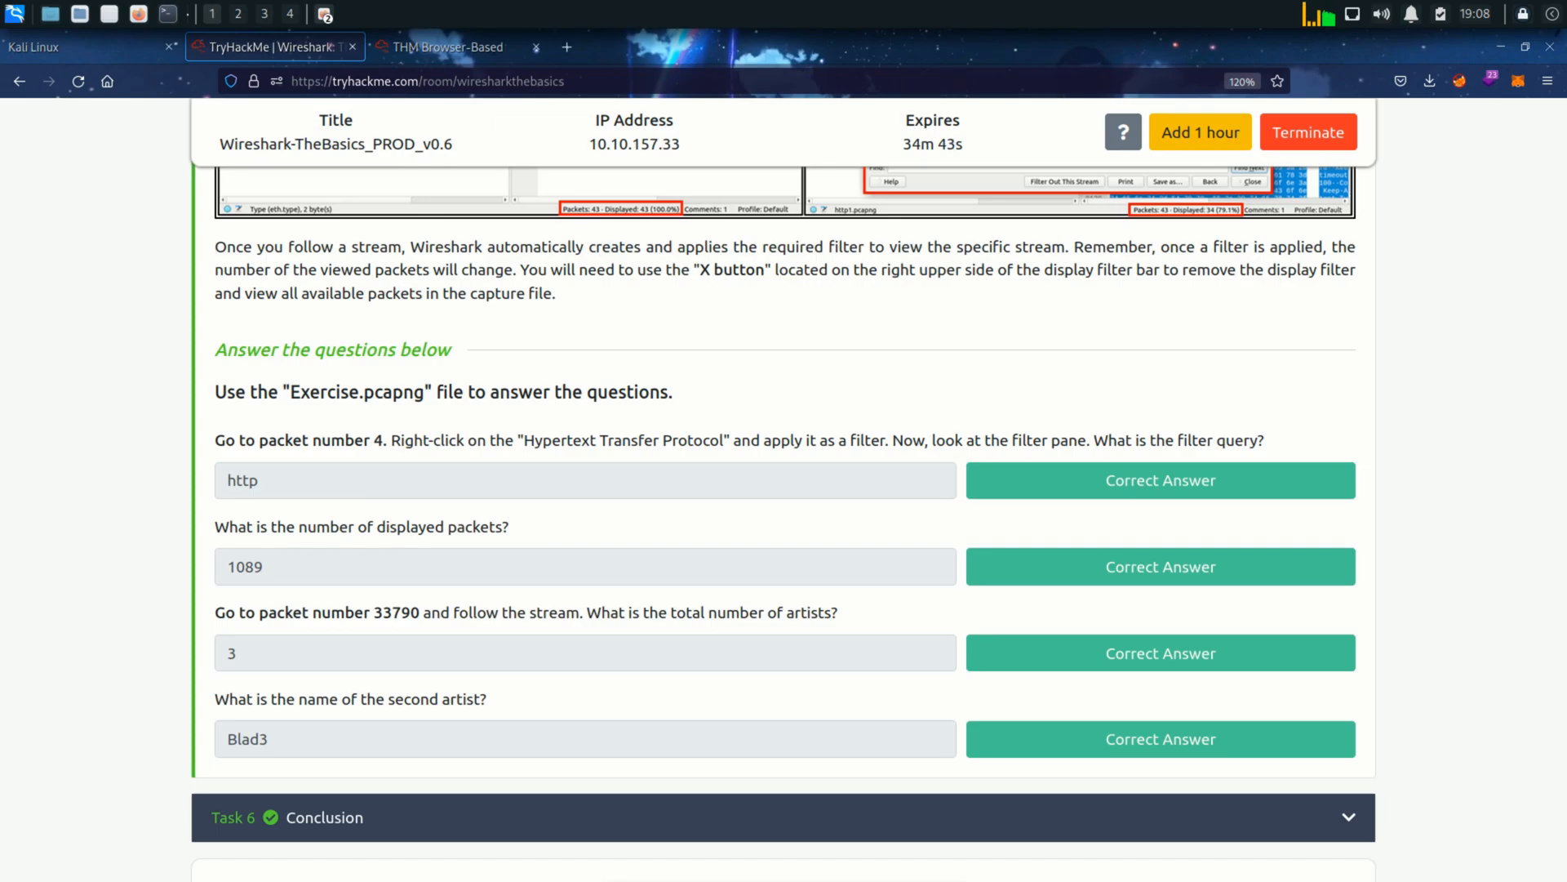
- Apply packet 4's Hypertext Transfer Protocol layer as the http filter, showing 1089 packets
{"action": "left_click", "coordinate": [444, 48]}
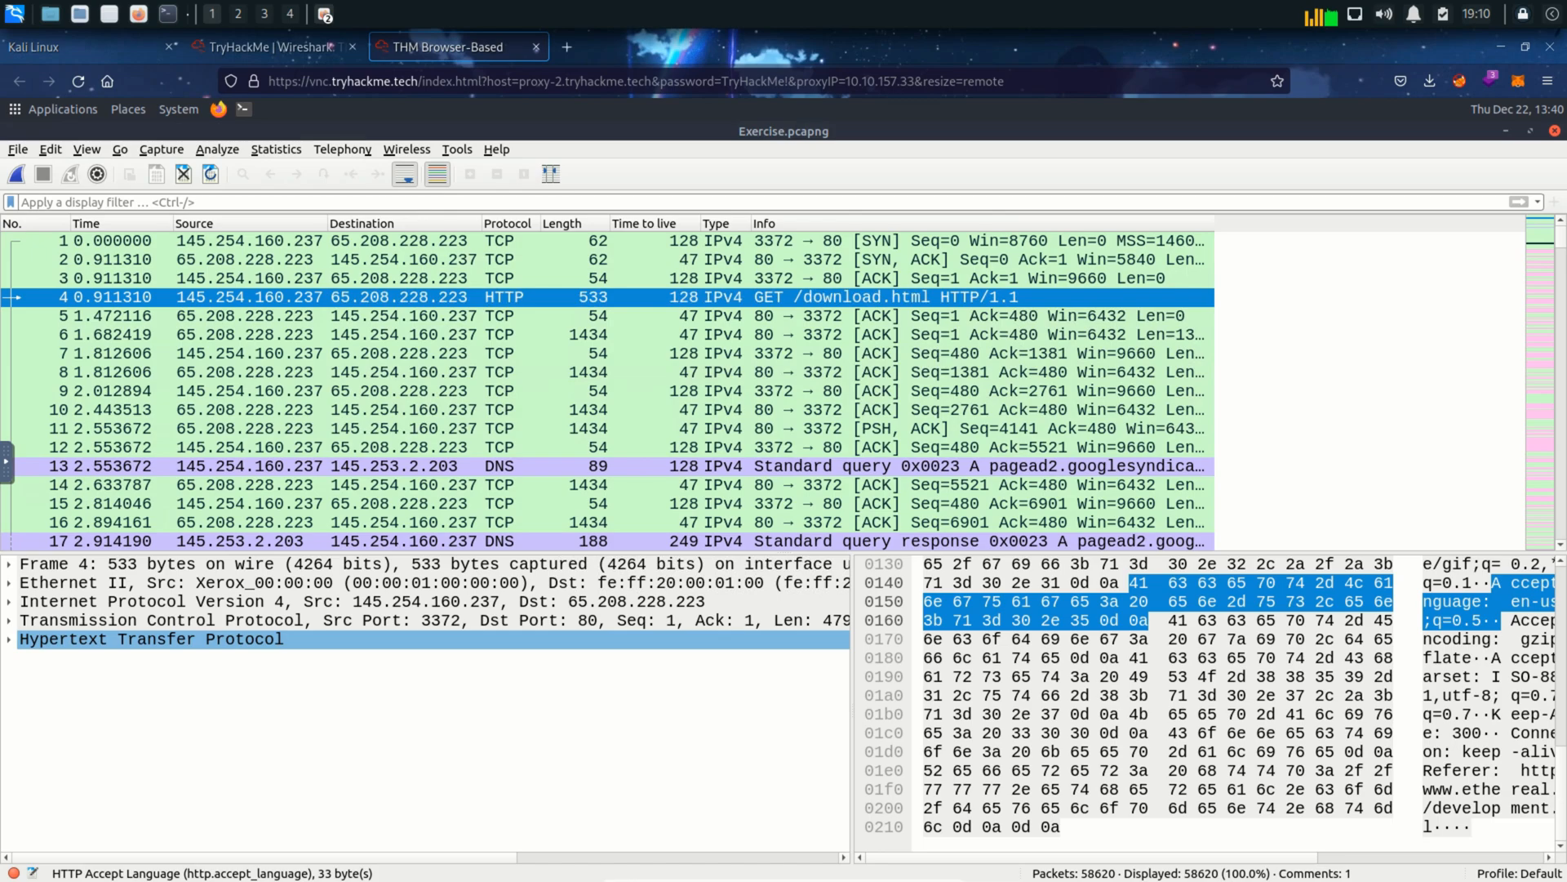
{"action": "right_click", "coordinate": [147, 638]}
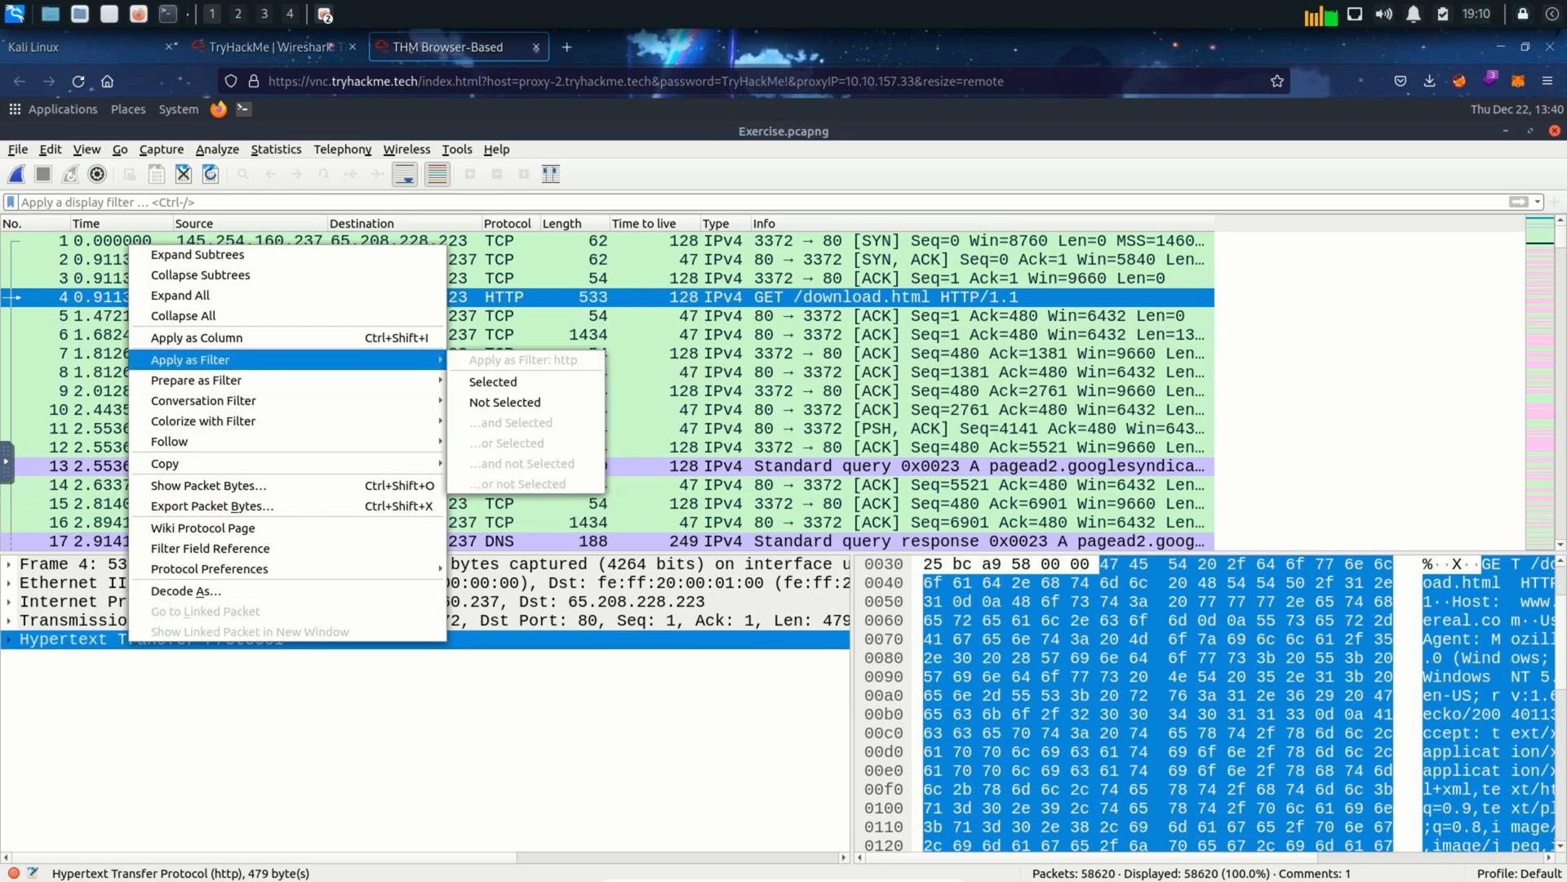
{"action": "mouse_move", "coordinate": [491, 382]}
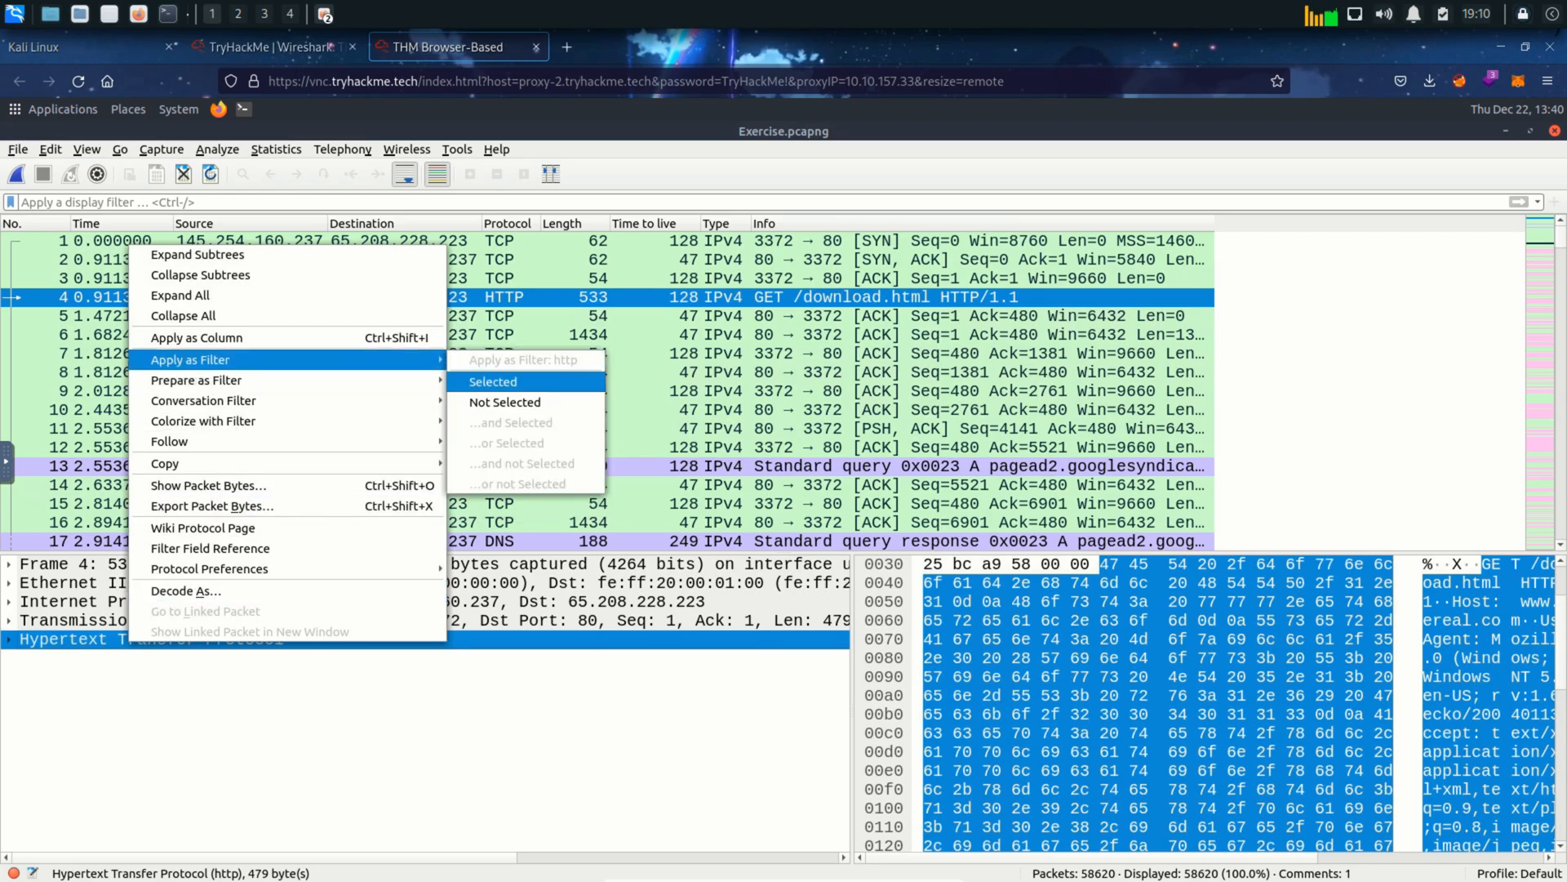
{"action": "left_click", "coordinate": [491, 380]}
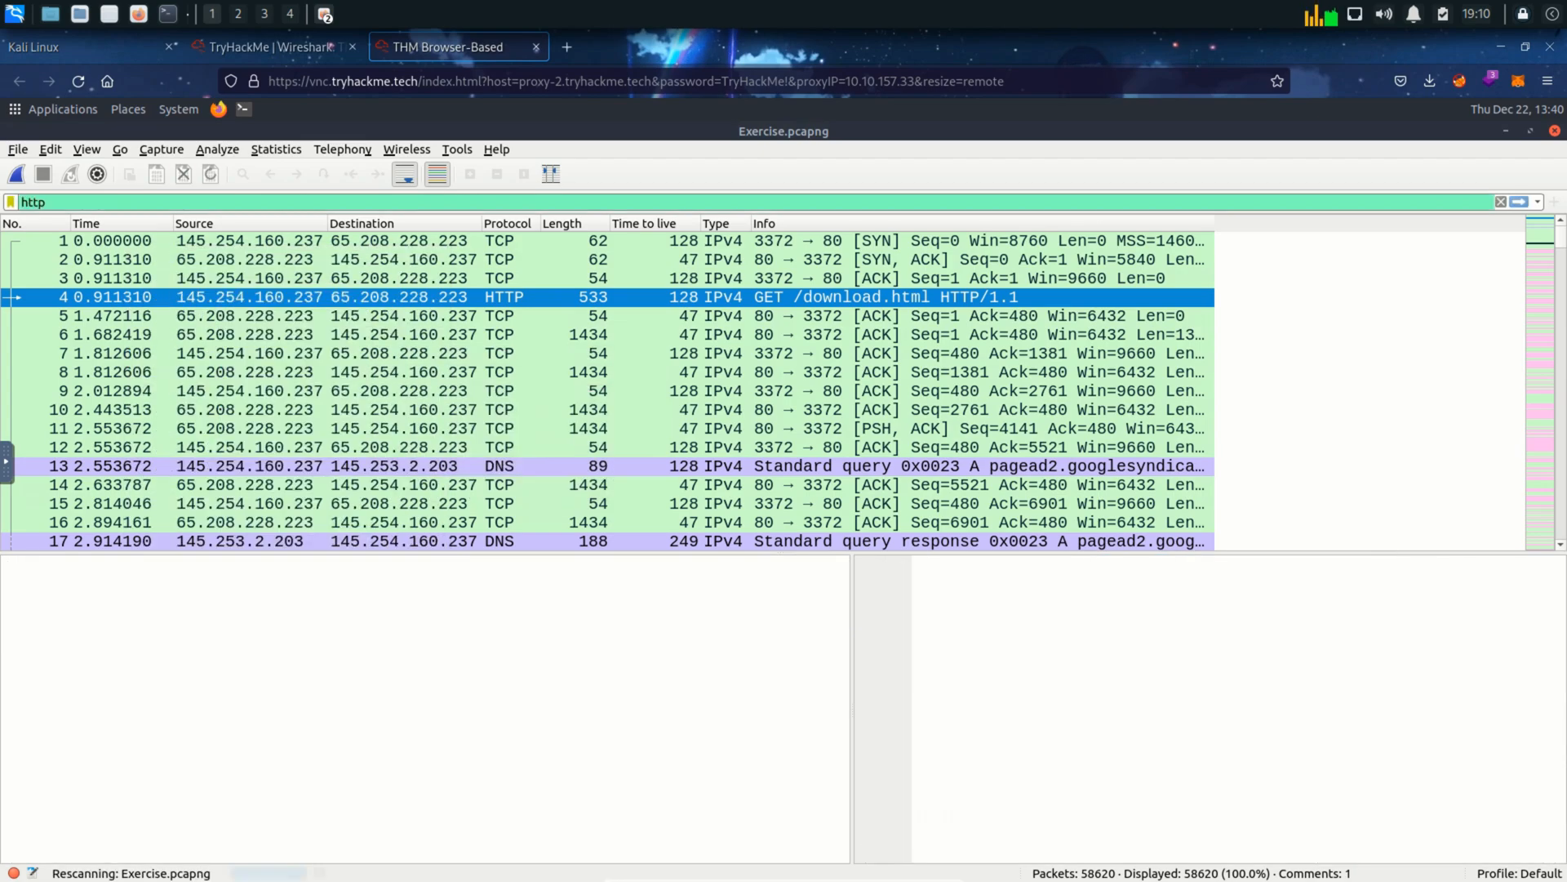
{"action": "left_click", "coordinate": [265, 47]}
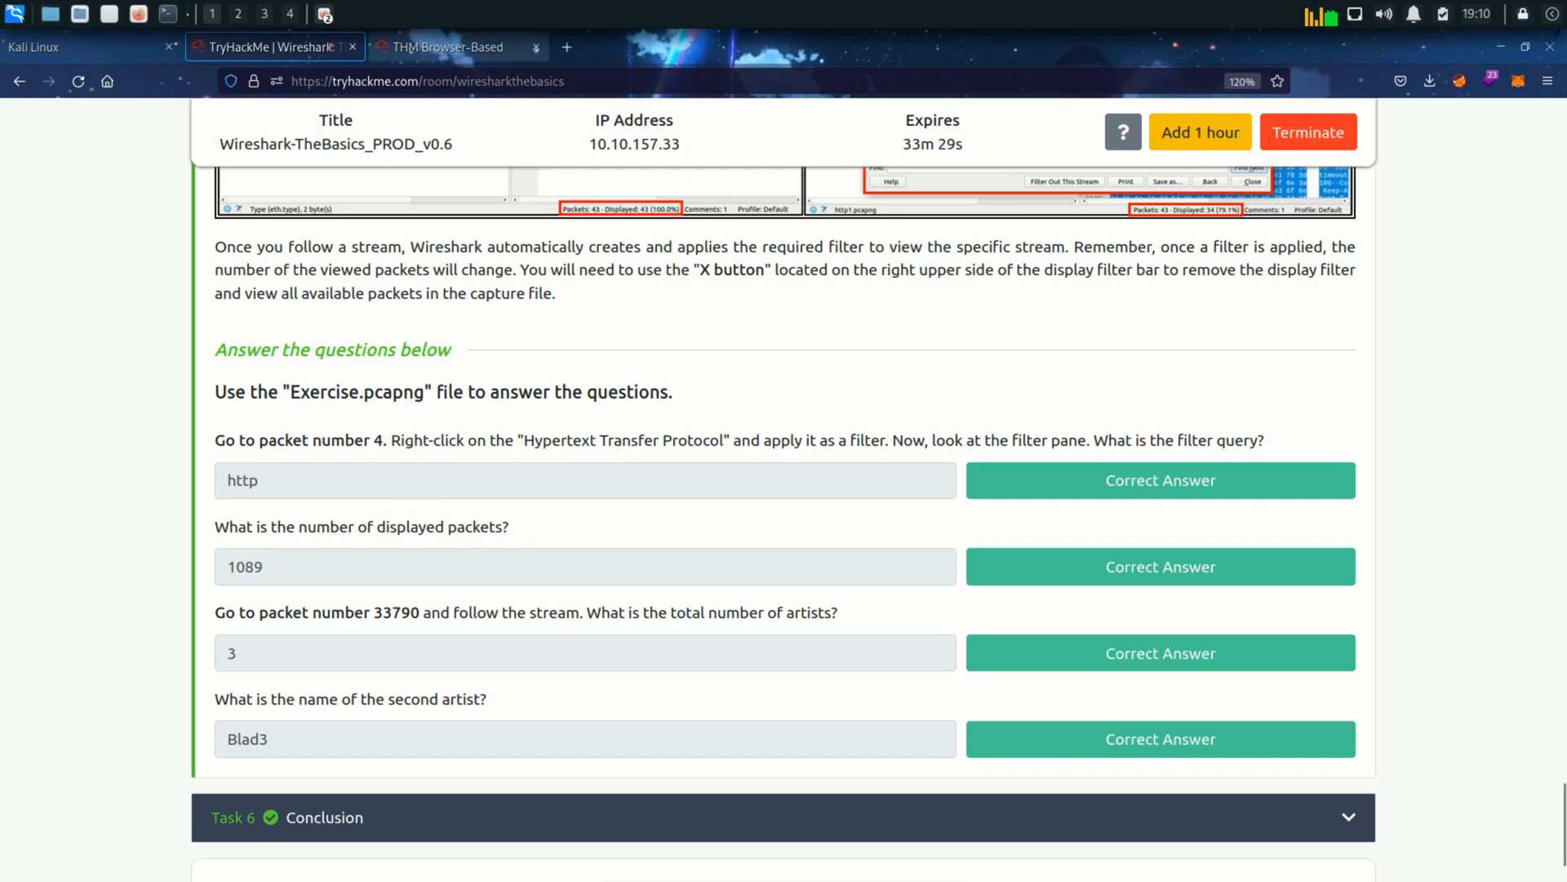
{"action": "left_click", "coordinate": [455, 47]}
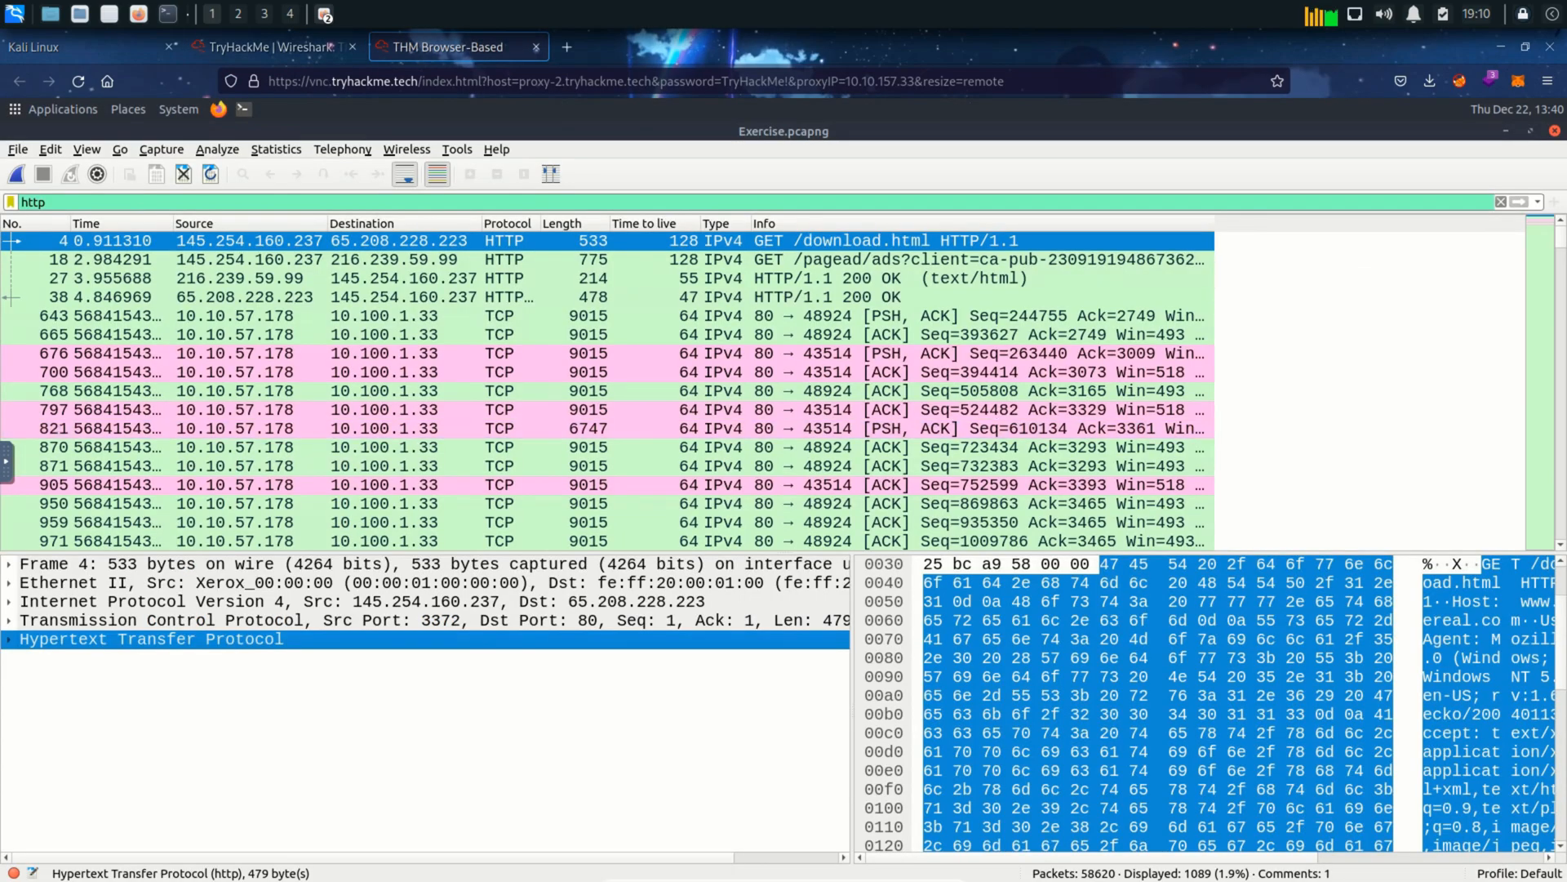
- Jump to packet 33790, the HTTP/1.1 200 OK text/html response, via Go to Packet
{"action": "left_click", "coordinate": [269, 47]}
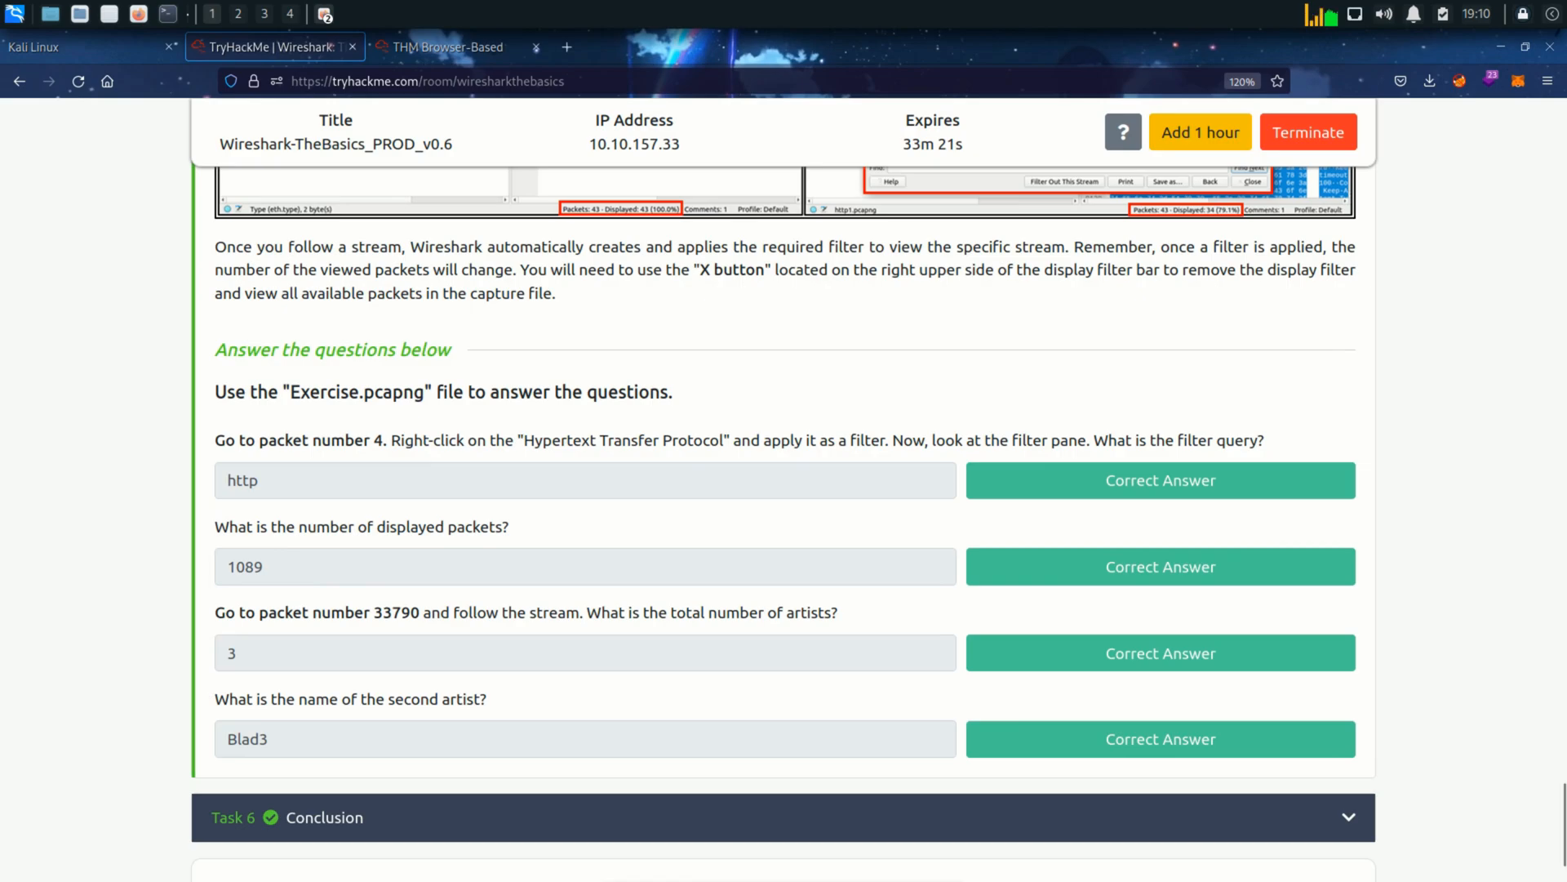
{"action": "left_click", "coordinate": [444, 47]}
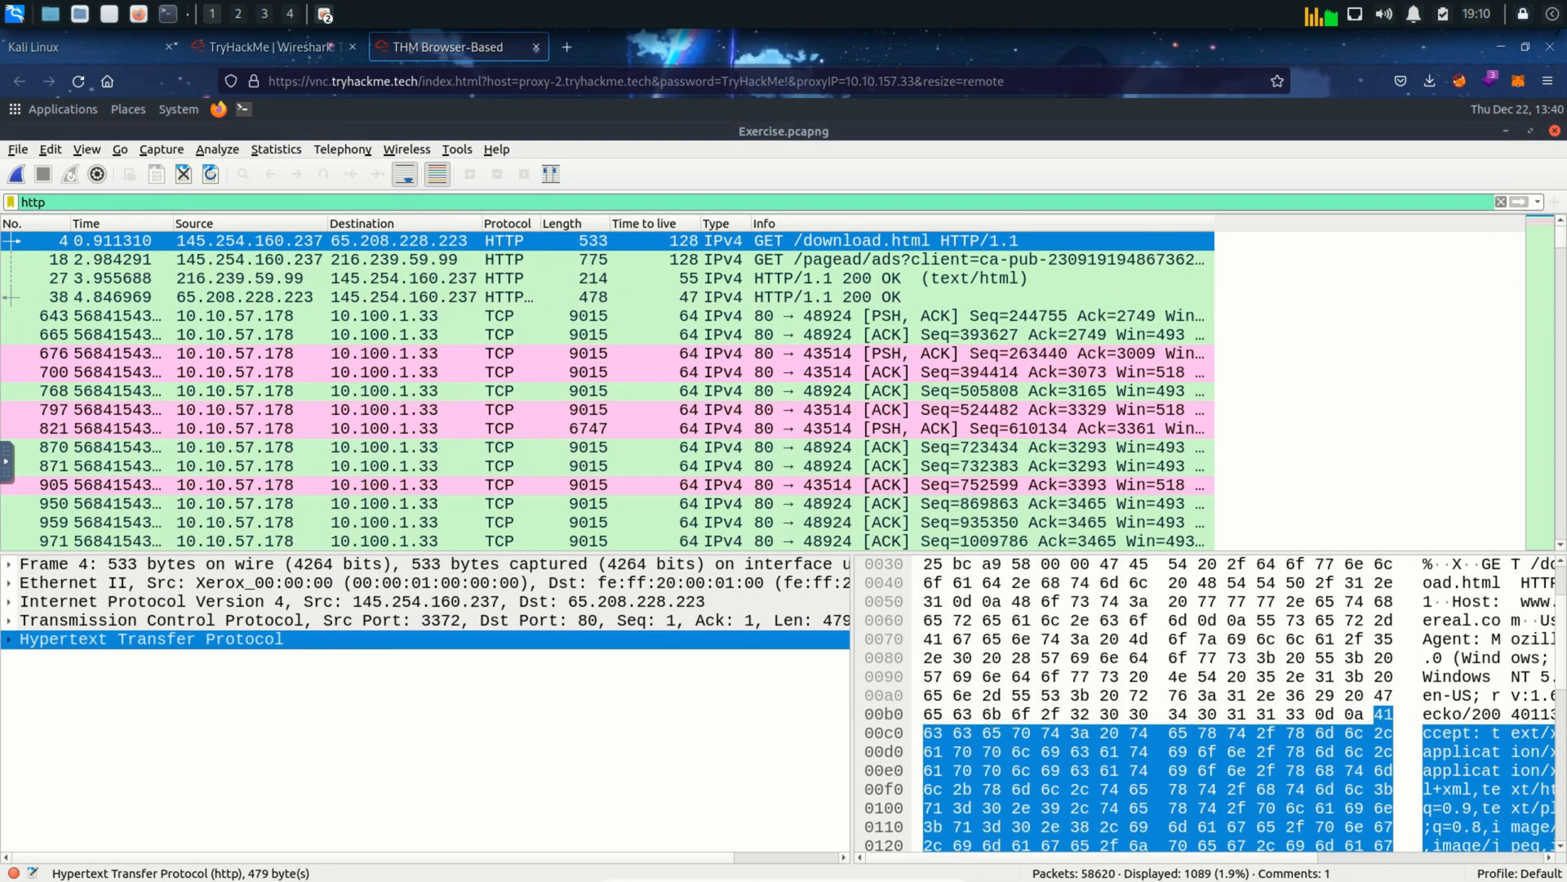
{"action": "left_click", "coordinate": [119, 148]}
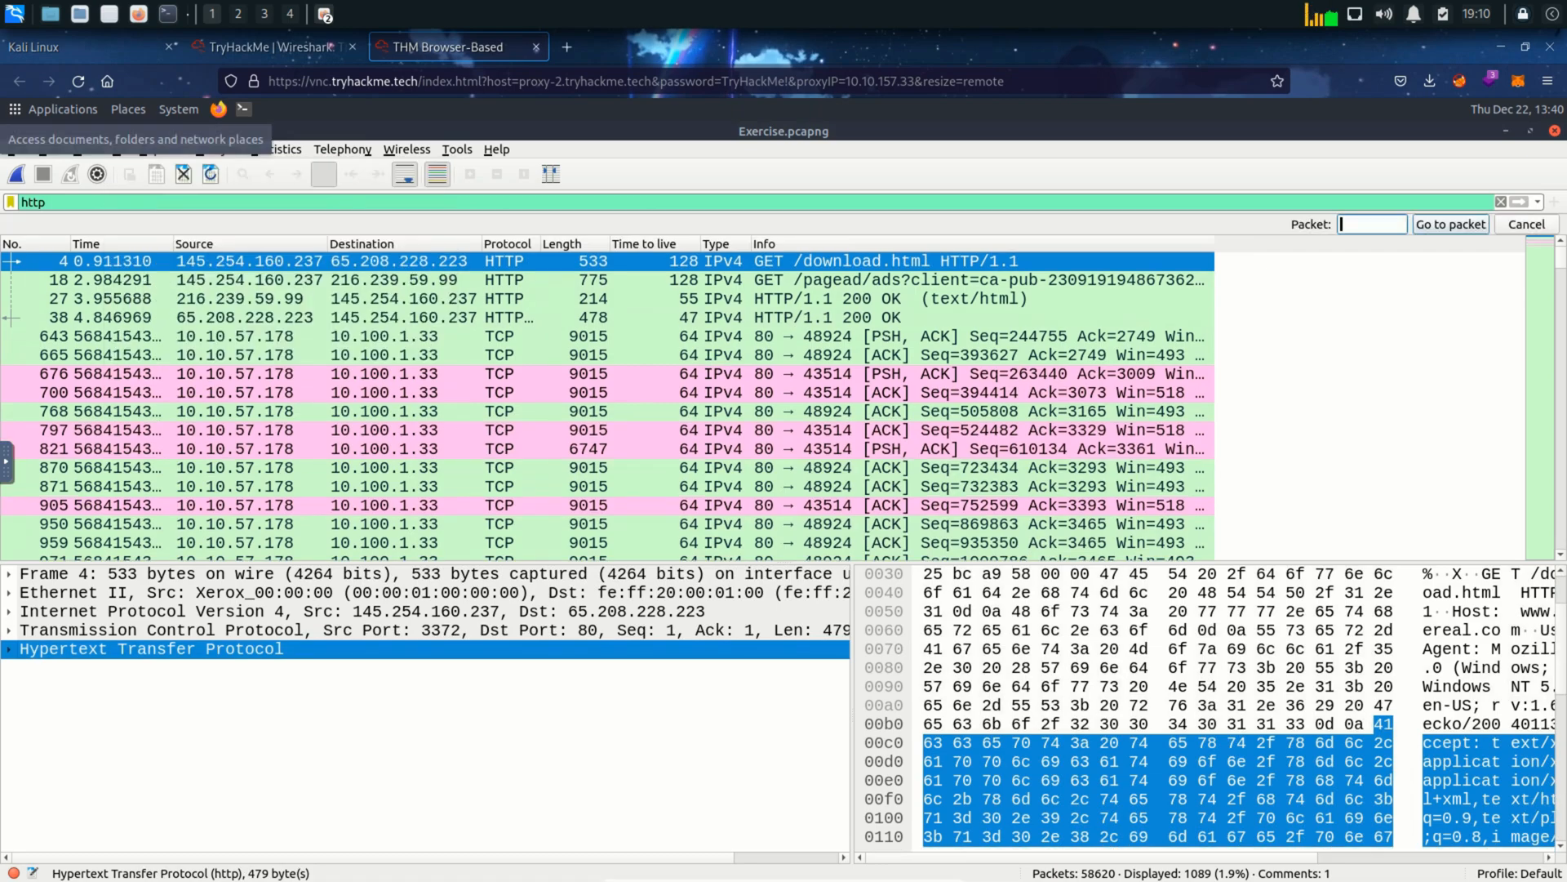
{"action": "type", "text": "33790"}
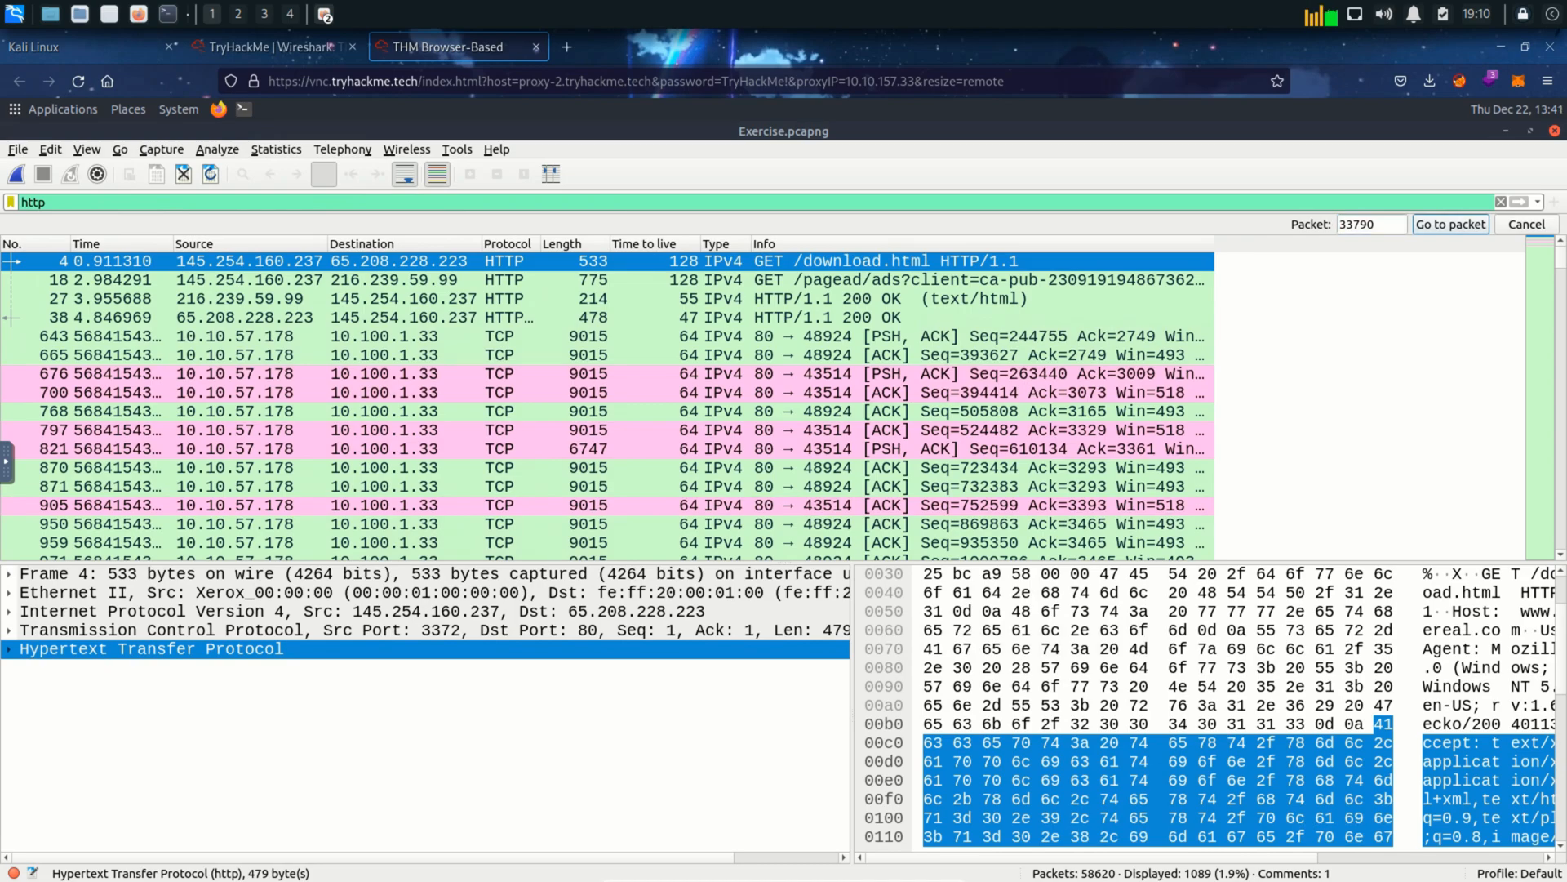
{"action": "left_click", "coordinate": [1450, 224]}
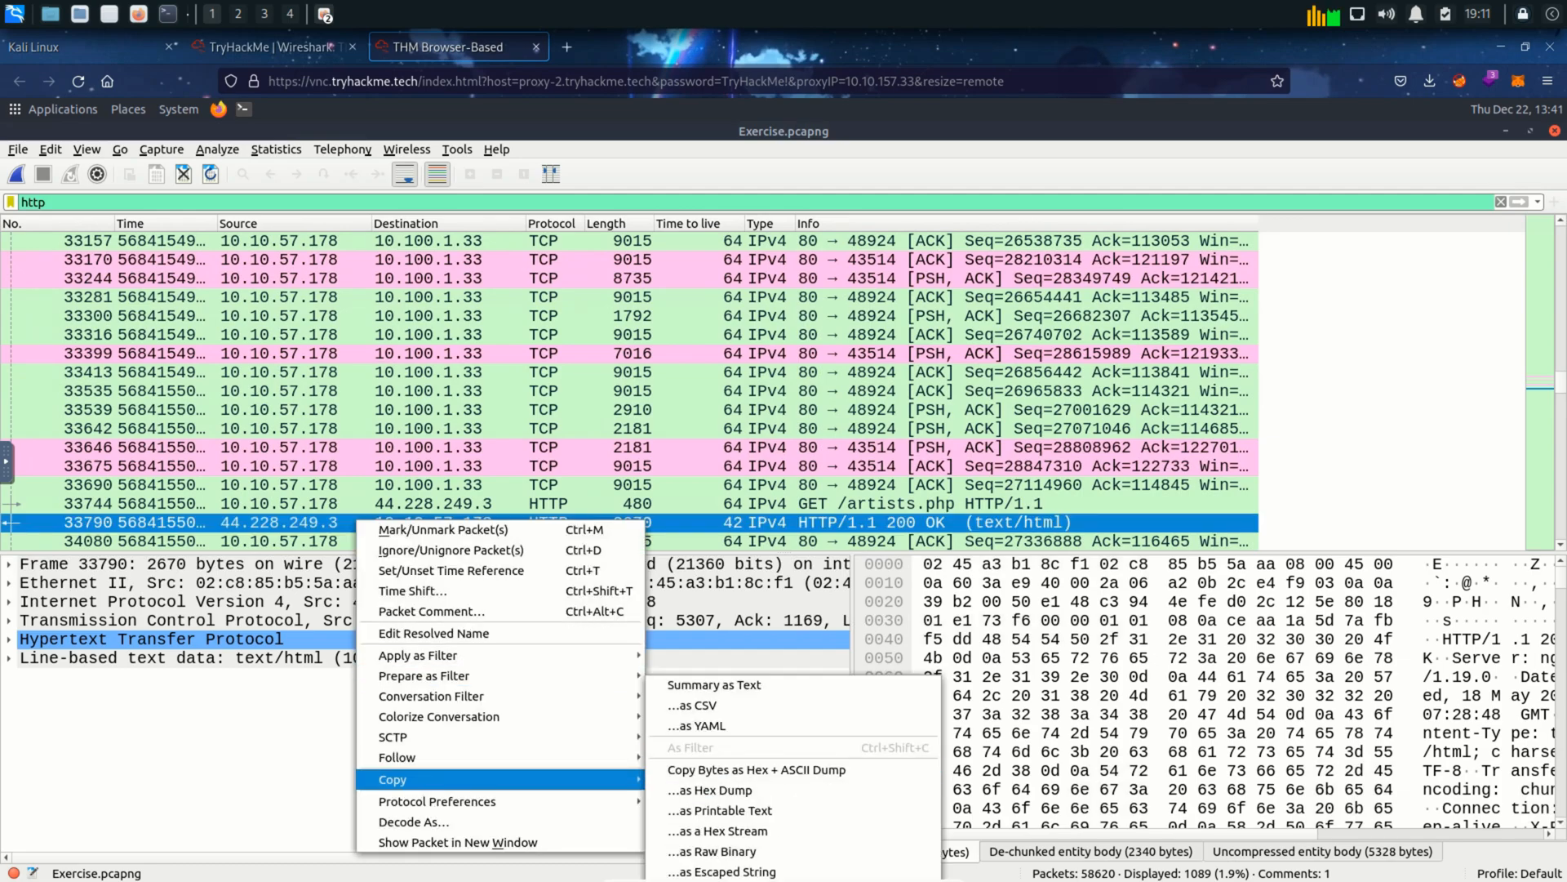
- Follow packet 33790's HTTP stream and search it for 'artist', finding r4w8173
{"action": "left_click", "coordinate": [395, 755]}
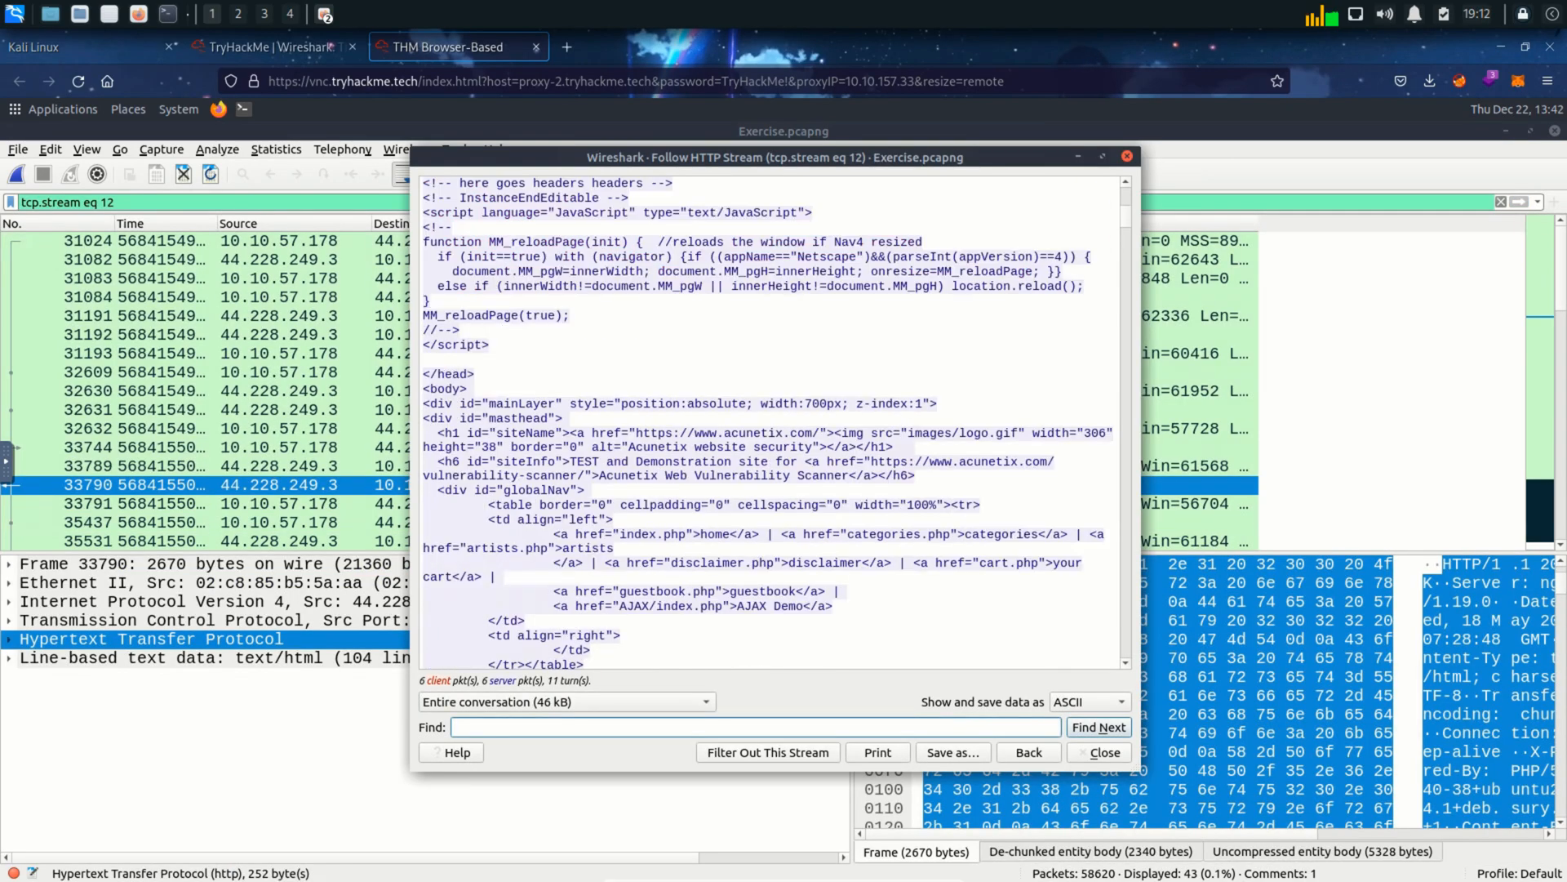
{"action": "type", "text": "artist"}
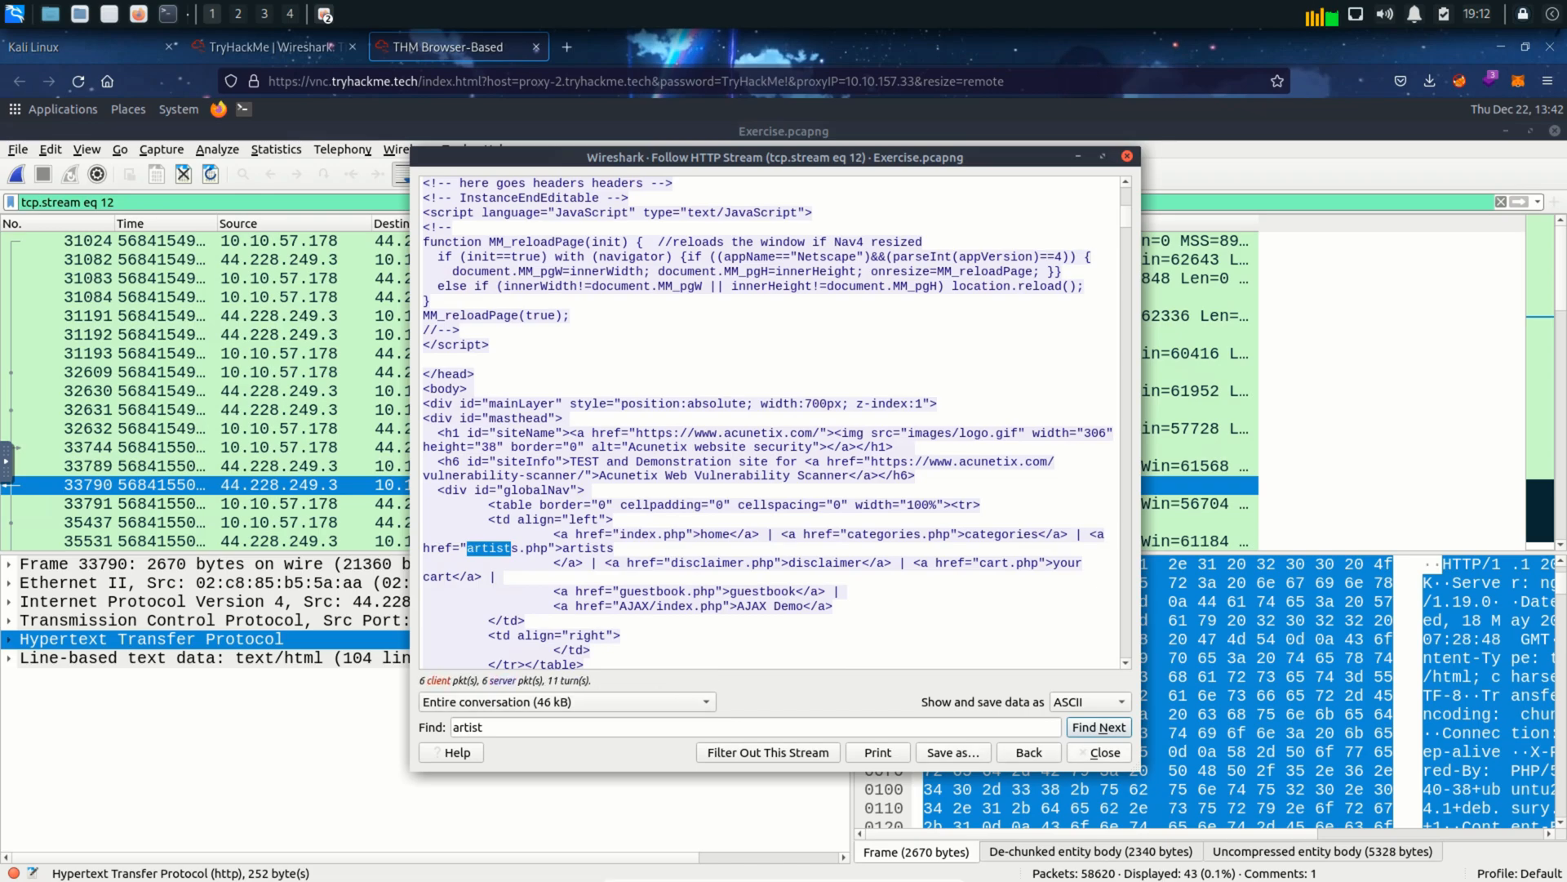
{"action": "left_click", "coordinate": [1098, 727]}
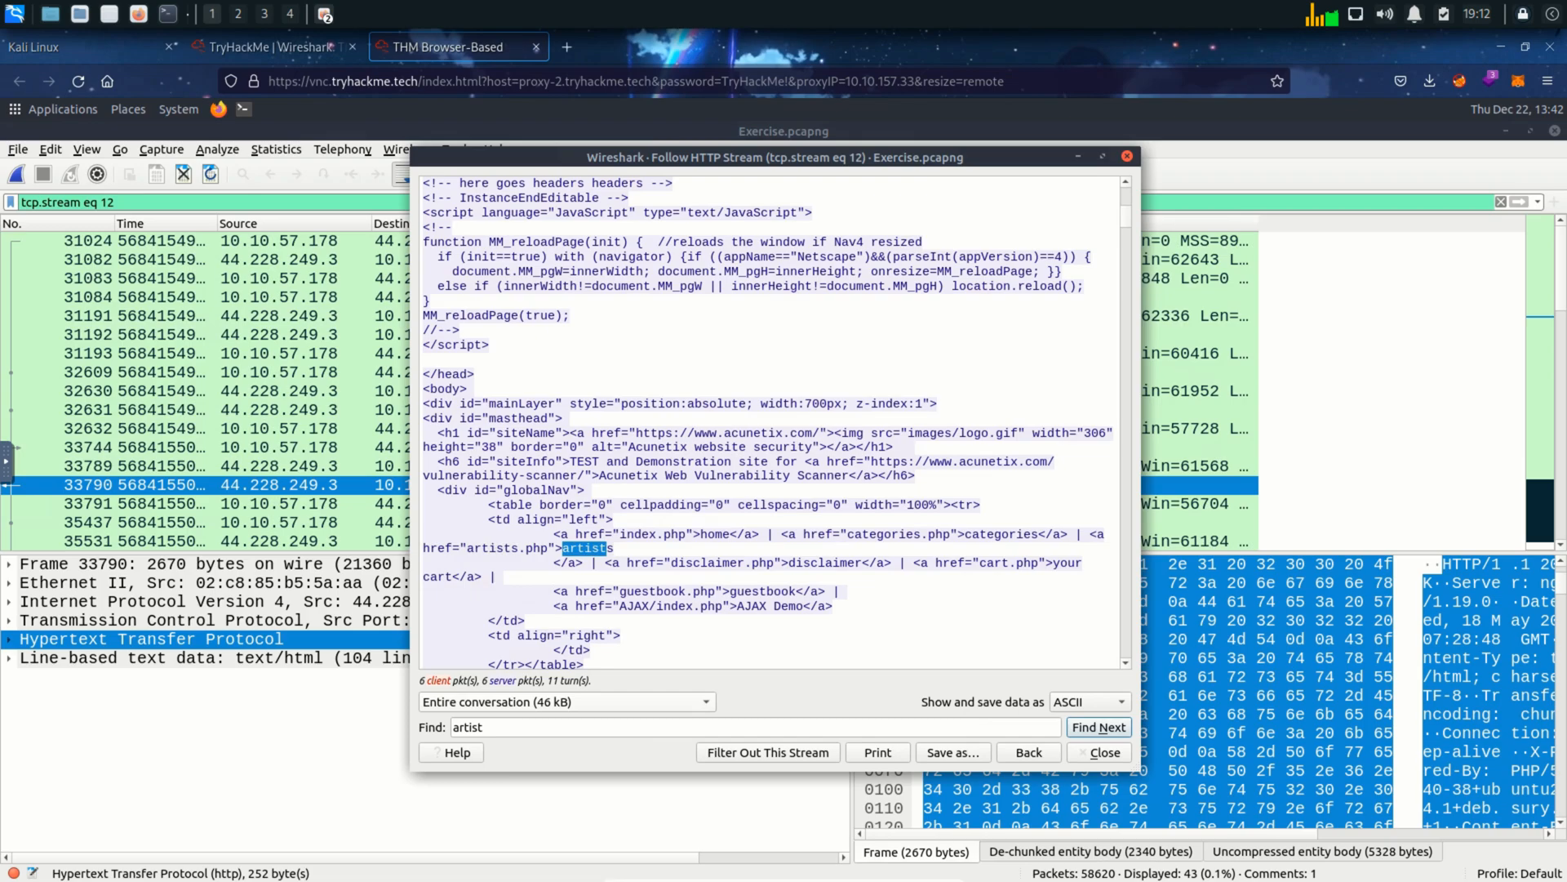
{"action": "left_click", "coordinate": [1097, 727]}
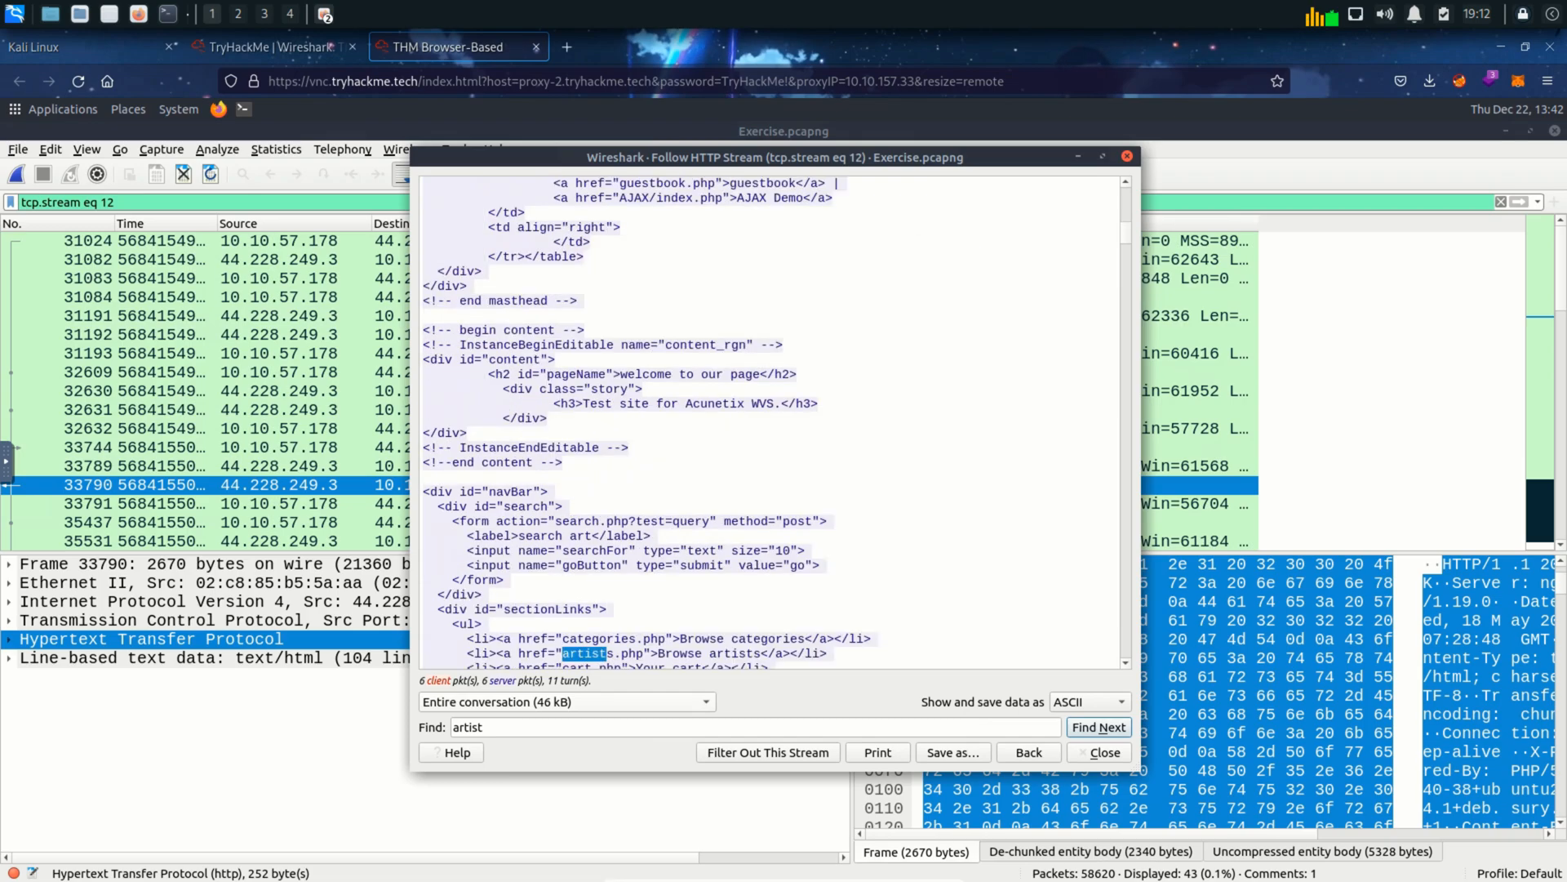
{"action": "left_click", "coordinate": [1098, 727]}
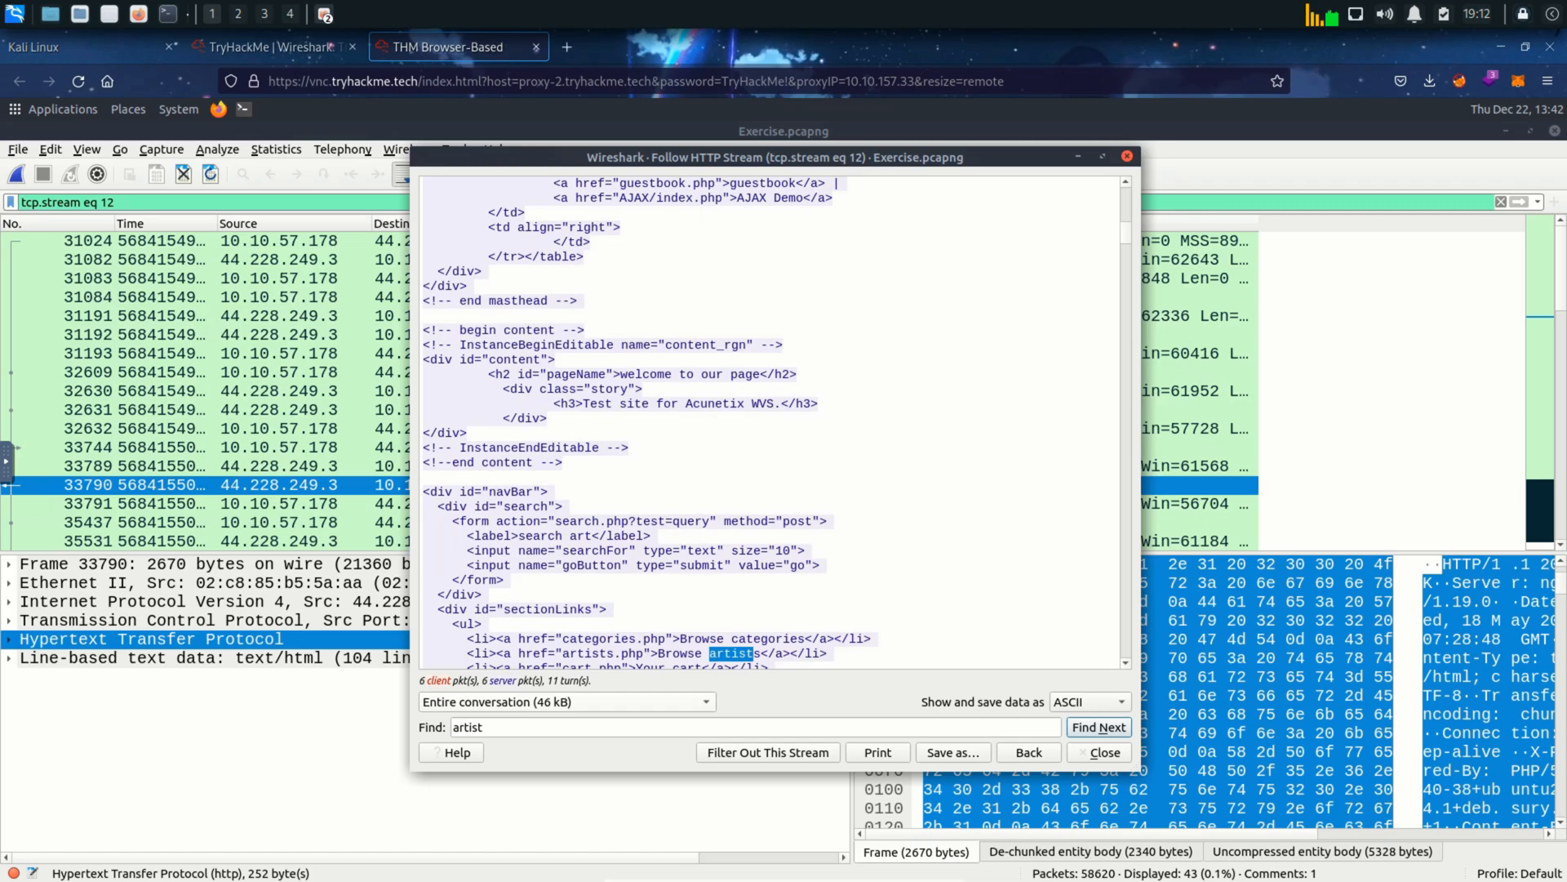
{"action": "left_click", "coordinate": [1099, 727]}
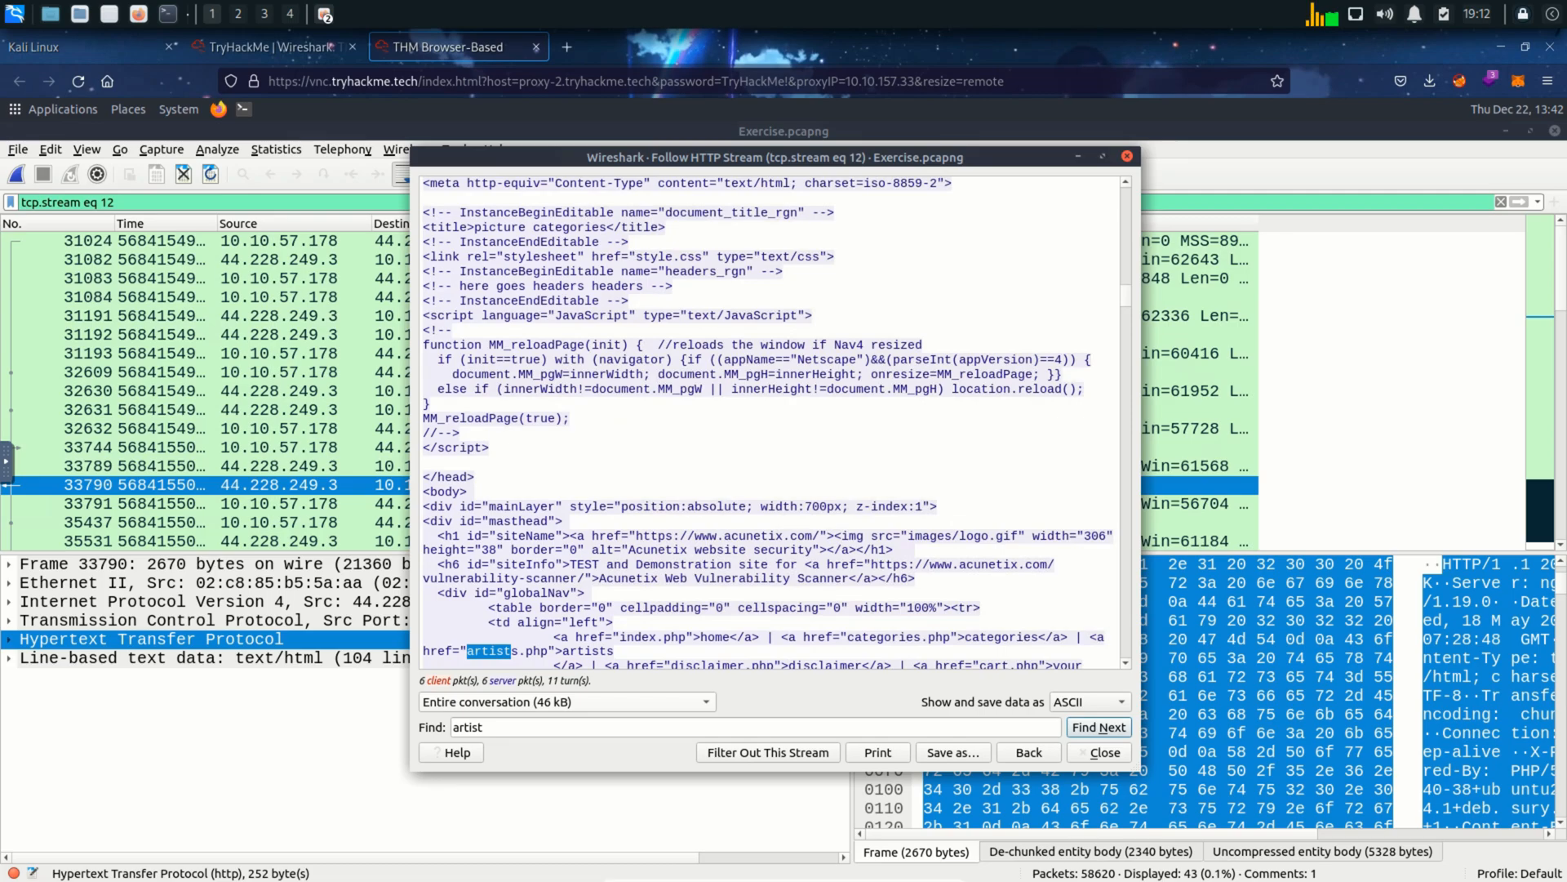
{"action": "left_click", "coordinate": [1098, 727]}
{"action": "type", "text": "r4w"}
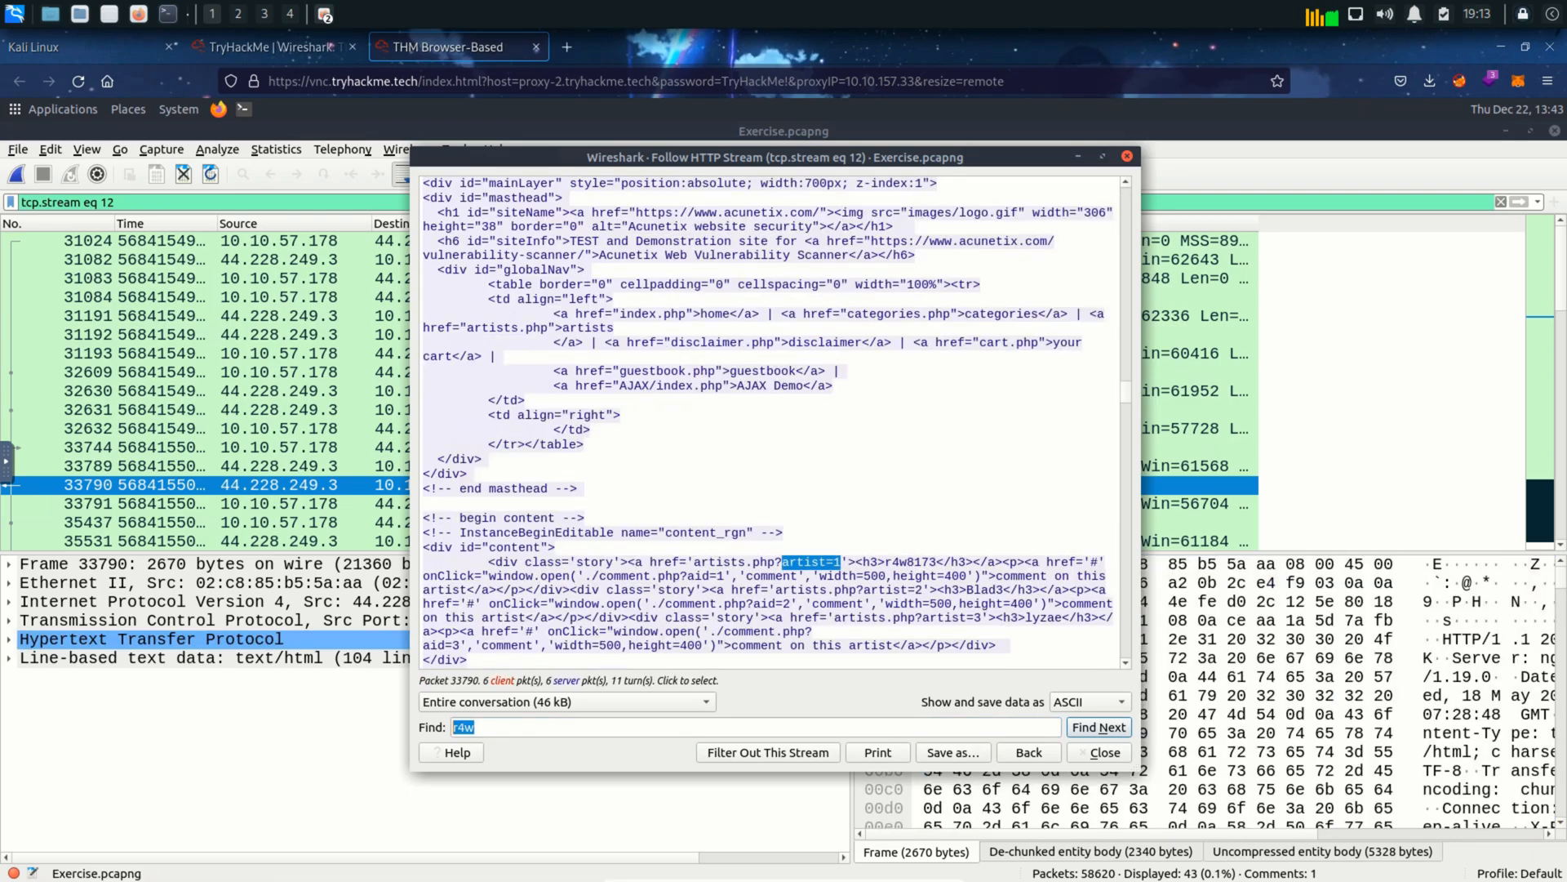
- Find the second and third artists, Blad3 and lyzae, then switch to the TryHackMe questions
{"action": "left_click", "coordinate": [1097, 726]}
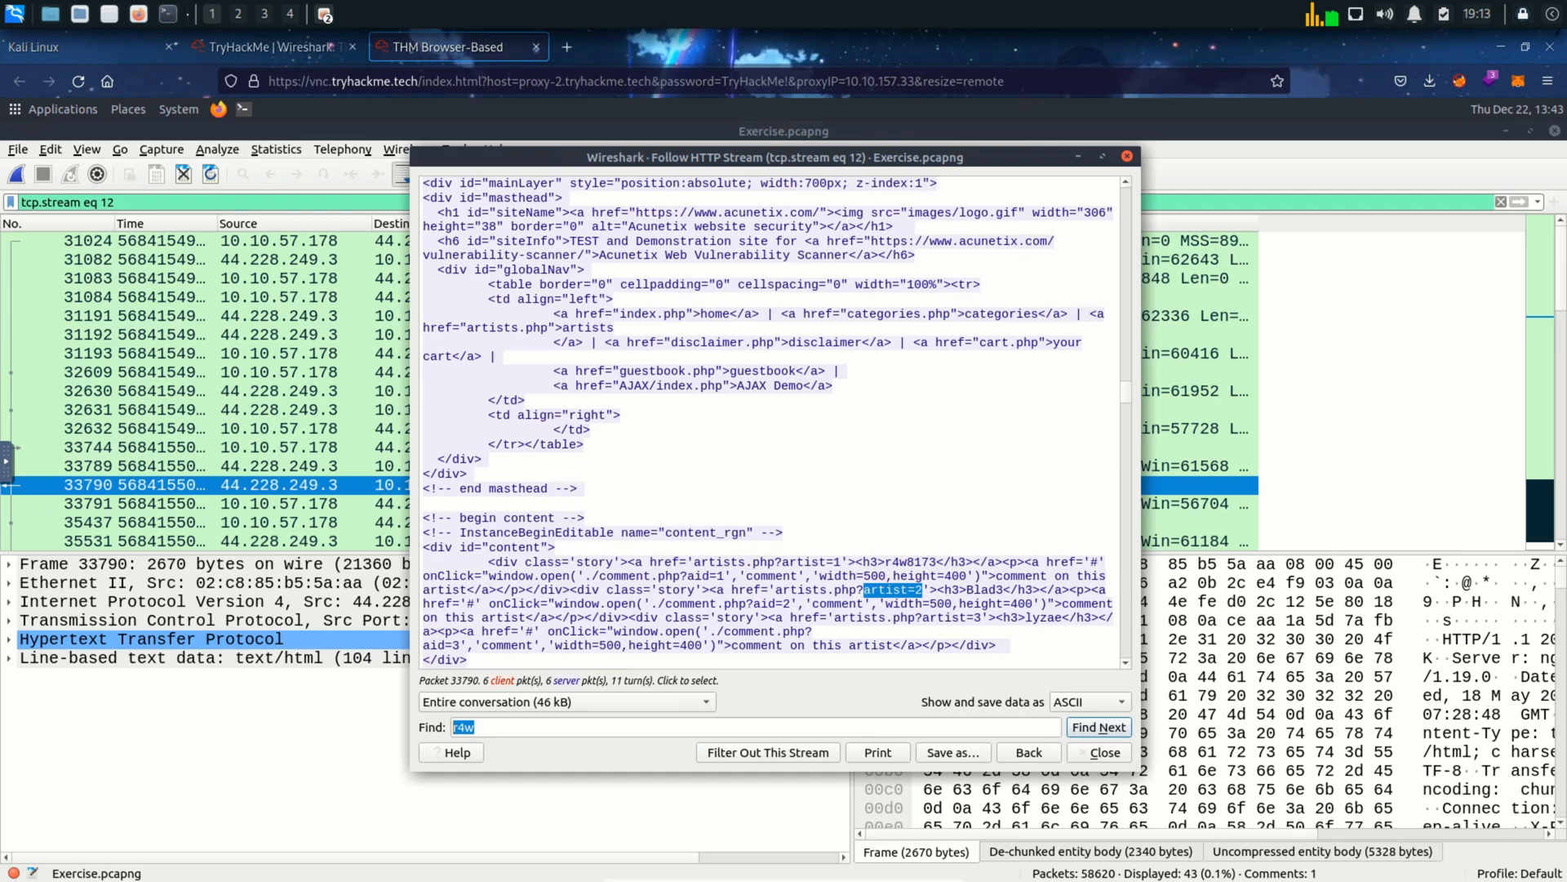
{"action": "left_click", "coordinate": [1097, 726]}
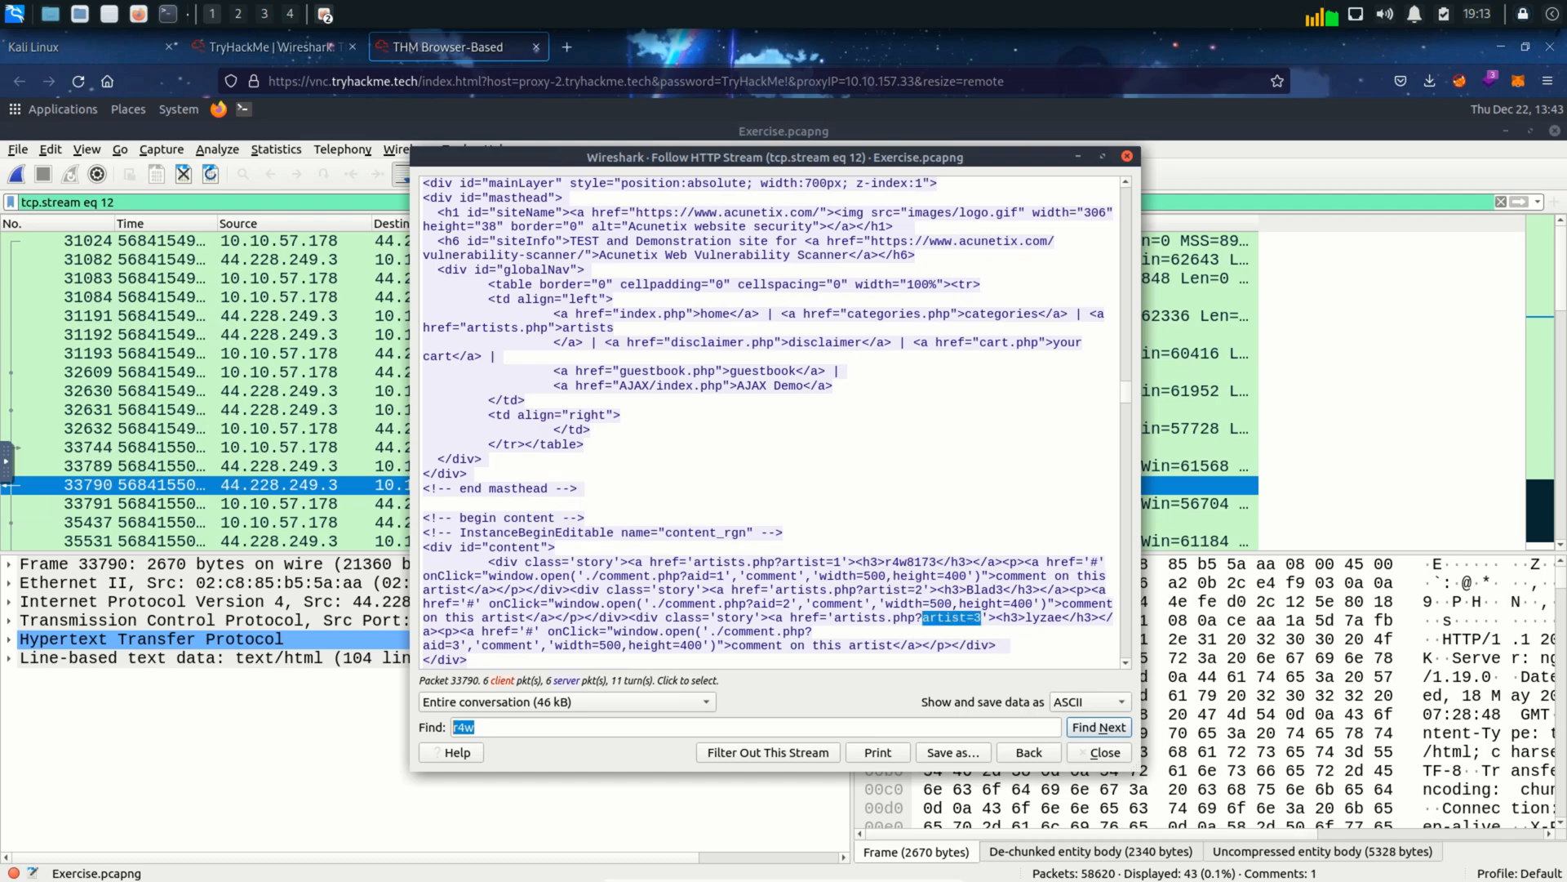
{"action": "scroll", "scroll_direction": "down", "scroll_amount": 3}
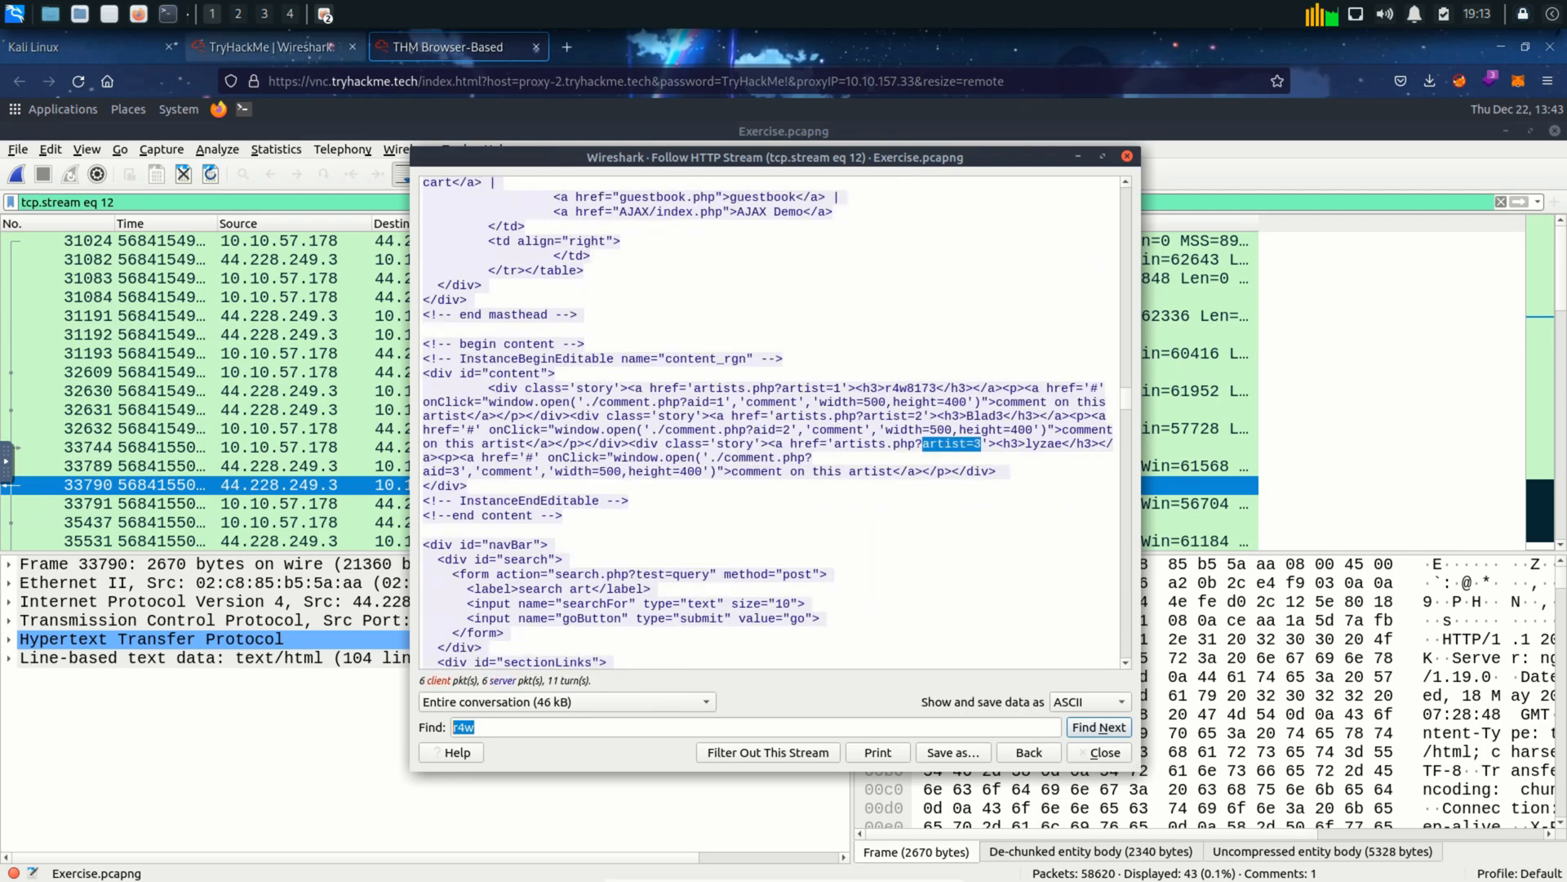
{"action": "left_click", "coordinate": [269, 48]}
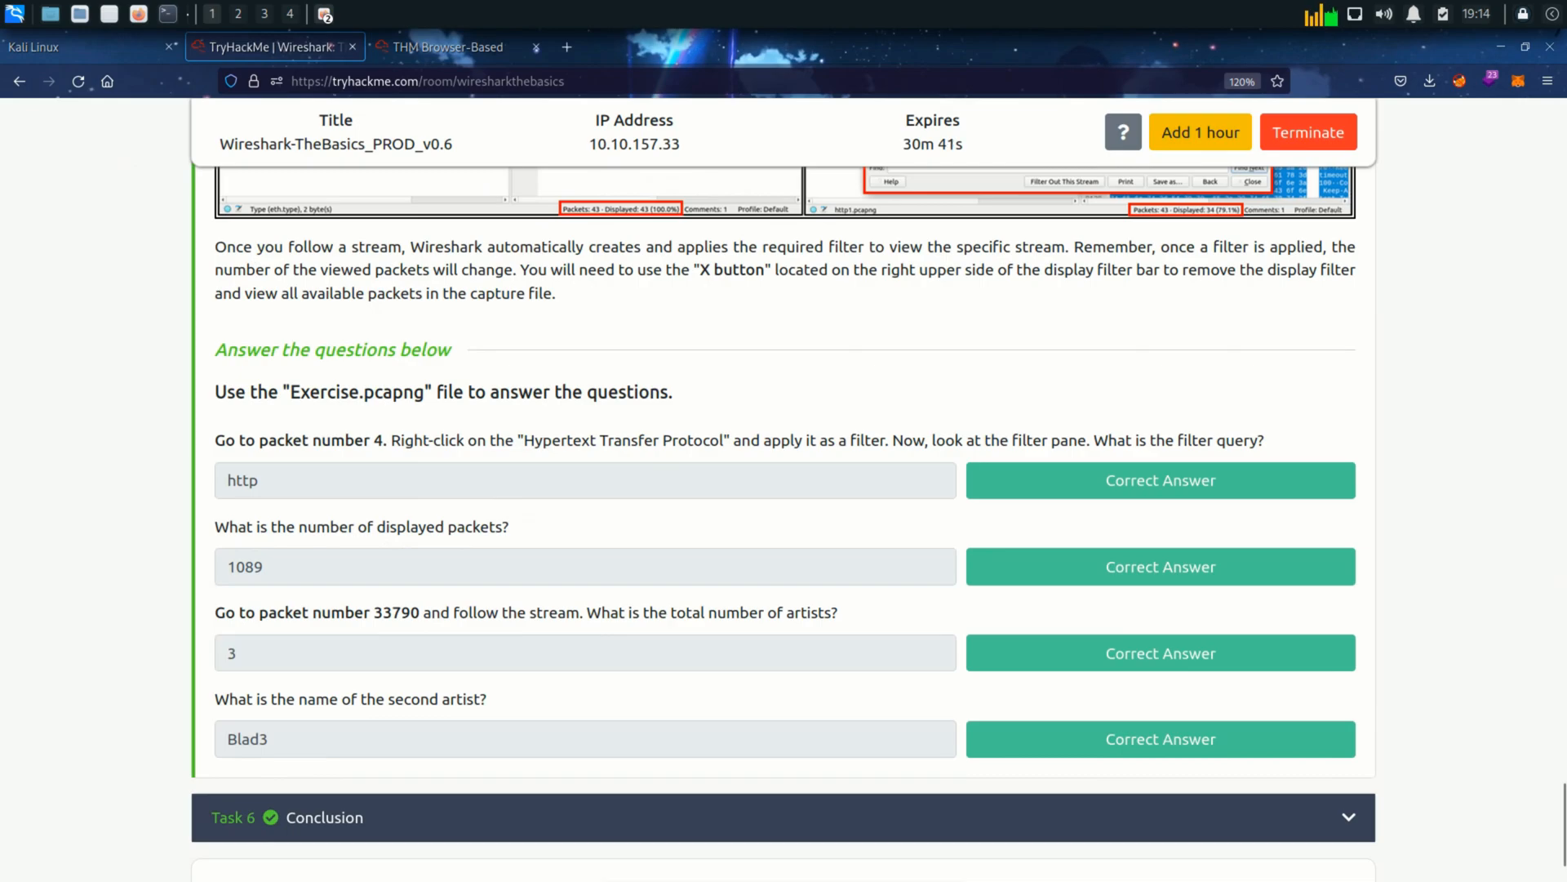
- Recheck Blad3 in the stream window and return to TryHackMe's Task 6 Conclusion
{"action": "left_click", "coordinate": [439, 47]}
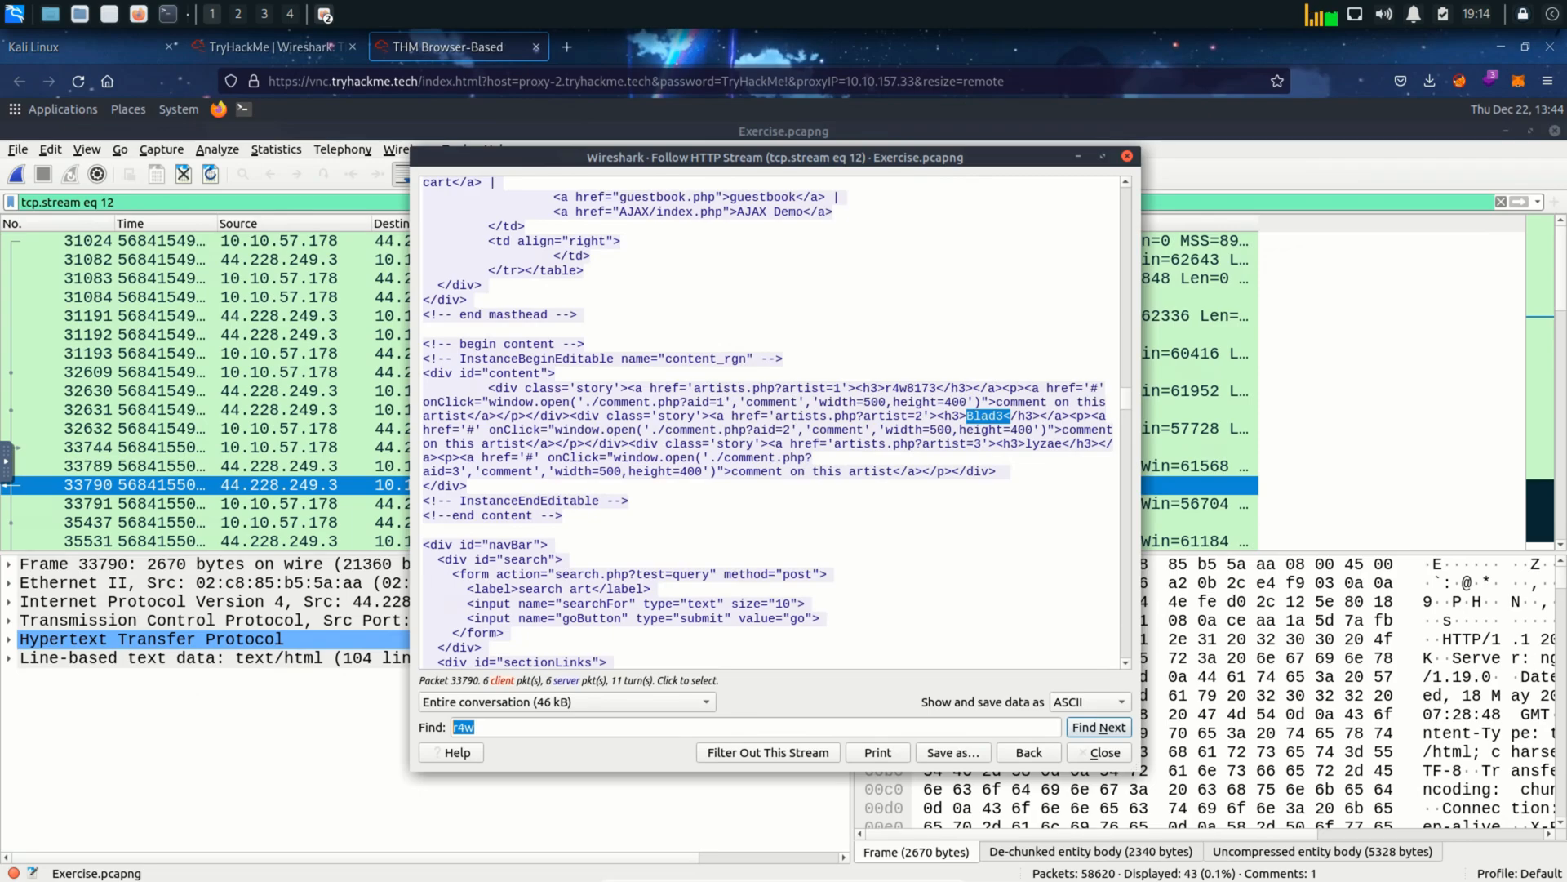
{"action": "left_click", "coordinate": [270, 47]}
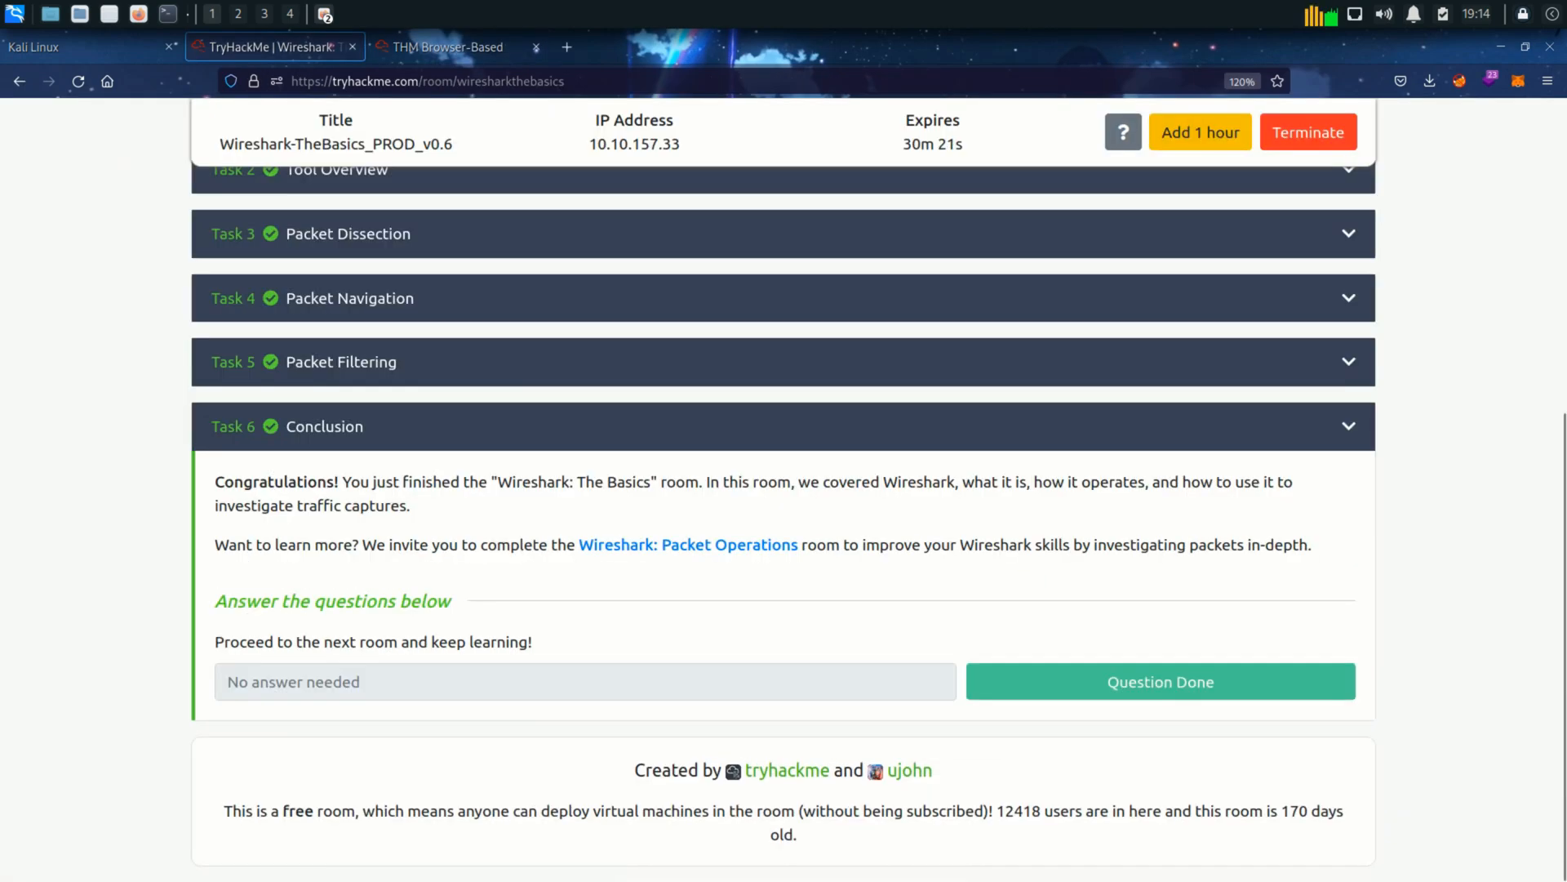